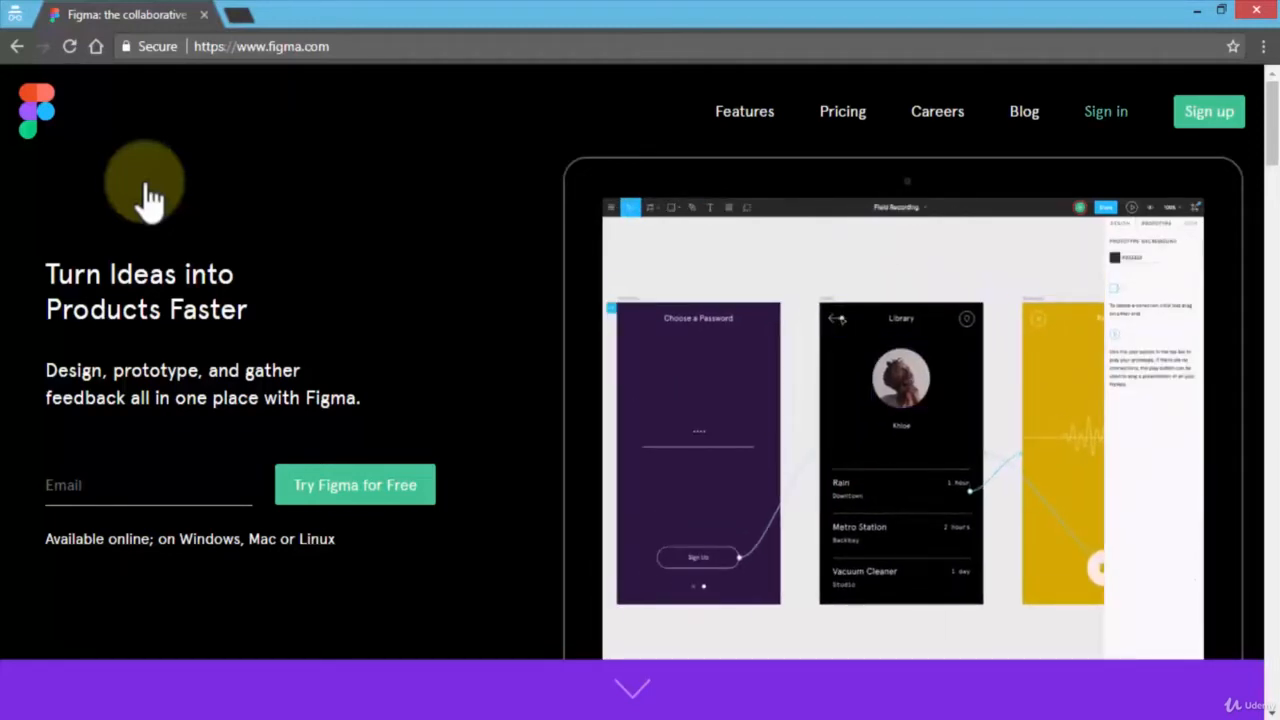
- Sign in to Figma with the account email and password to reach the recent files dashboard
click(1104, 112)
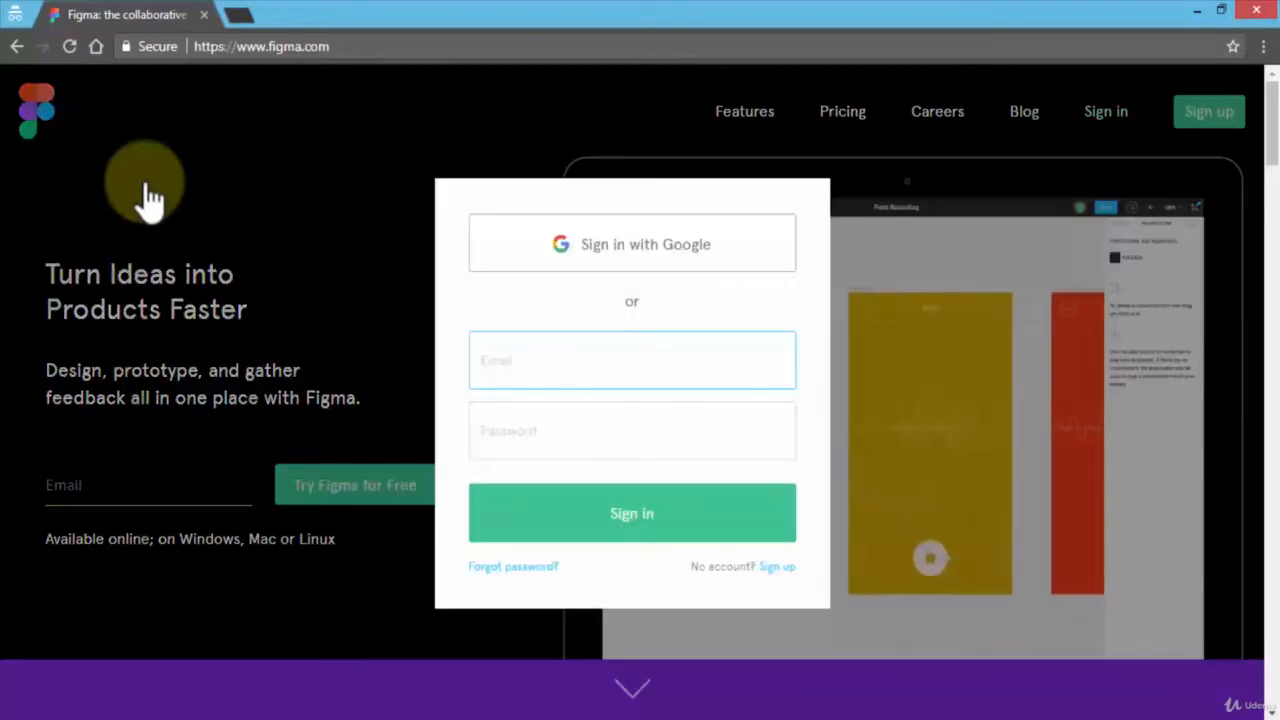
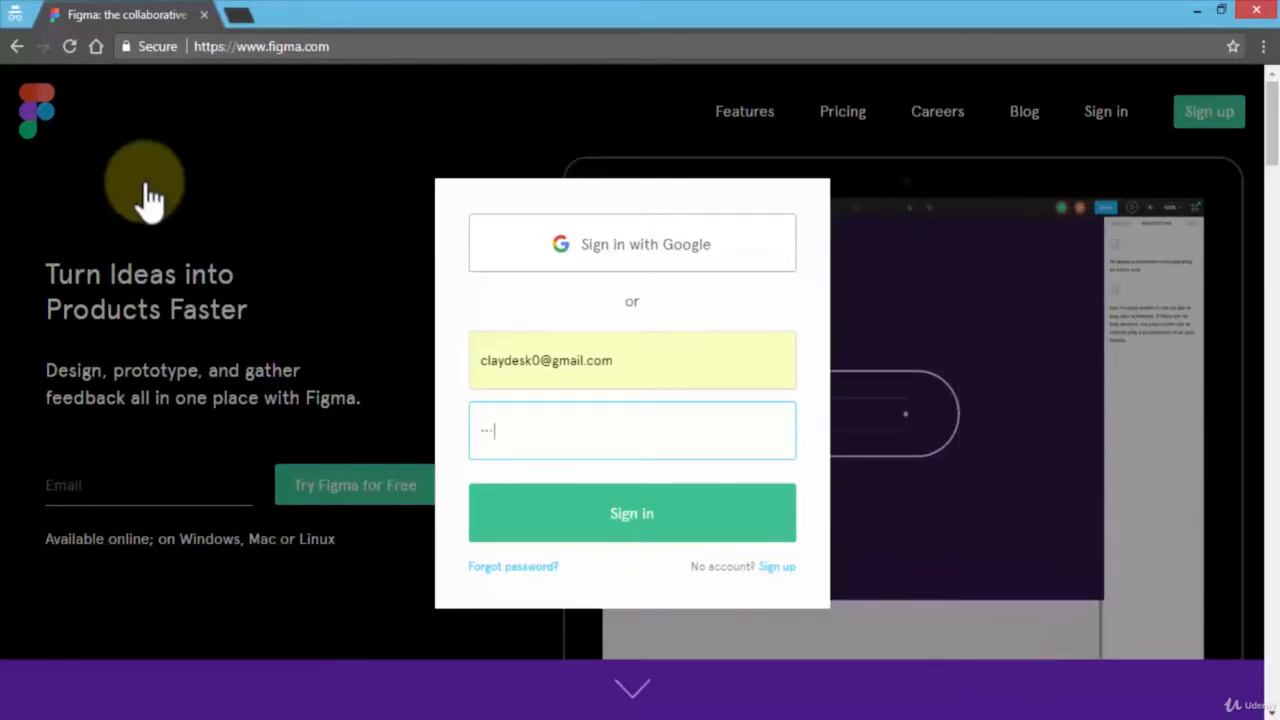
click(632, 512)
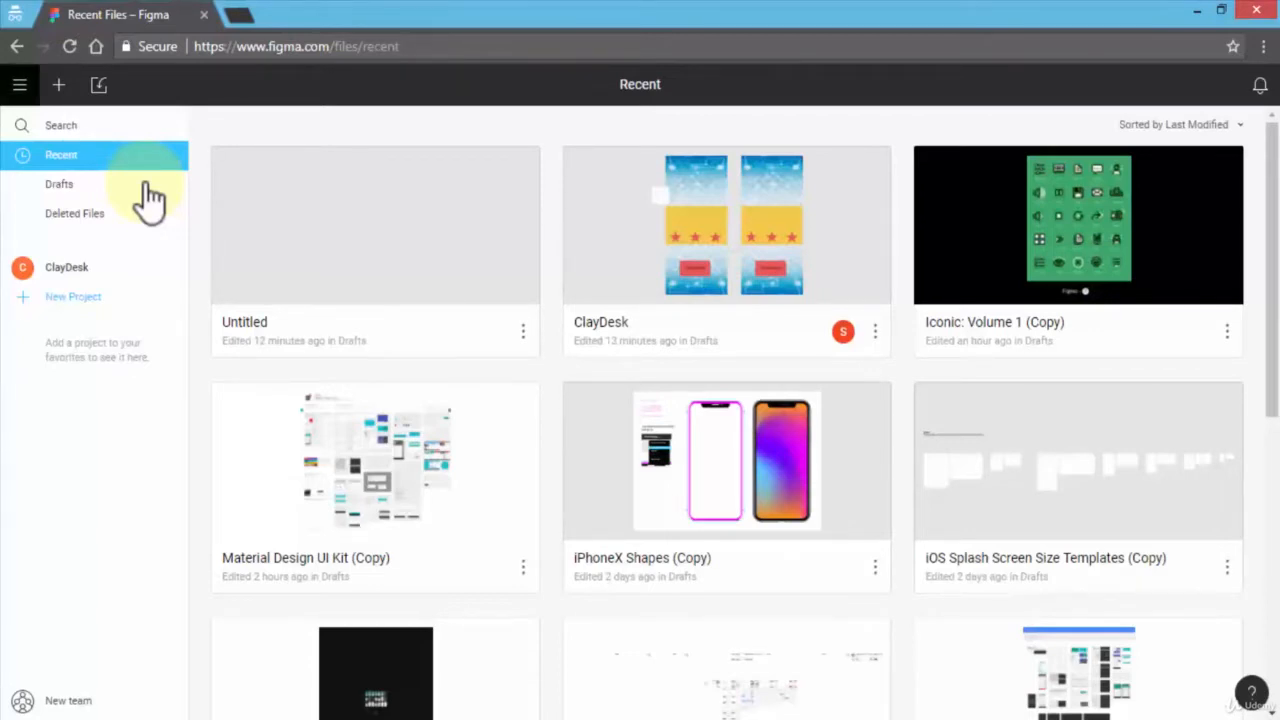
click(20, 84)
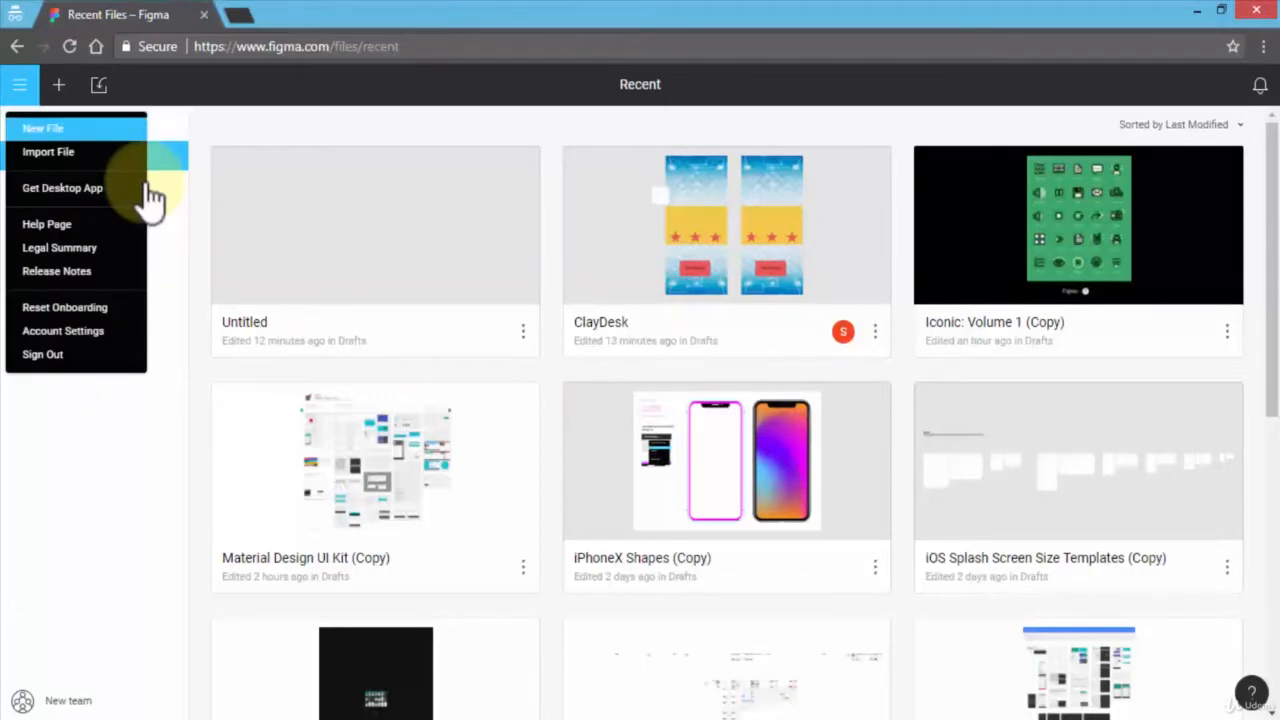
mouse_move(48, 152)
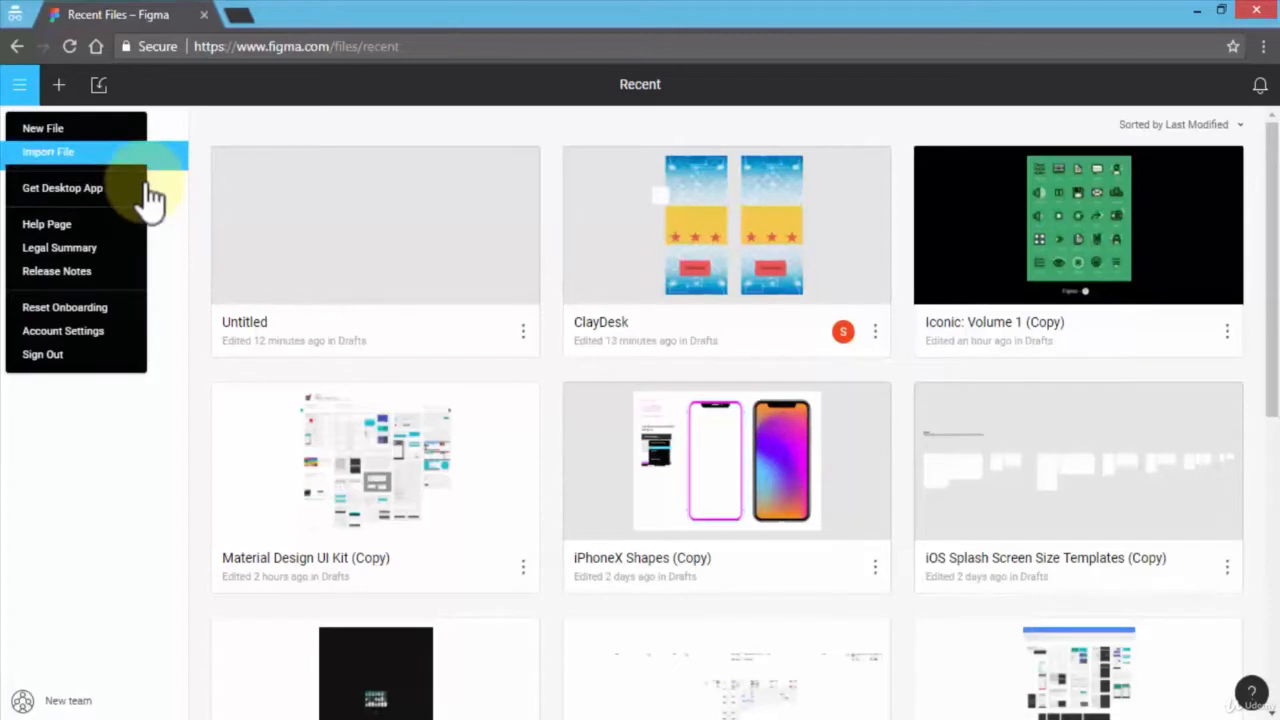
mouse_move(62, 188)
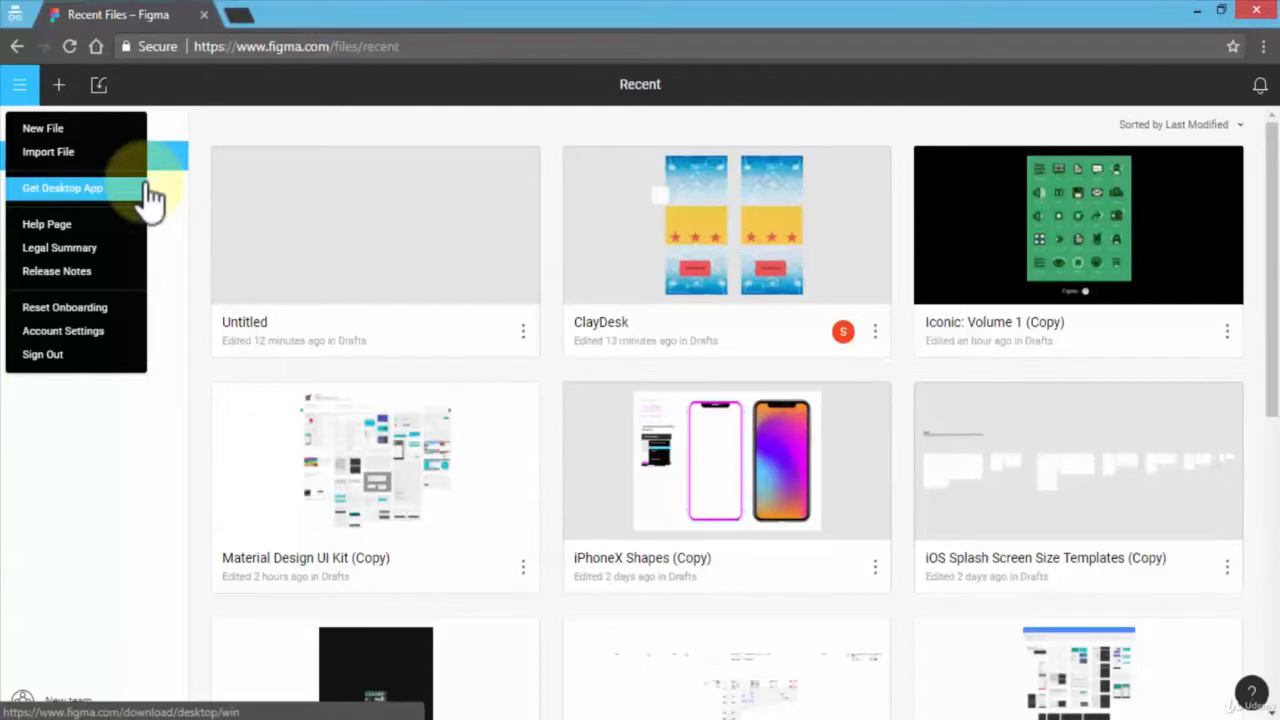
mouse_move(56, 272)
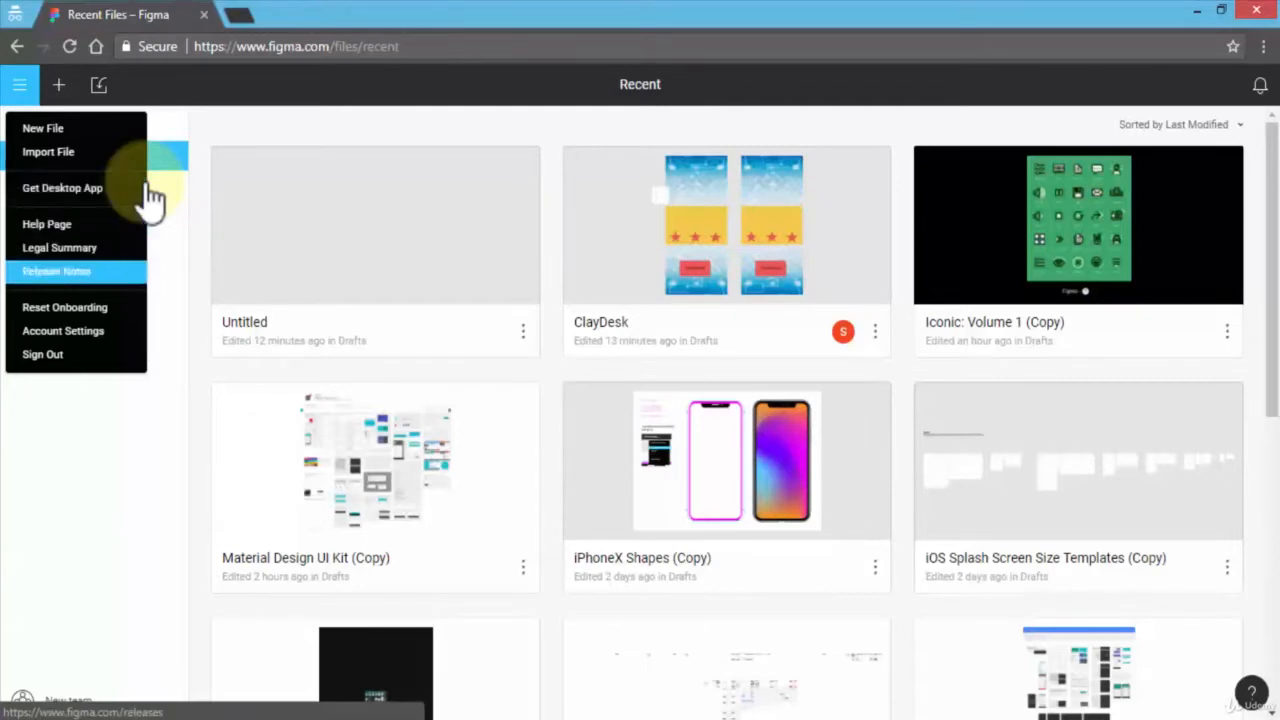
mouse_move(62, 188)
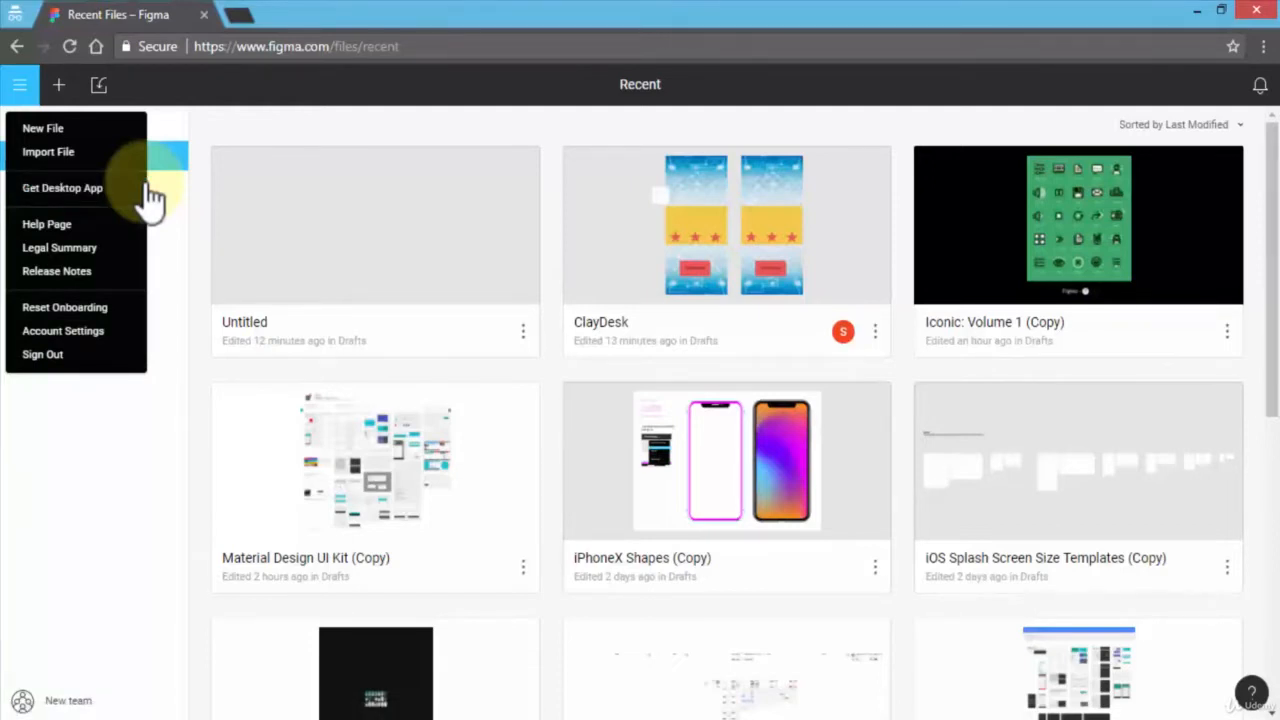
mouse_move(48, 152)
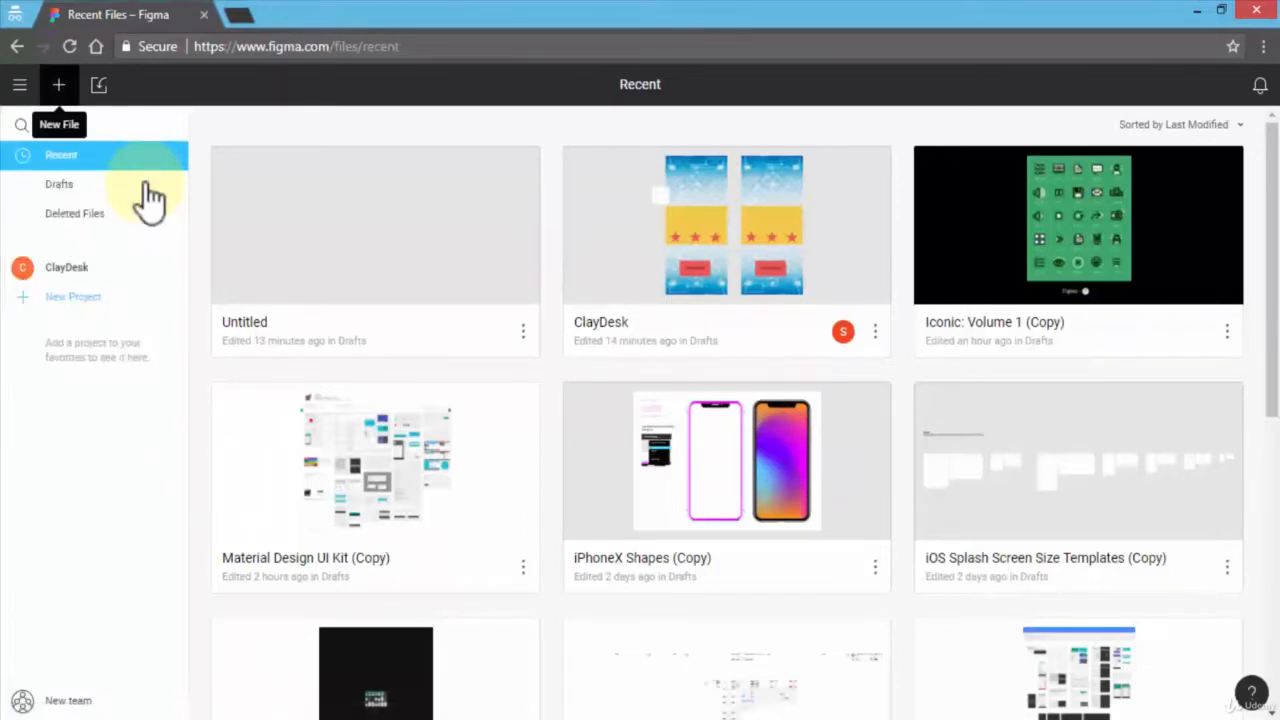
- Create a new untitled draft file, then browse search and the Drafts list in the sidebar
click(58, 84)
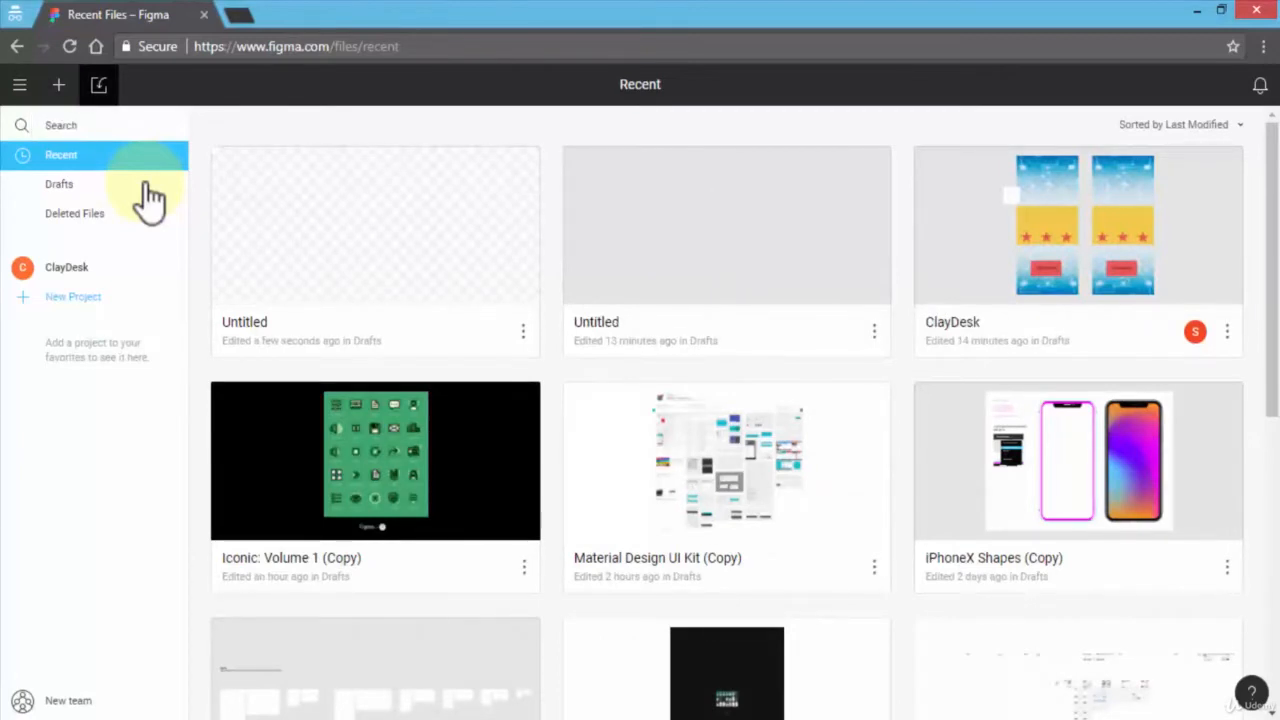
mouse_move(100, 84)
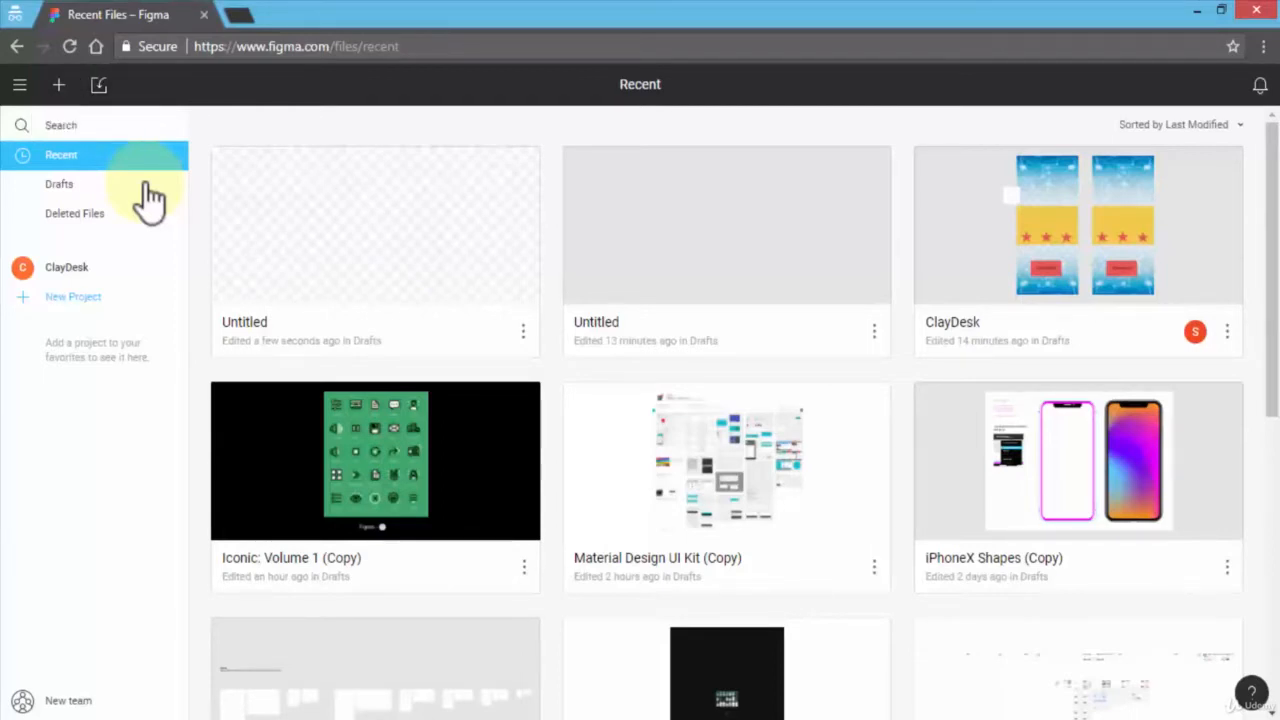
click(92, 124)
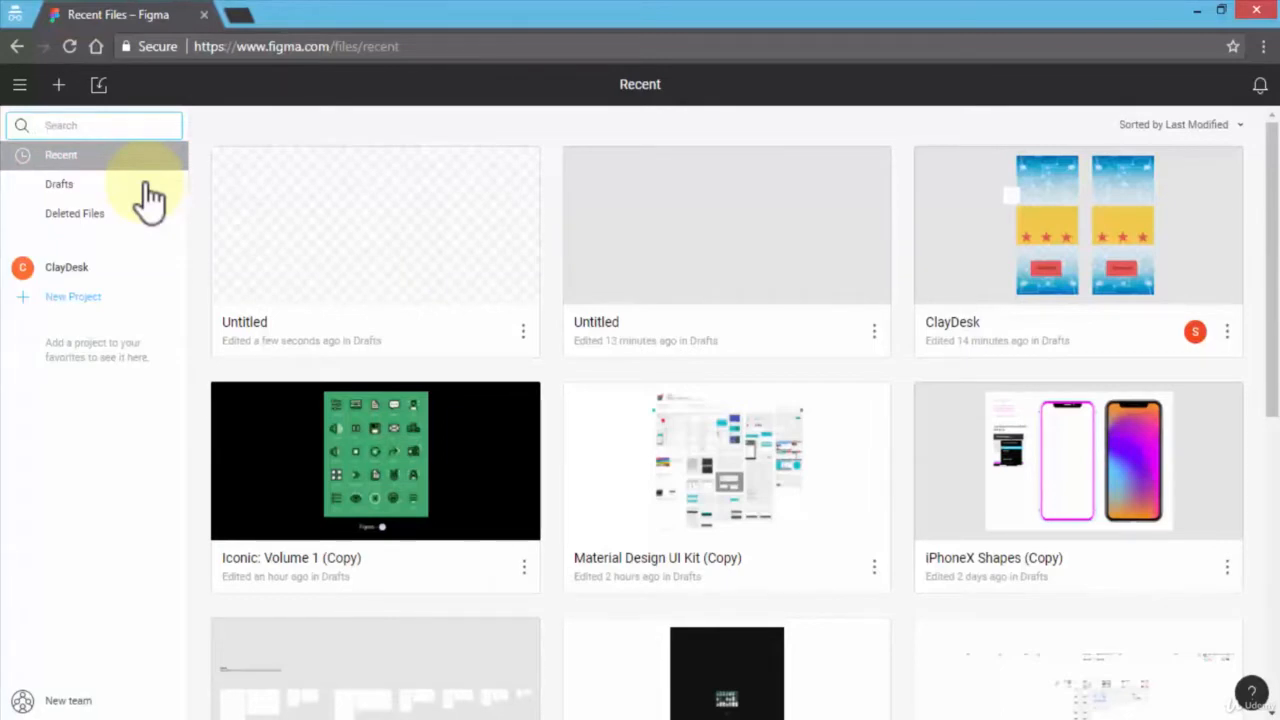
click(76, 212)
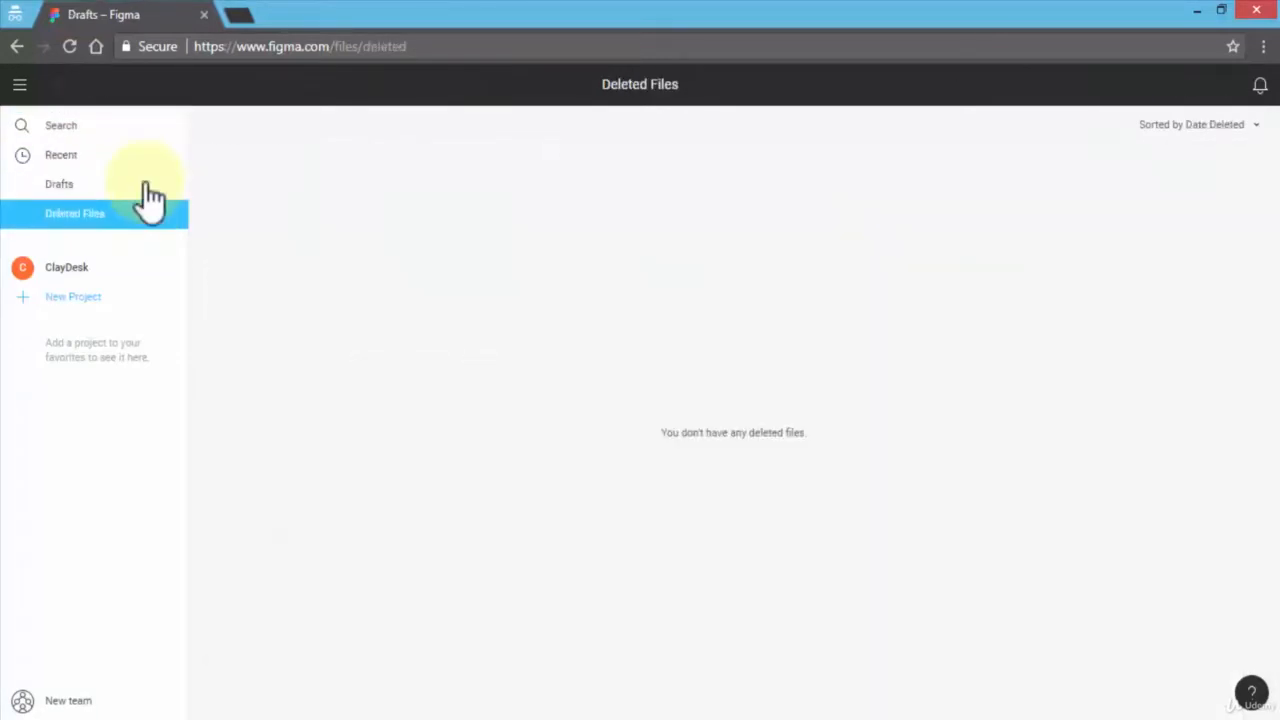
- View Deleted Files and the ClayDesk team page, then return to the Recent files list
click(76, 212)
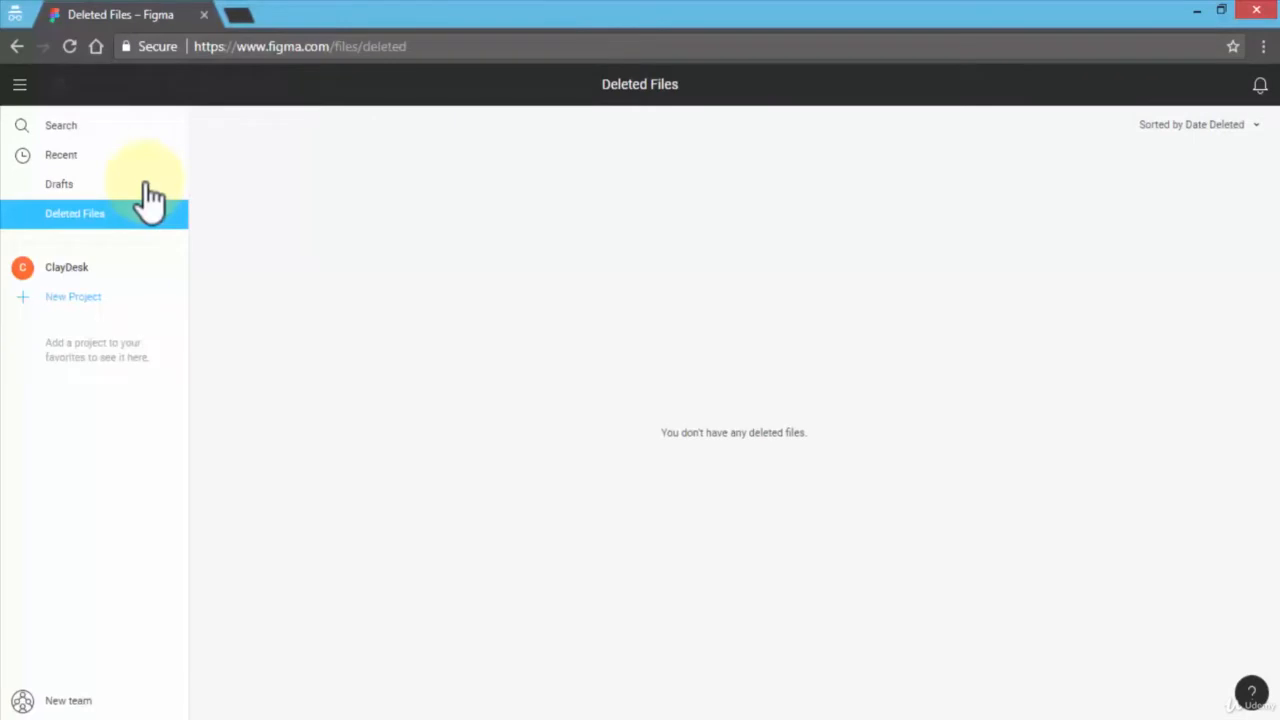
click(66, 268)
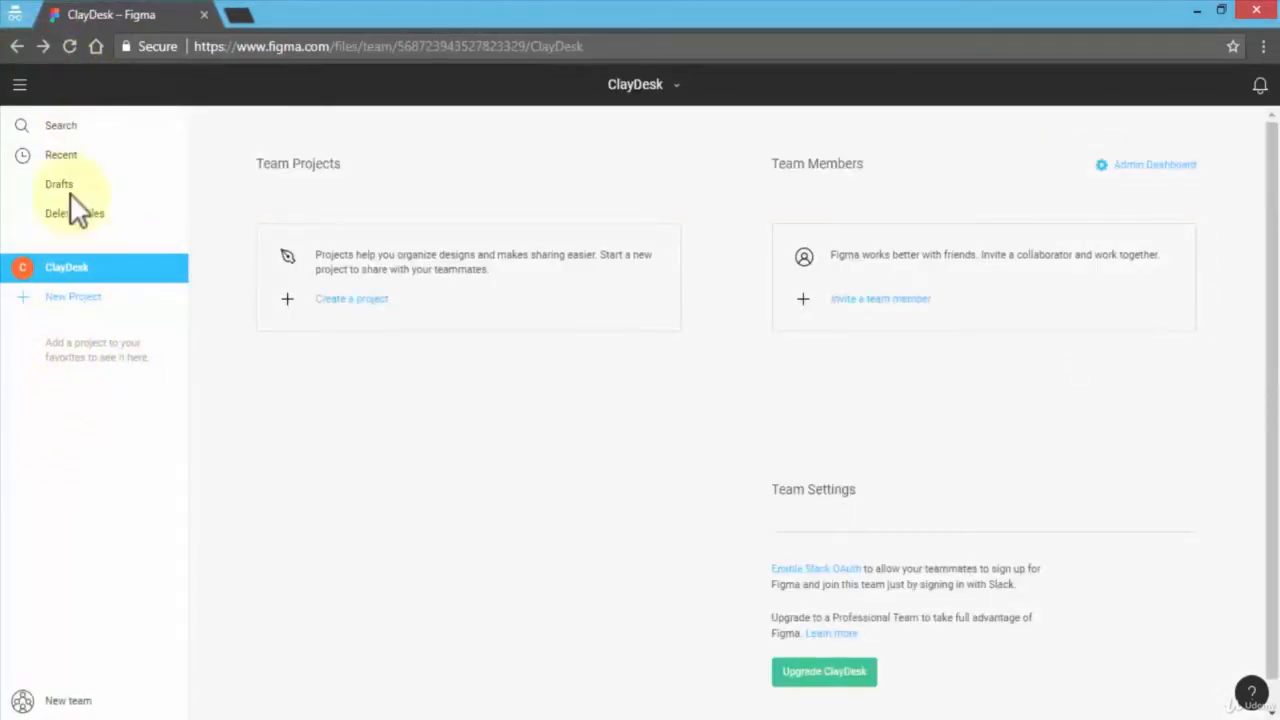
mouse_move(56, 410)
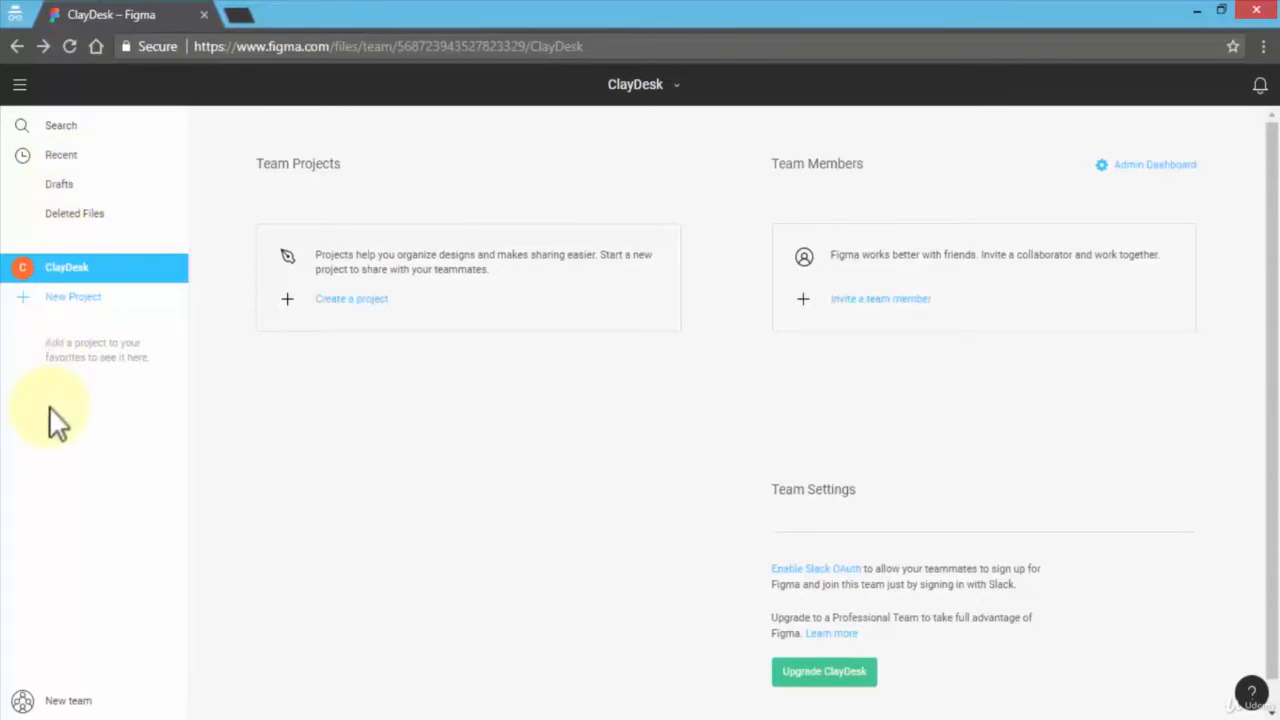
mouse_move(538, 500)
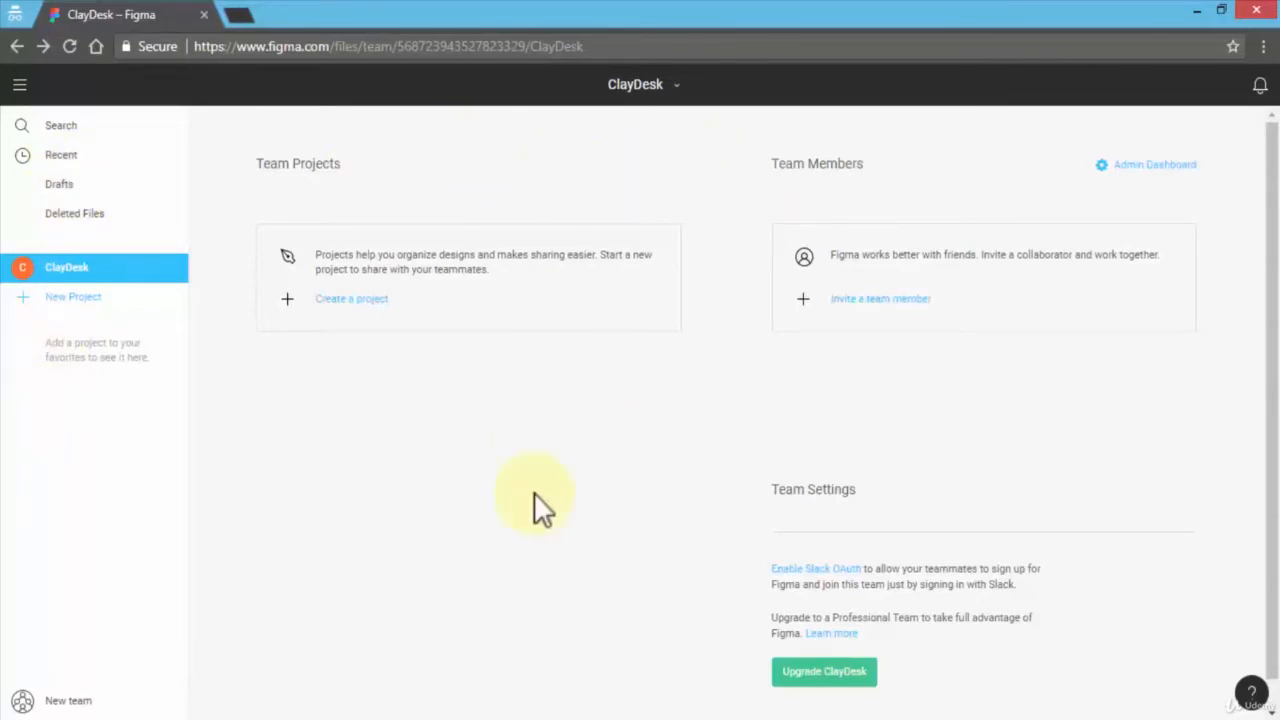
mouse_move(520, 490)
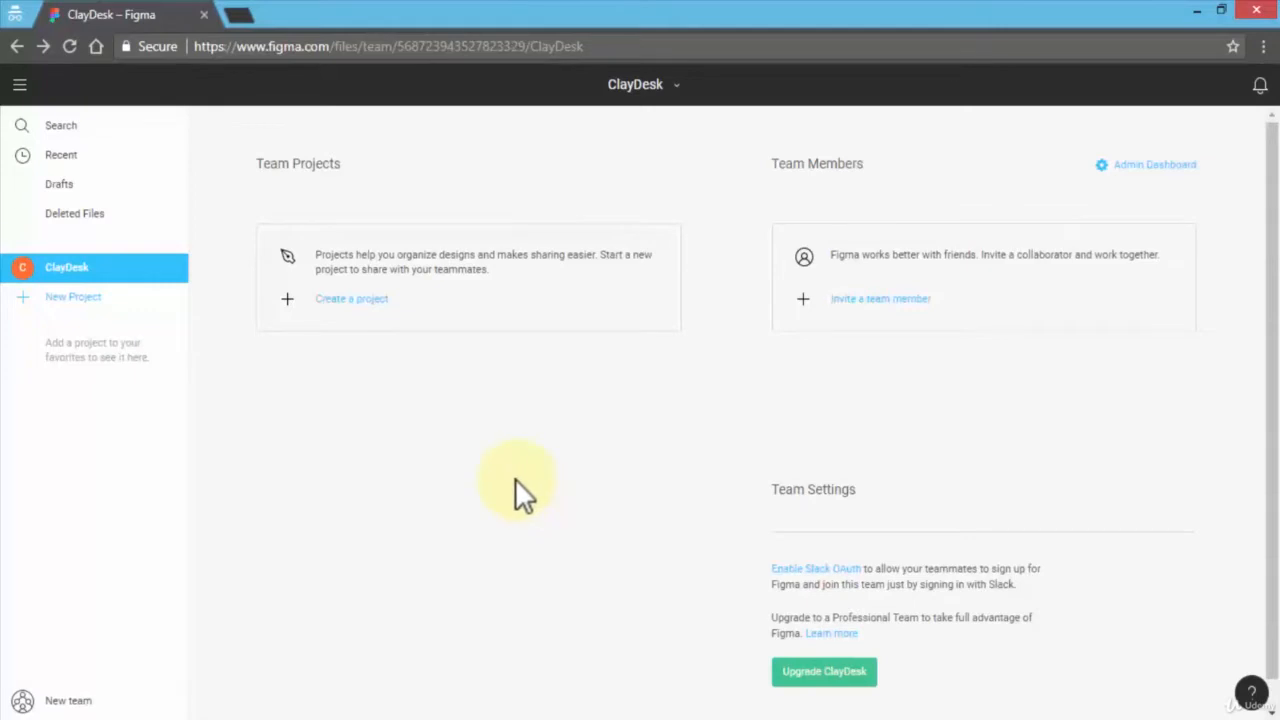
click(60, 156)
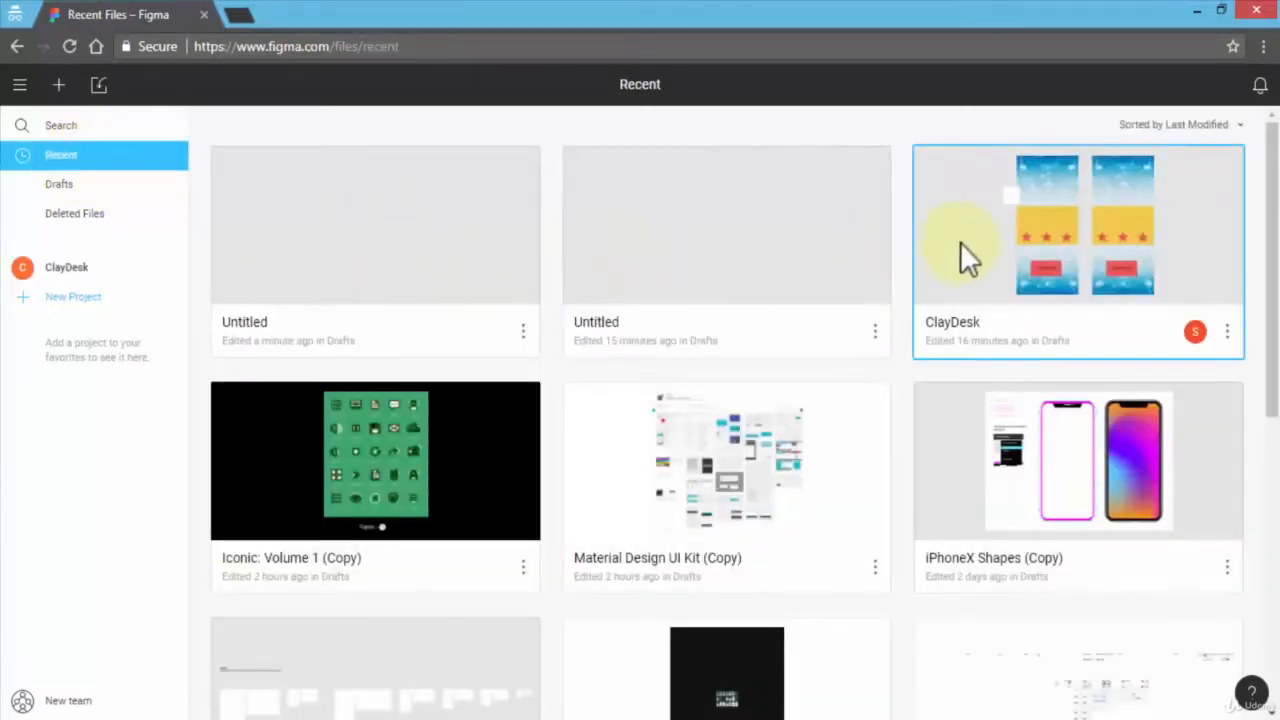
mouse_move(964, 290)
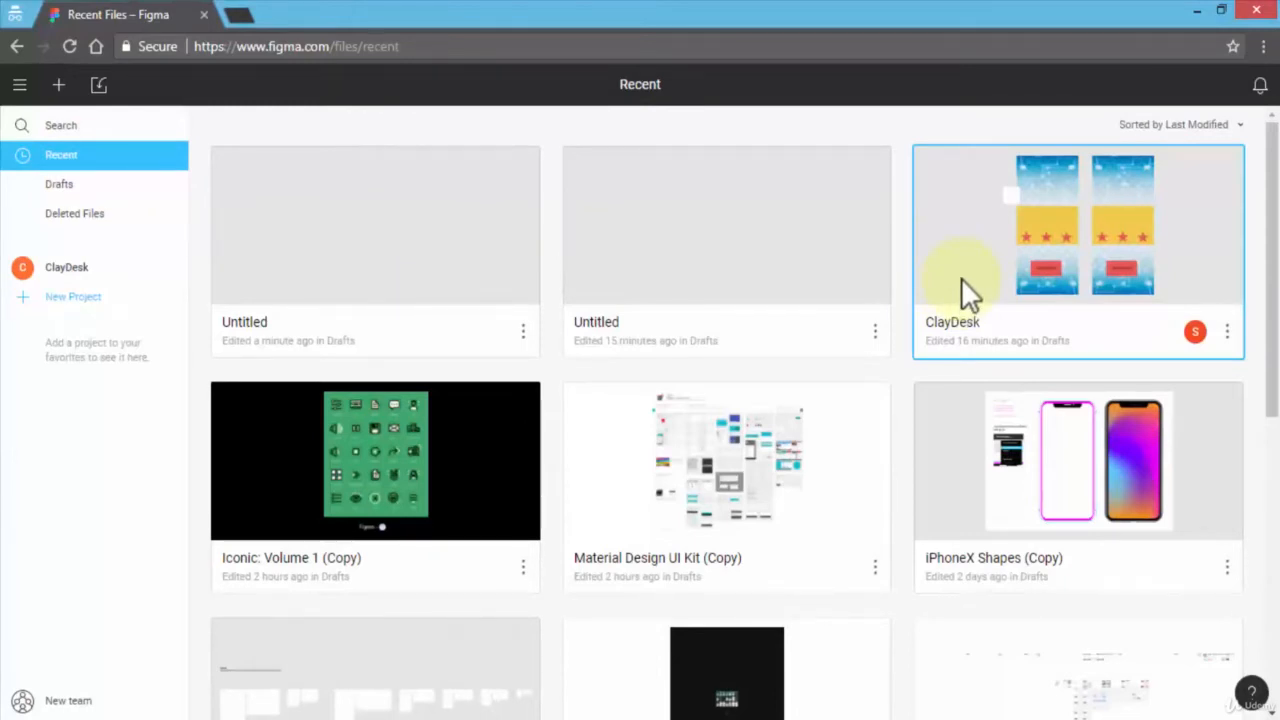
- Open the ClayDesk file and select its iPhone X screen instance in the layers list
click(1076, 224)
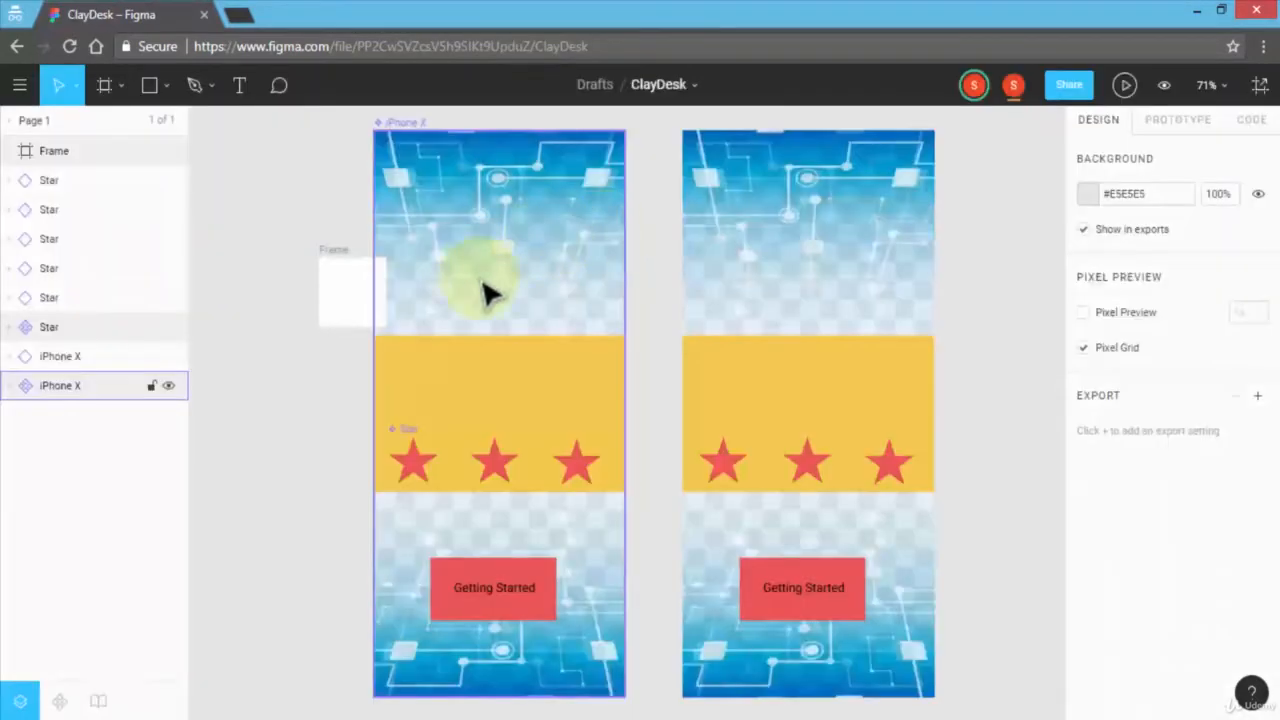
mouse_move(480, 400)
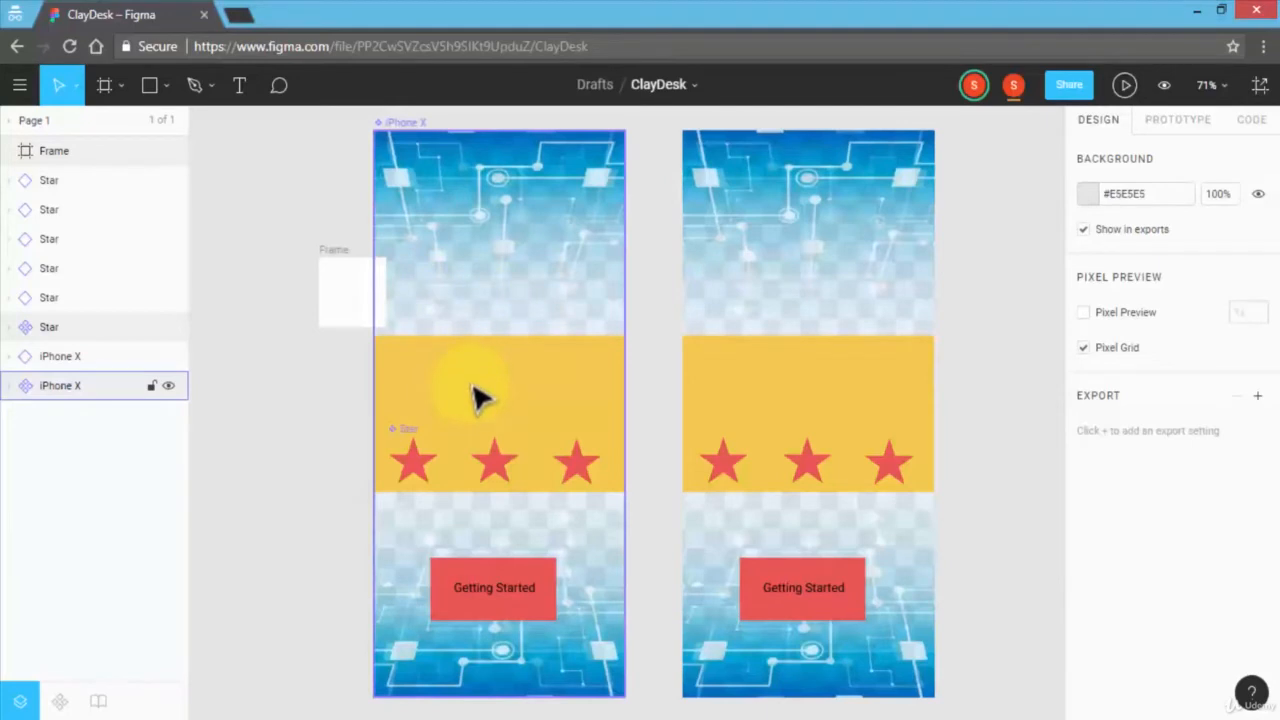
mouse_move(490, 360)
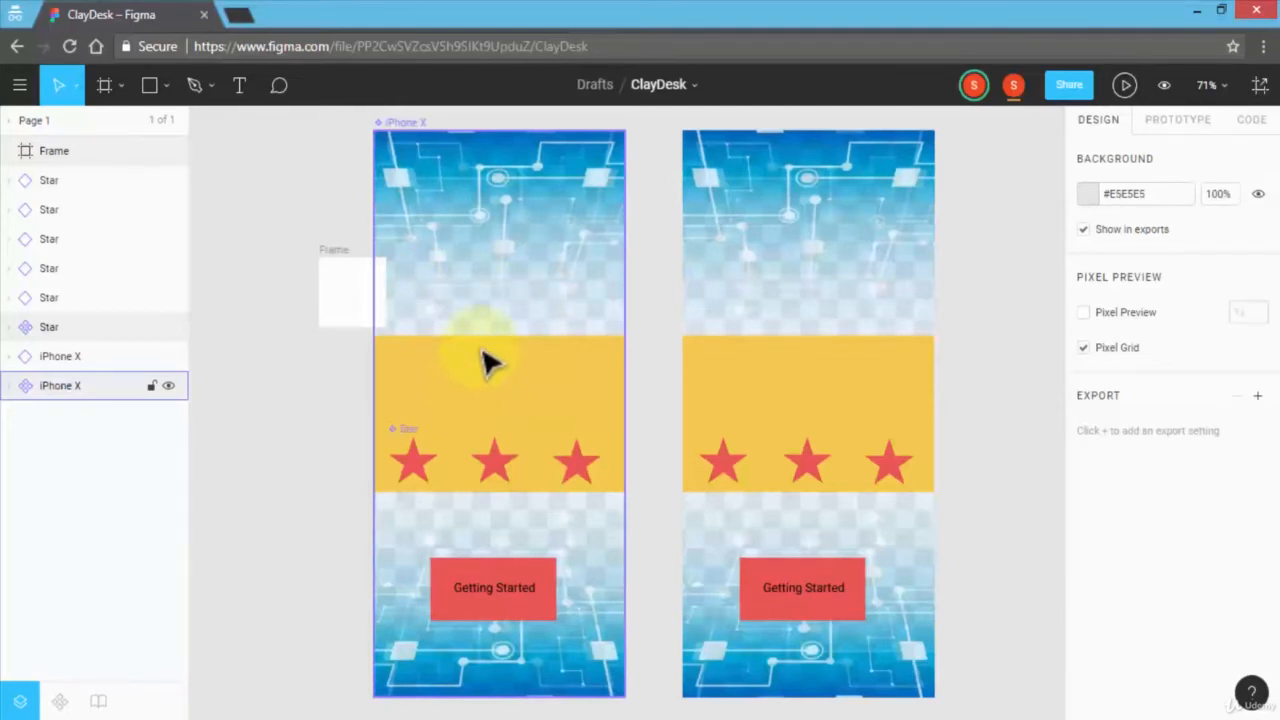
mouse_move(280, 84)
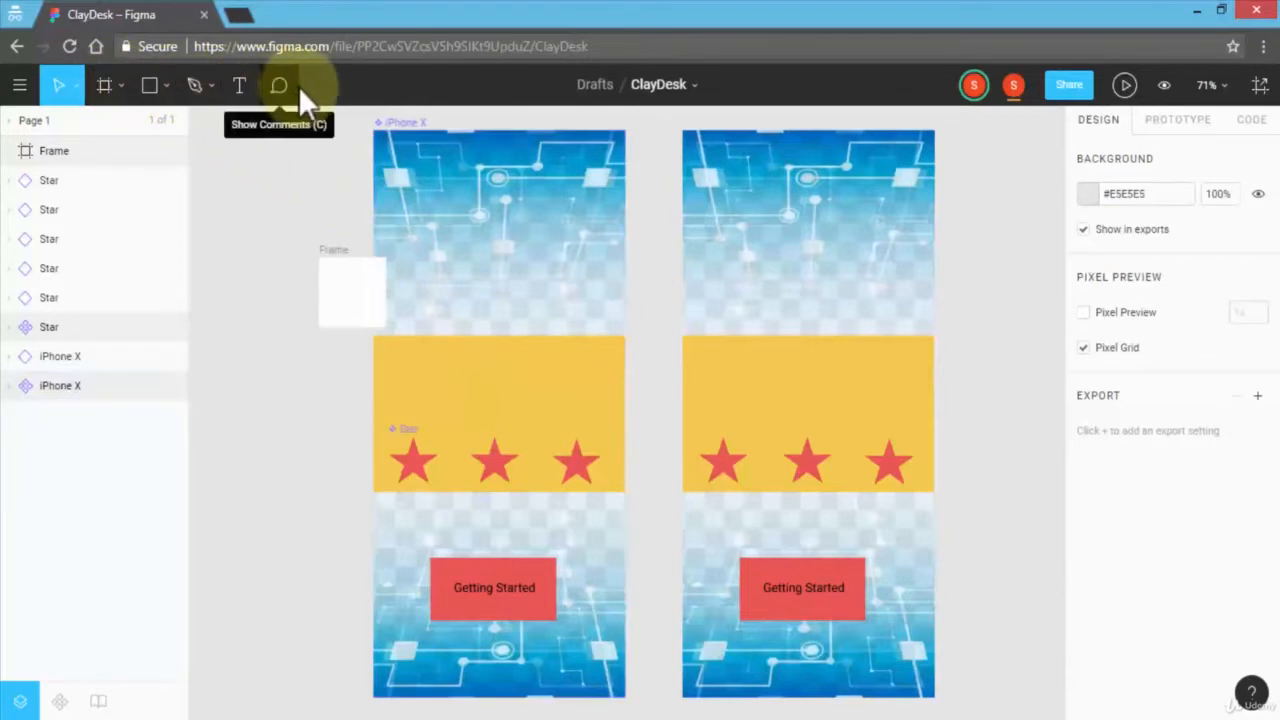
mouse_move(148, 84)
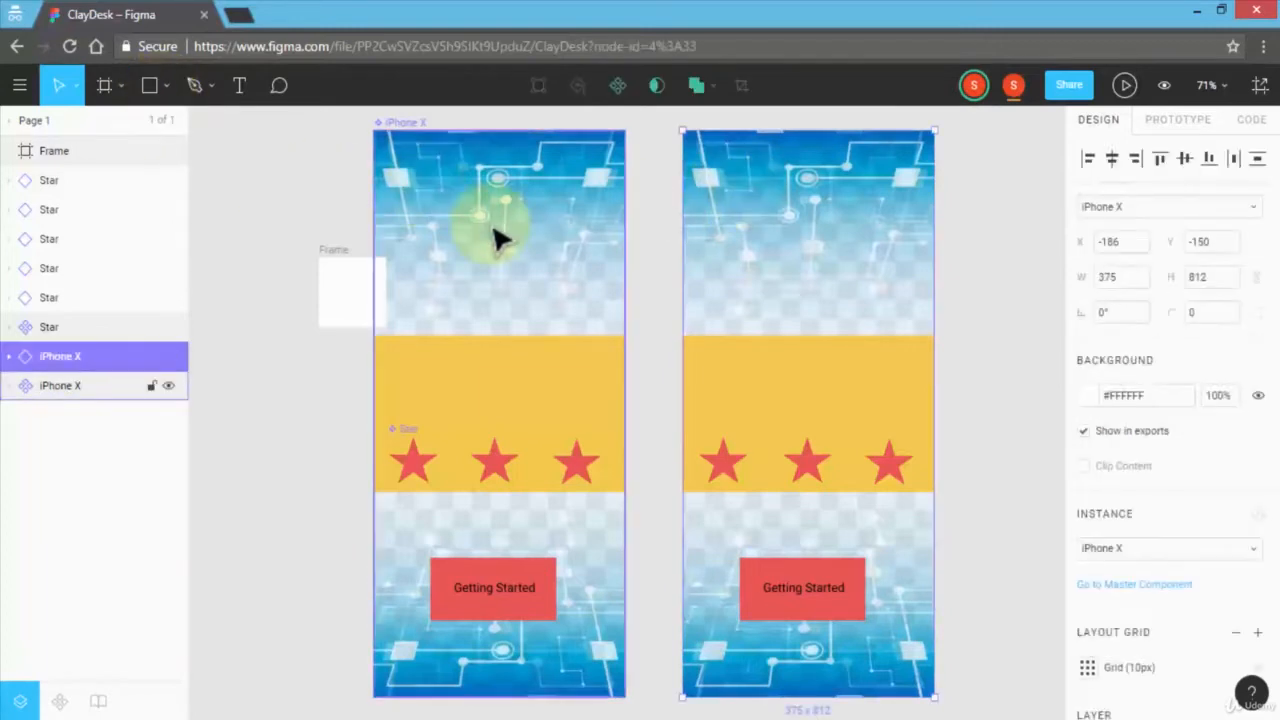
click(60, 384)
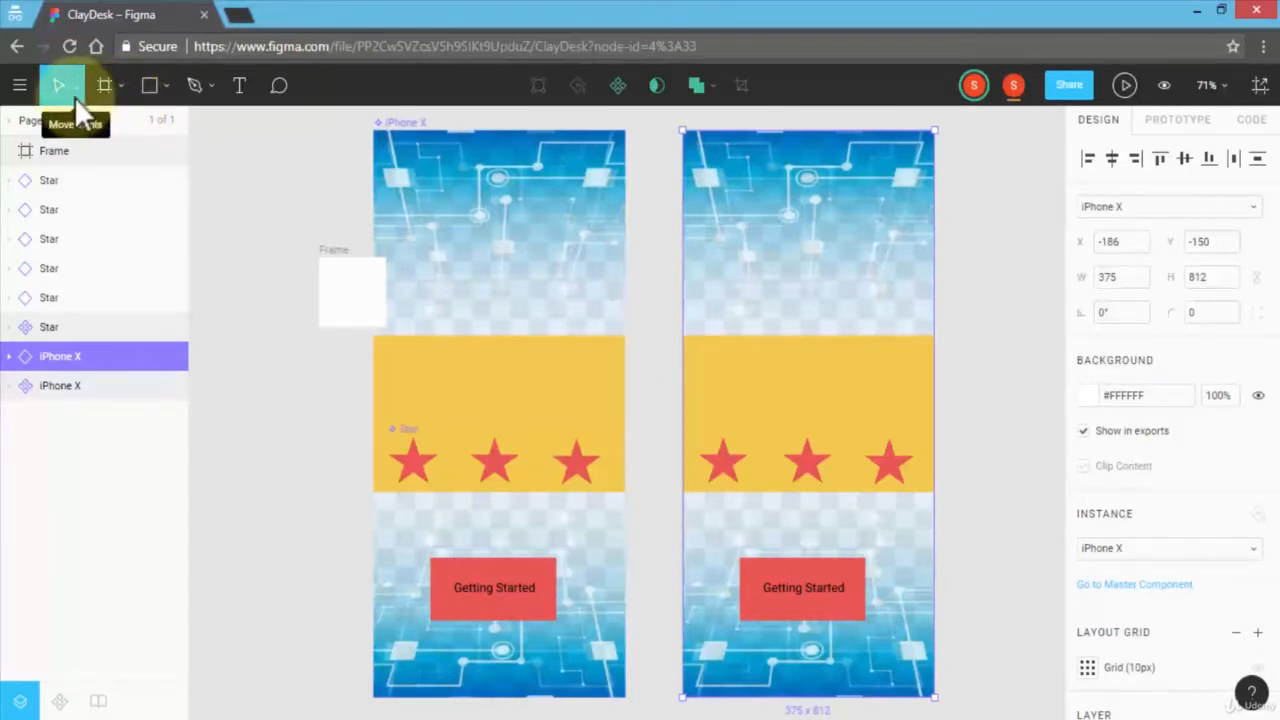
- Browse the Move/Scale choices and the Frame Tool / Slice Tool choices in the toolbar
click(76, 84)
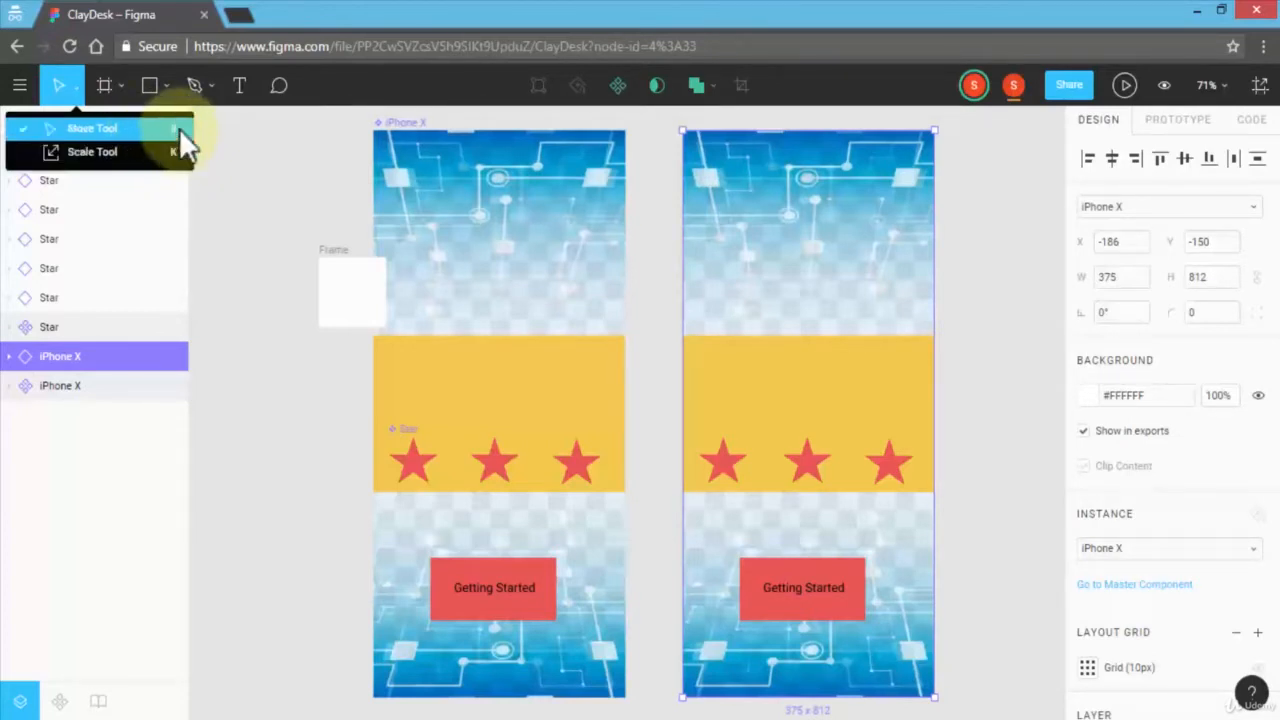
mouse_move(150, 152)
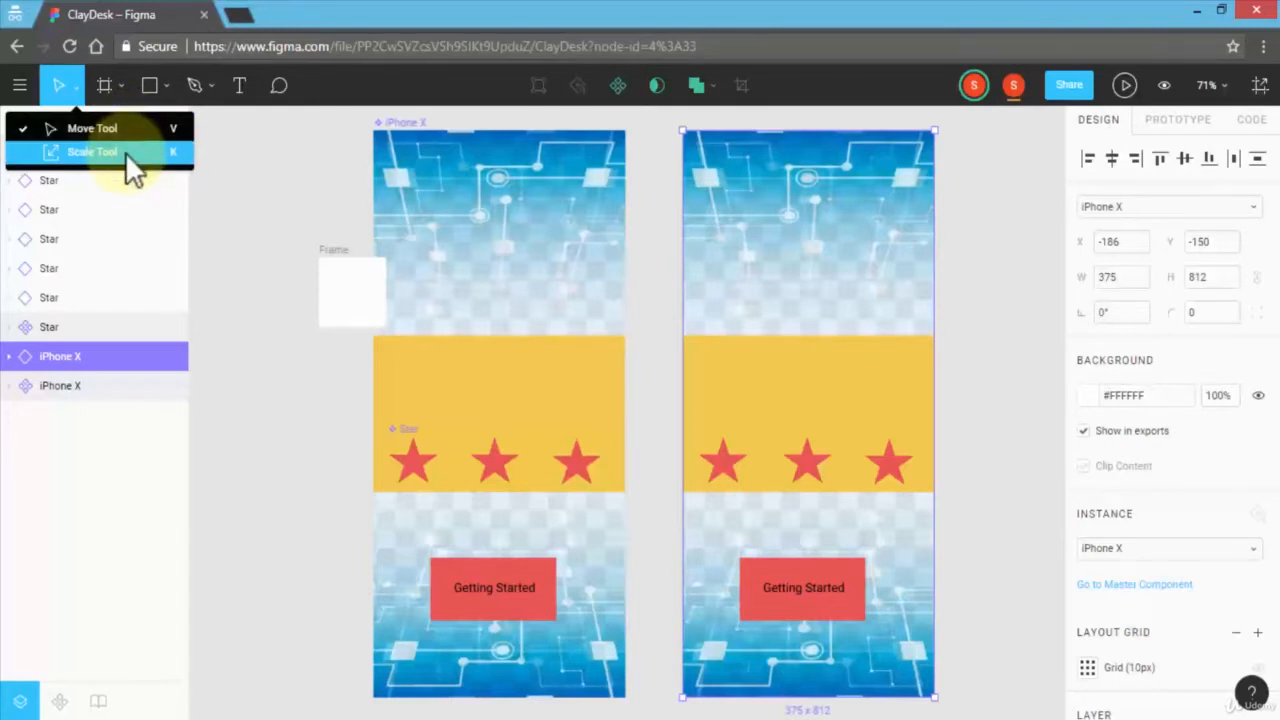
click(104, 84)
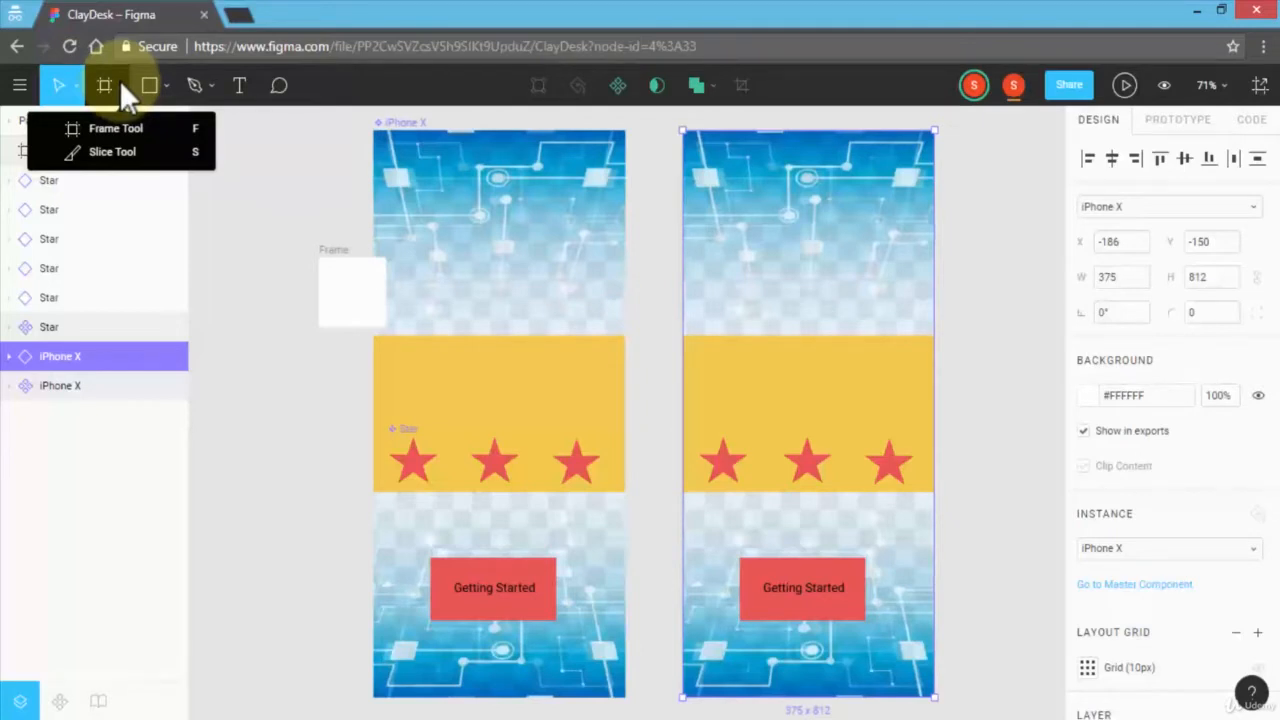
mouse_move(112, 152)
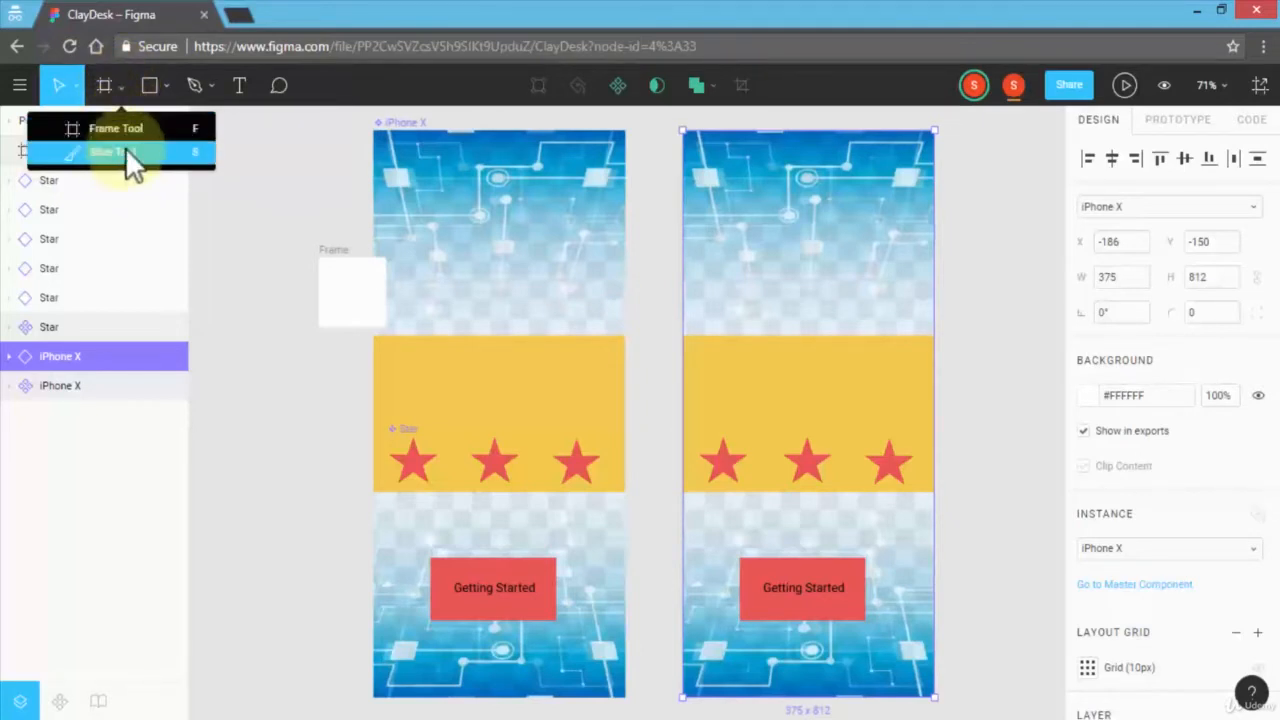
- Browse the shape tool choices, then switch to Comment mode so the Comments panel shows
click(148, 84)
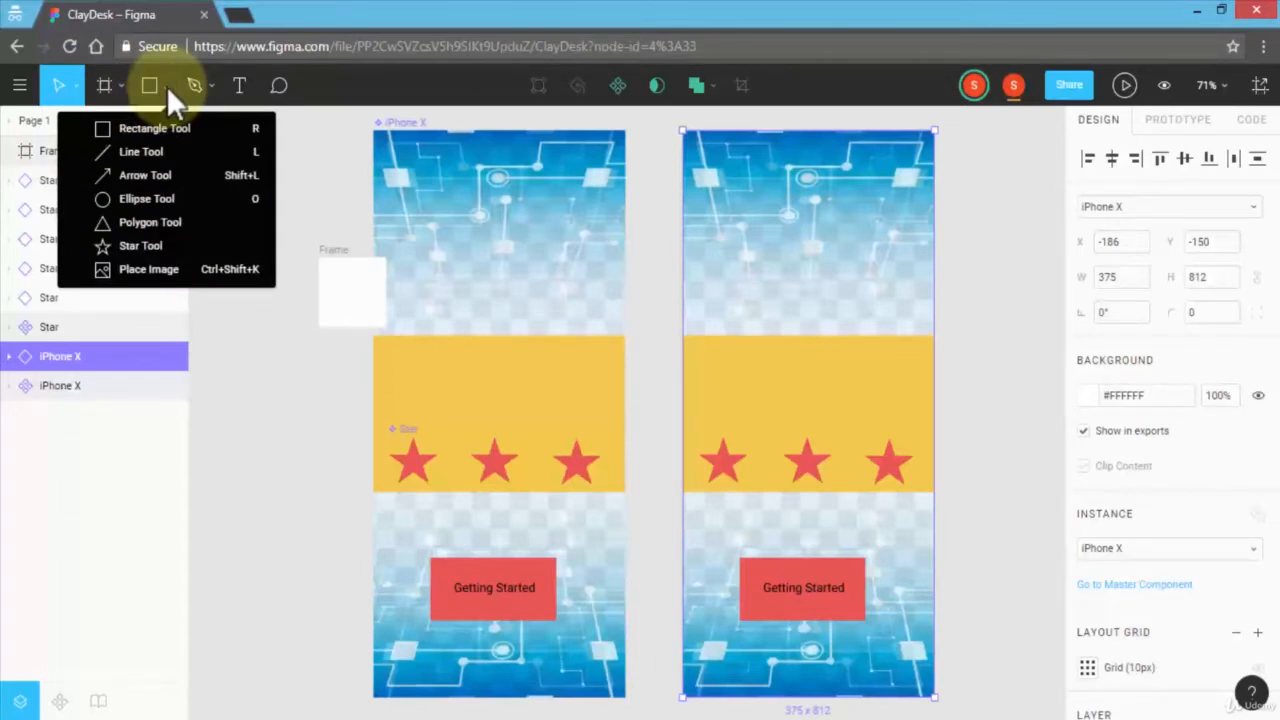
mouse_move(176, 270)
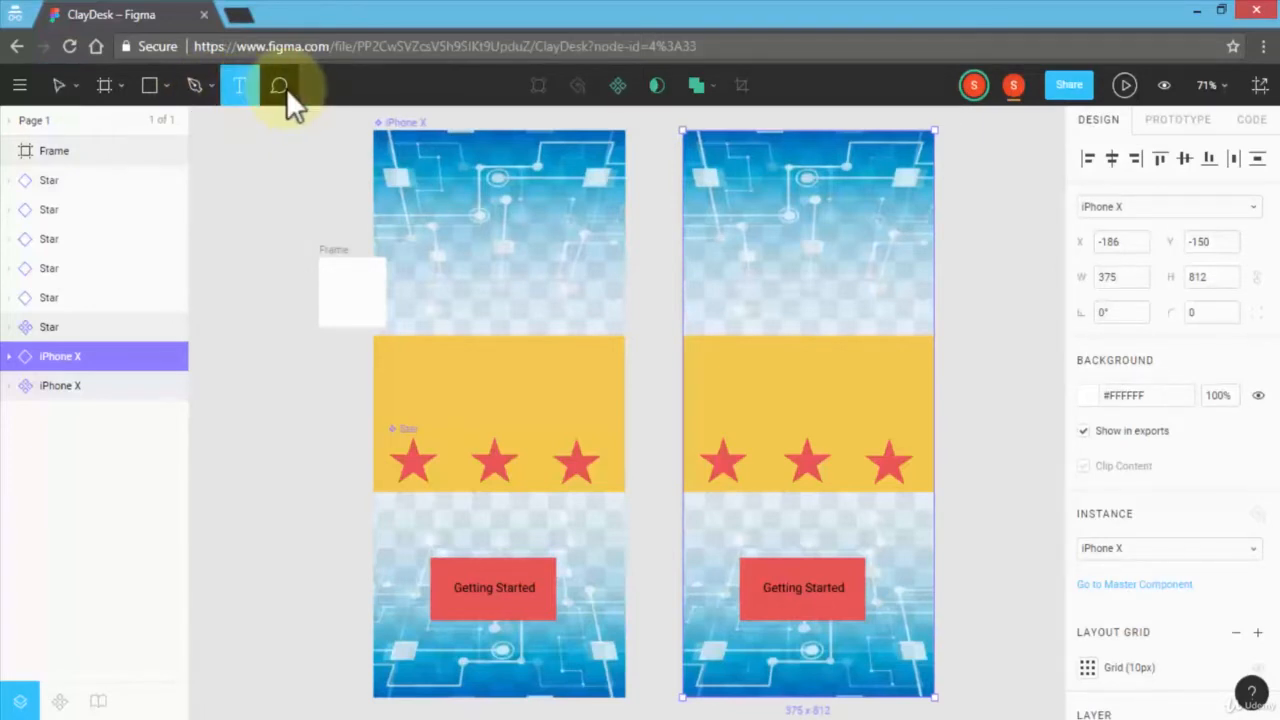
click(280, 84)
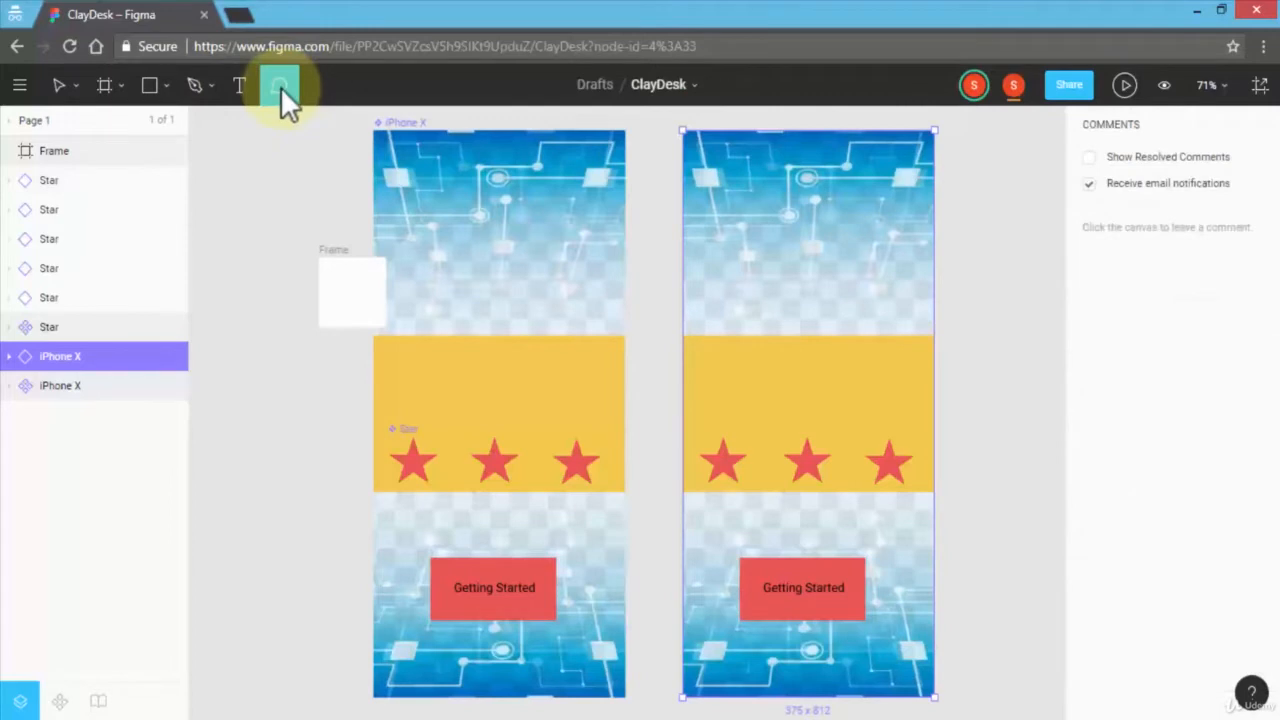
mouse_move(280, 84)
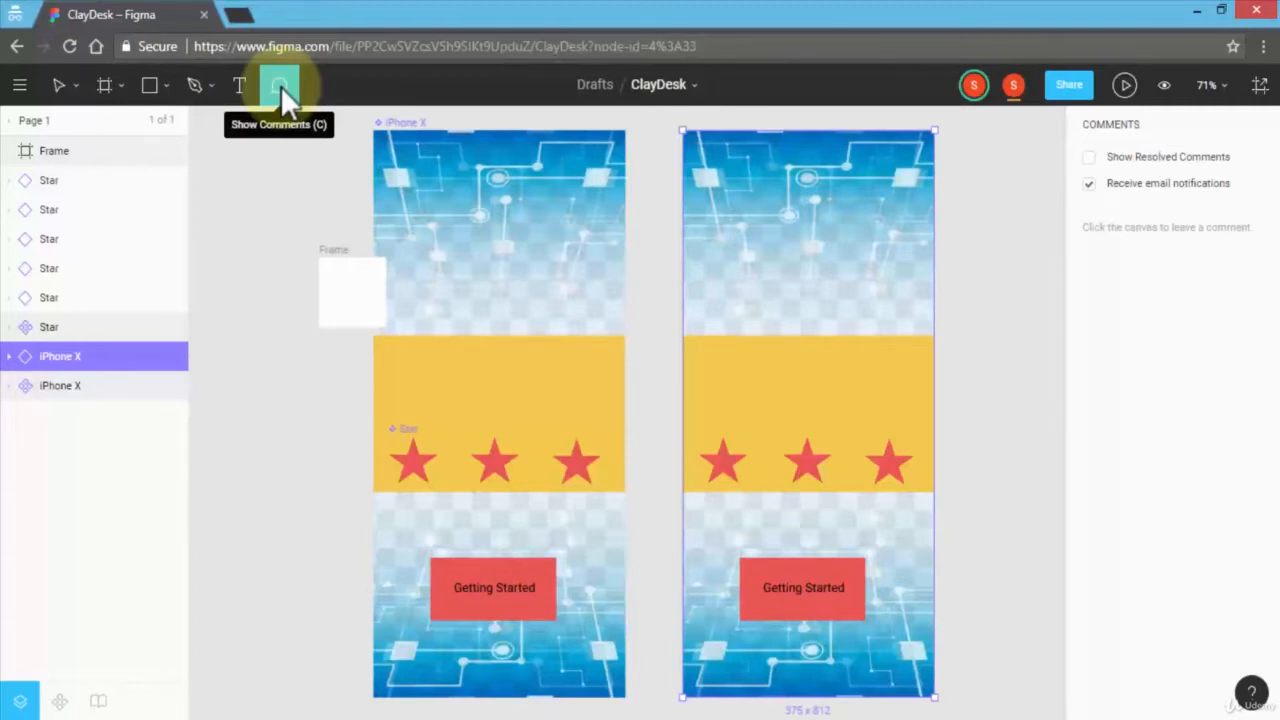
mouse_move(656, 100)
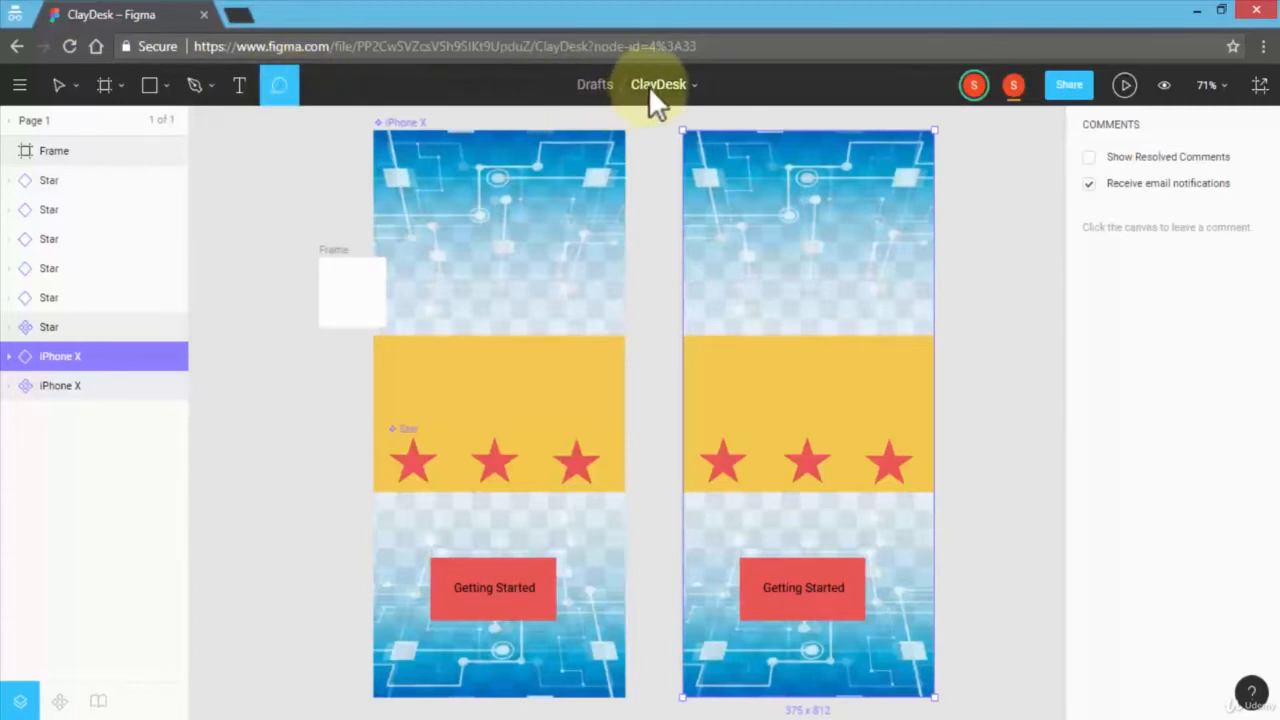
mouse_move(658, 96)
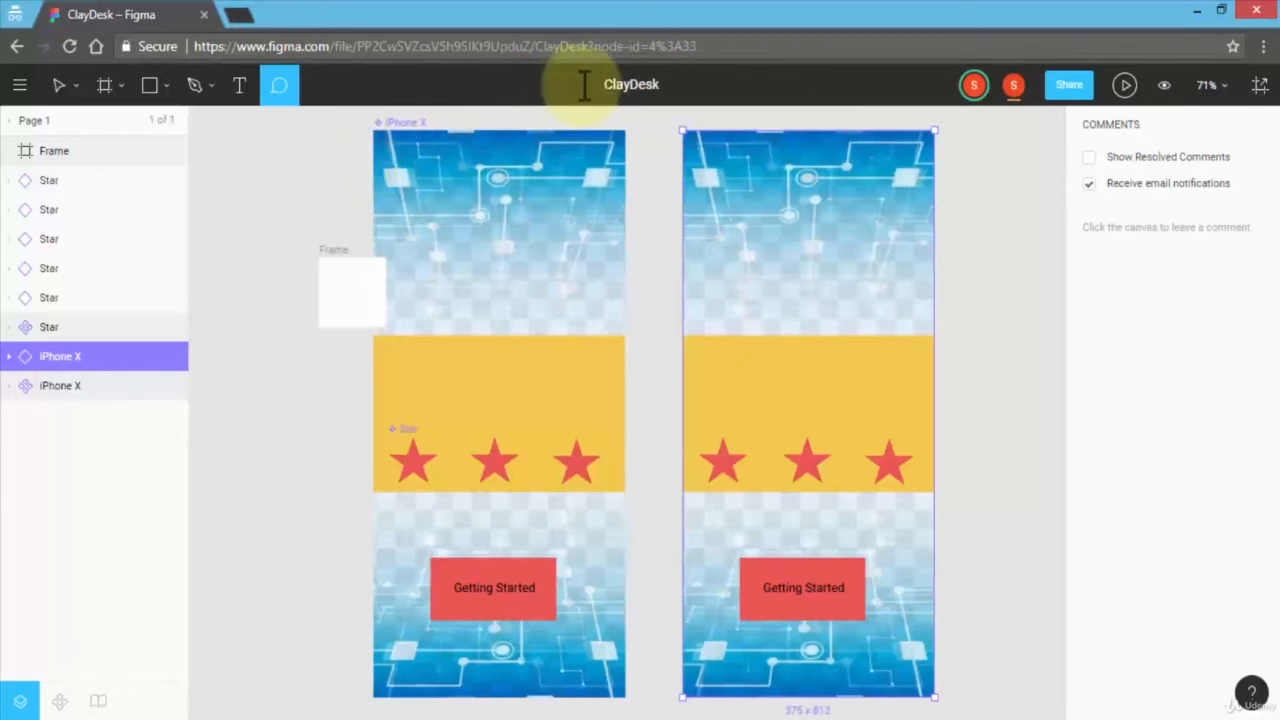
mouse_move(672, 94)
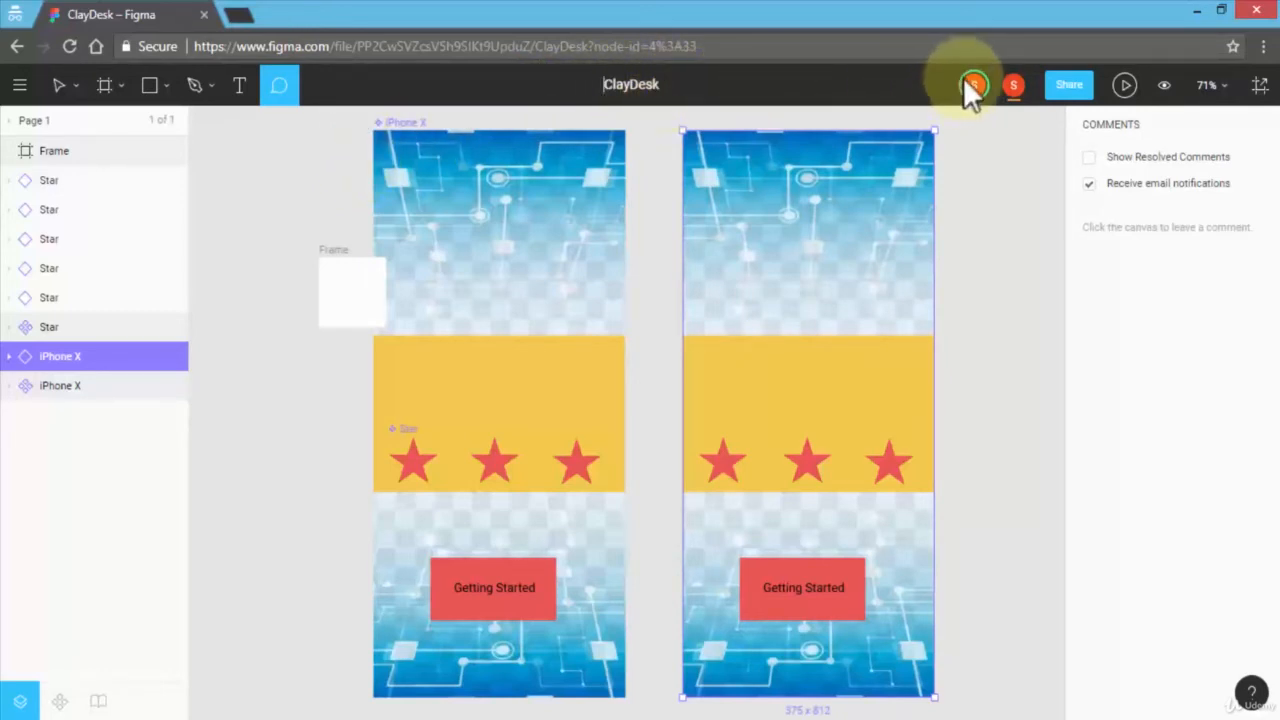
mouse_move(1012, 84)
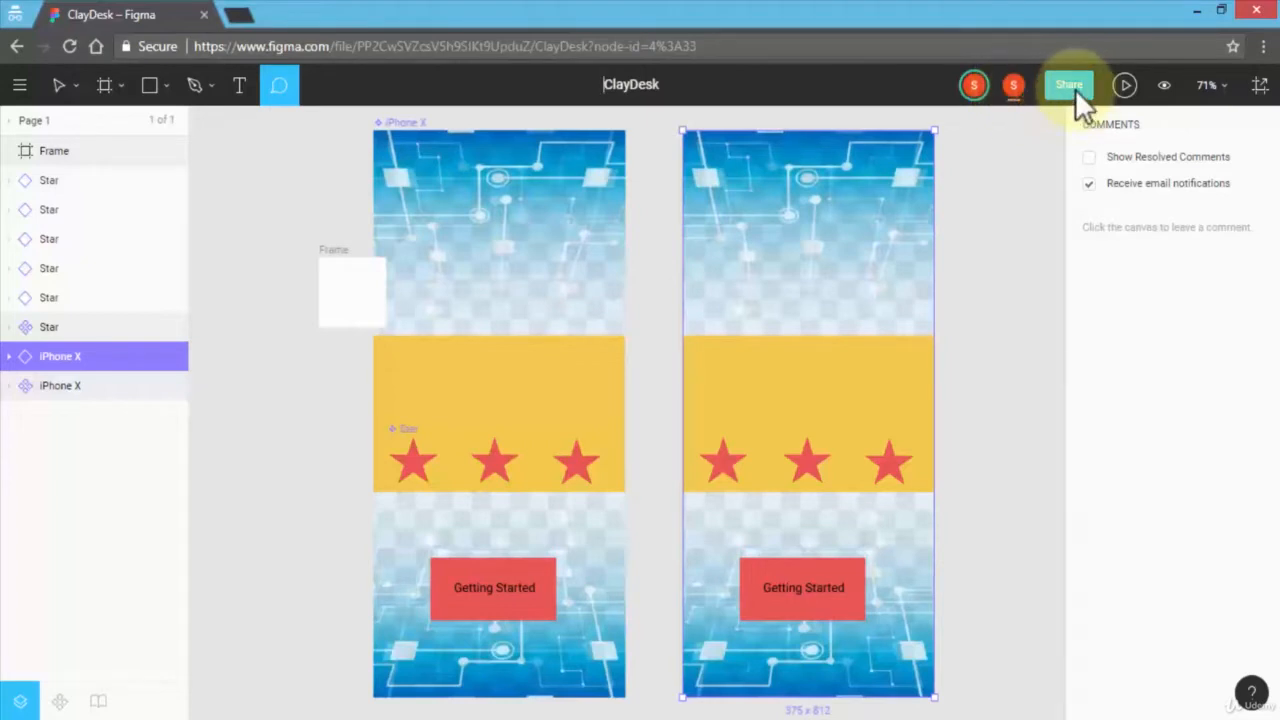
- Show the Share ClayDesk dialog with link access, owner and invite field
click(1068, 84)
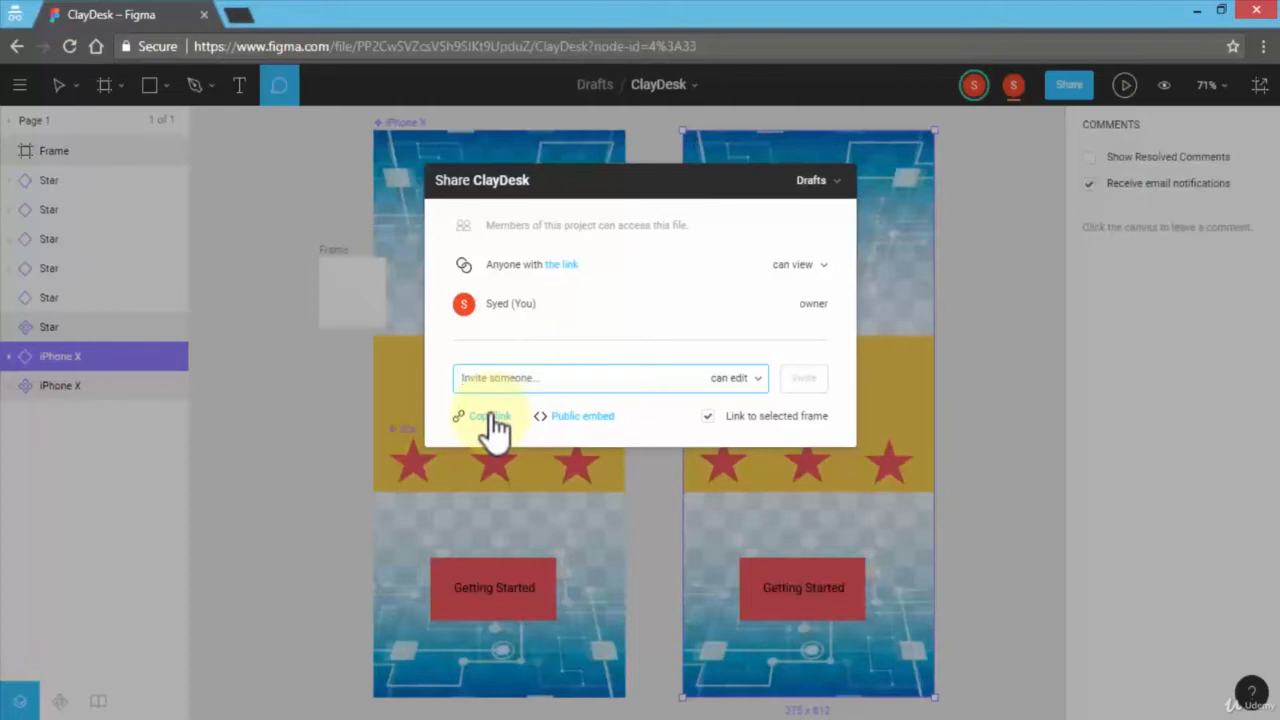
mouse_move(1044, 164)
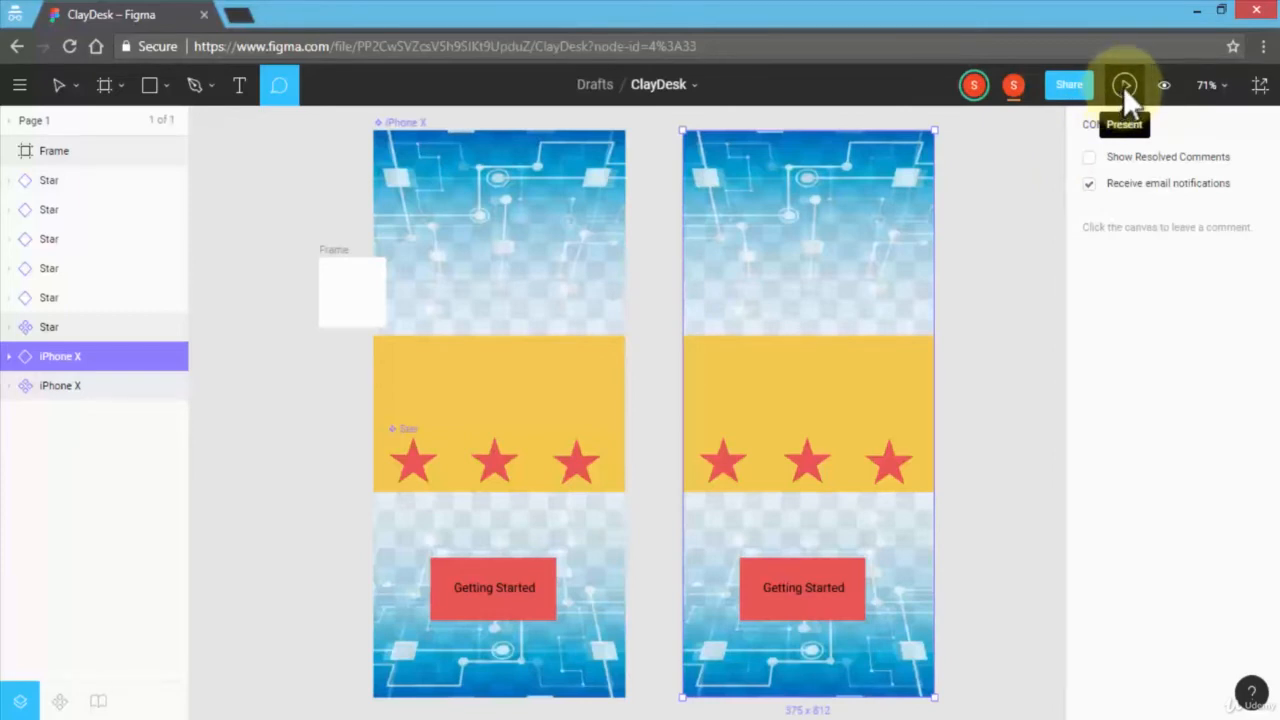
mouse_move(1164, 84)
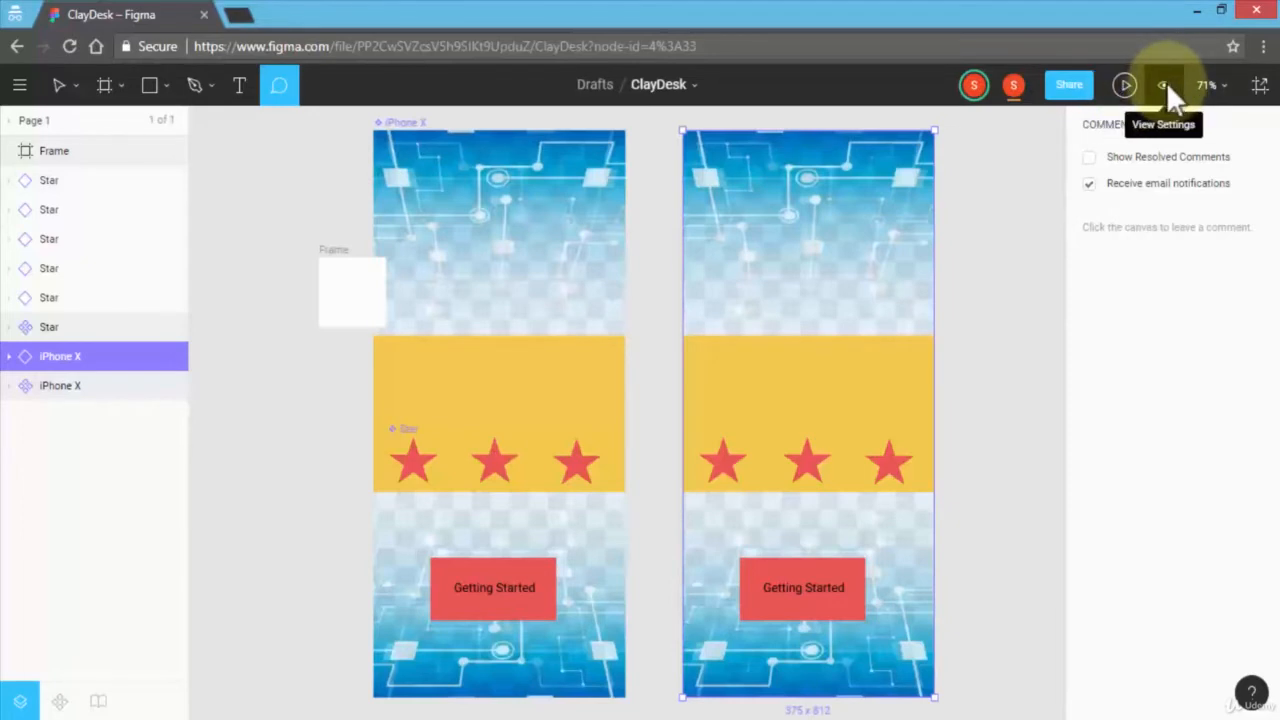
mouse_move(1254, 96)
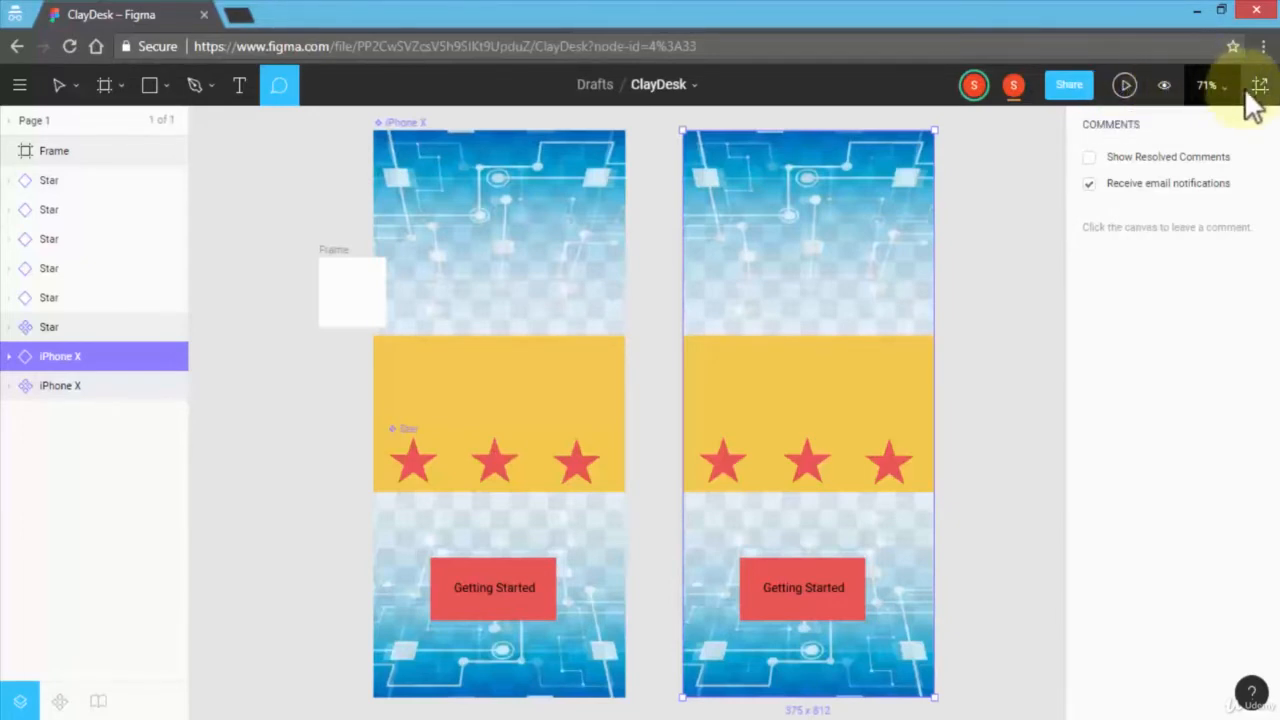
mouse_move(1260, 84)
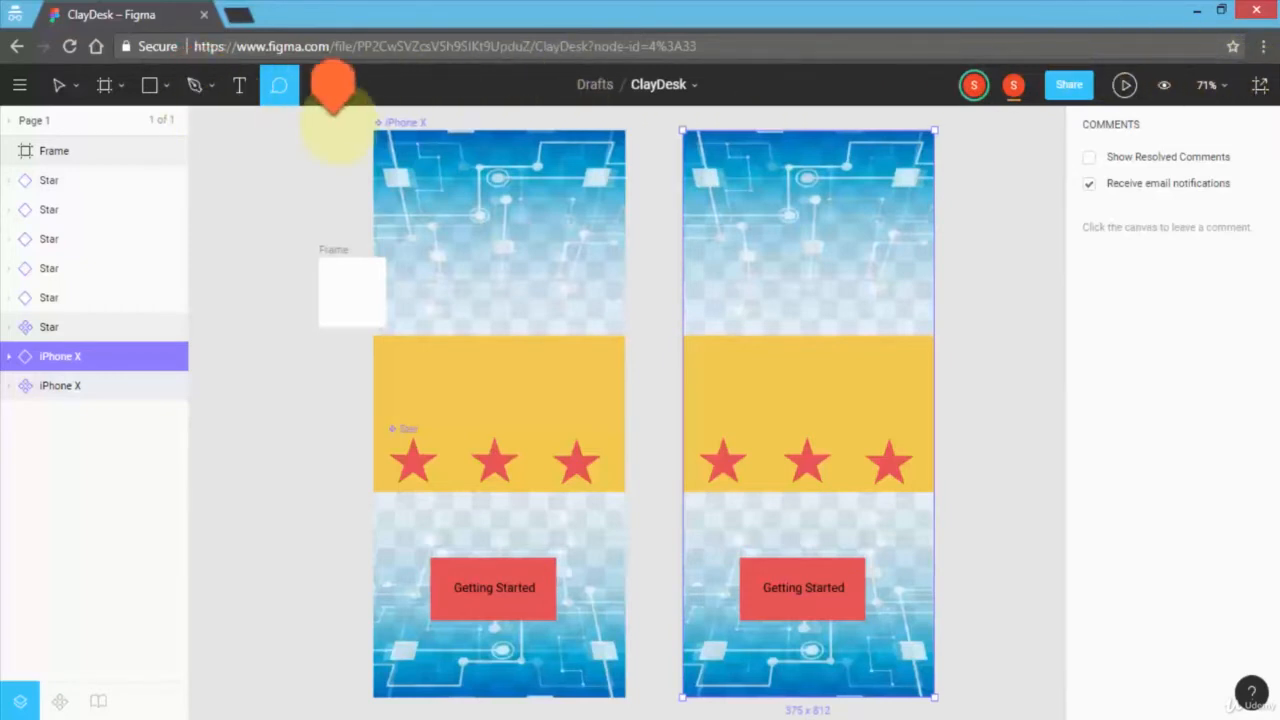
mouse_move(1000, 284)
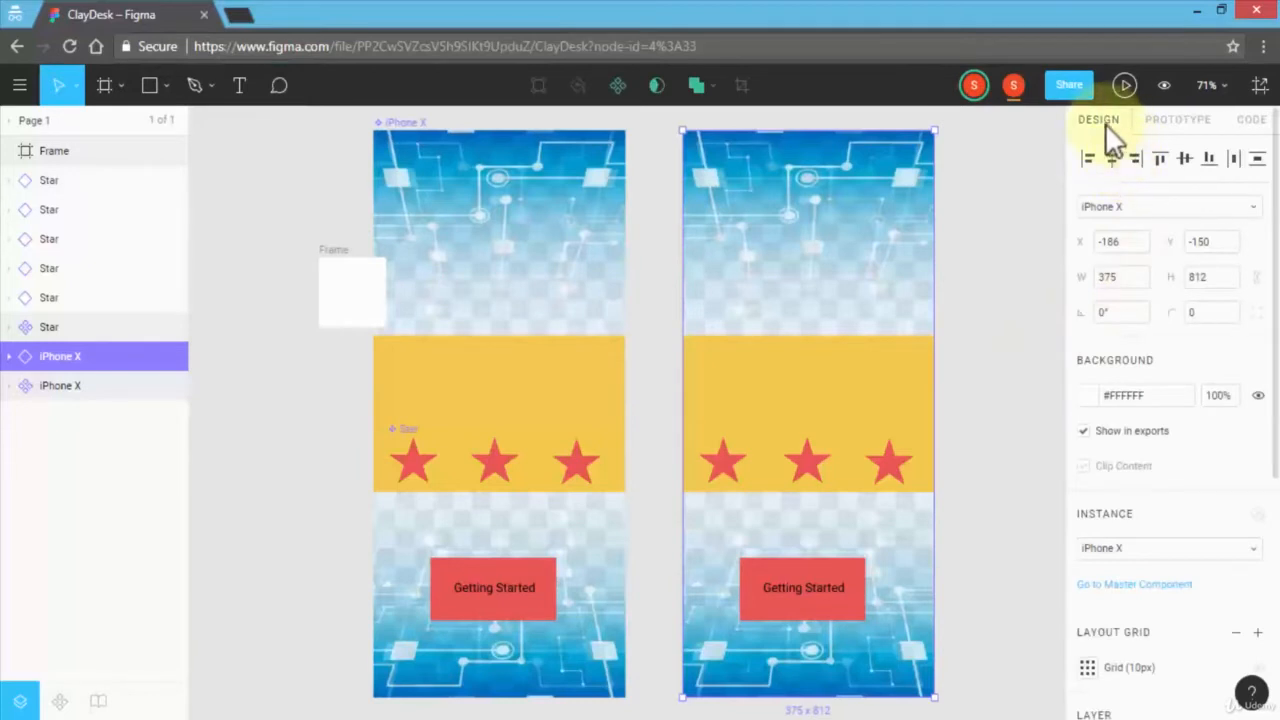
mouse_move(1178, 120)
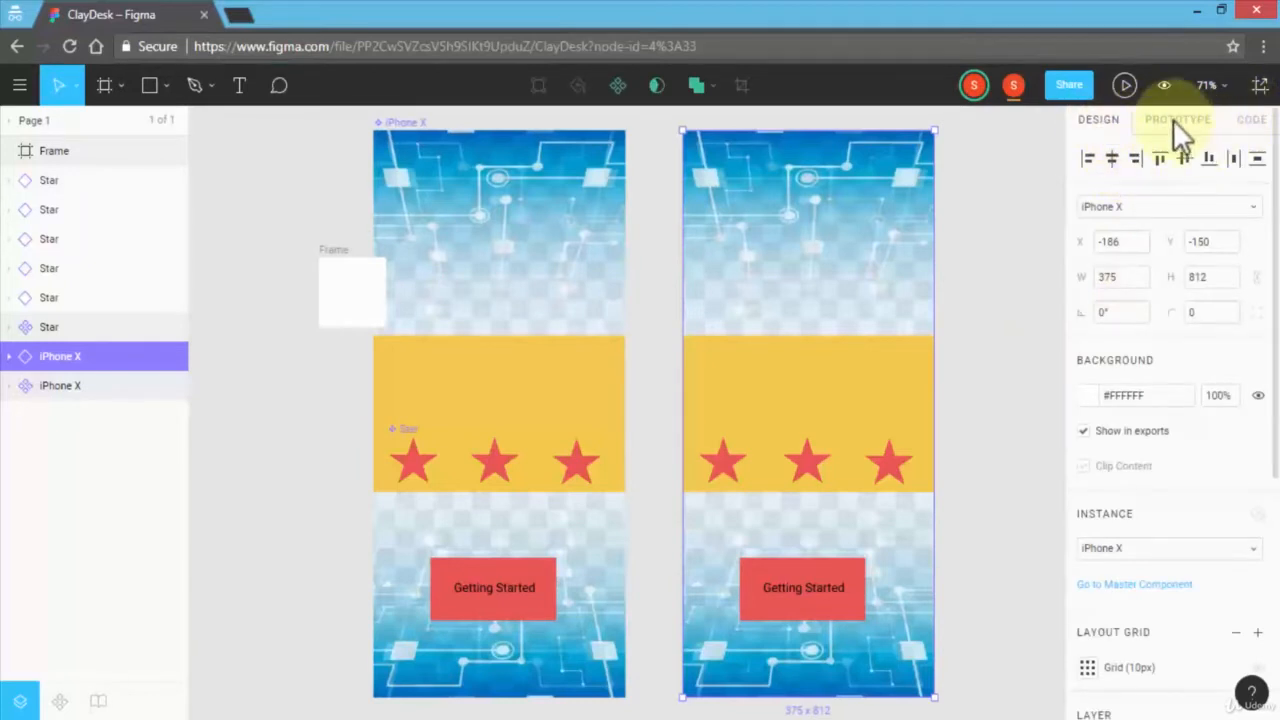
- Return to the Design tab for the iPhone X instance, leaving comment mode
click(1252, 120)
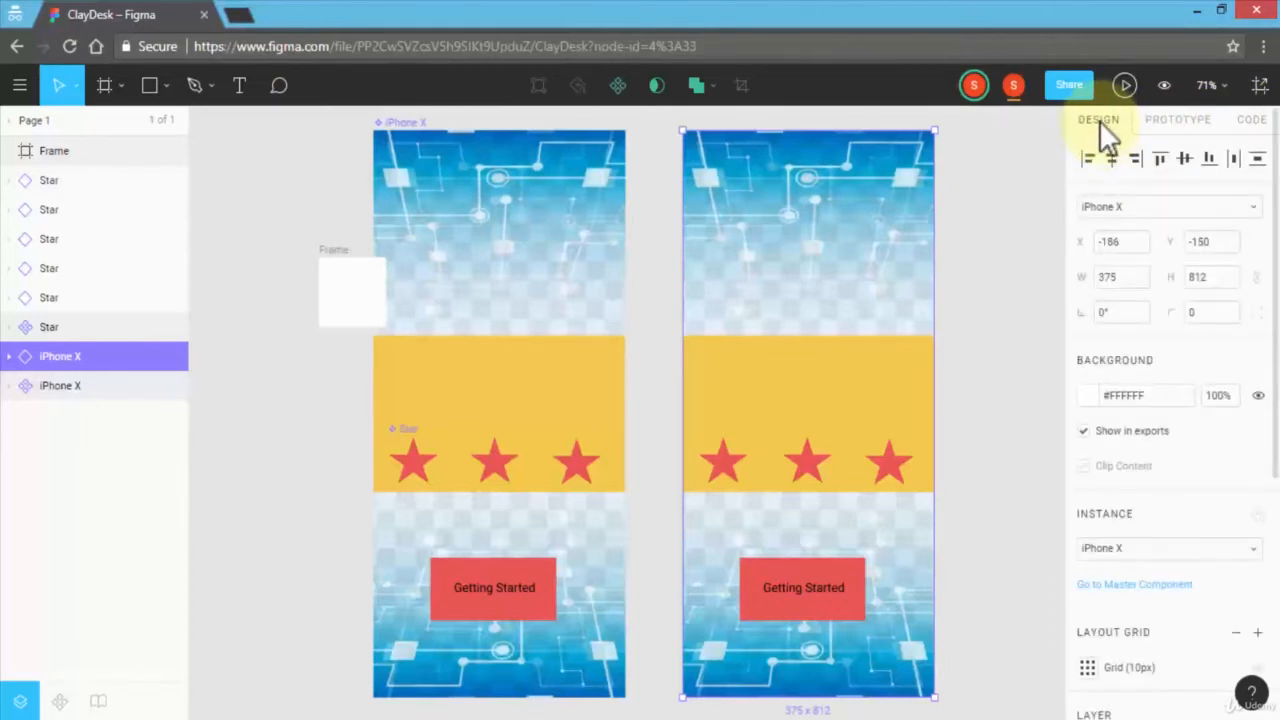
mouse_move(680, 364)
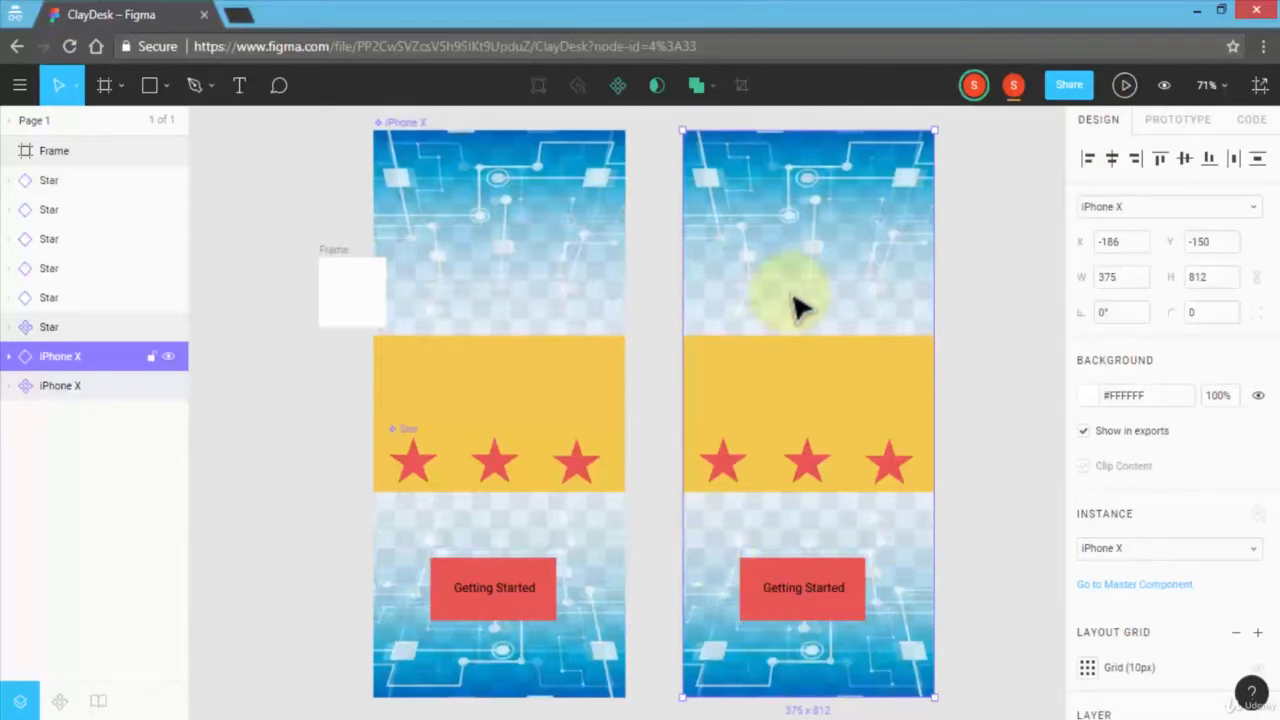
mouse_move(824, 296)
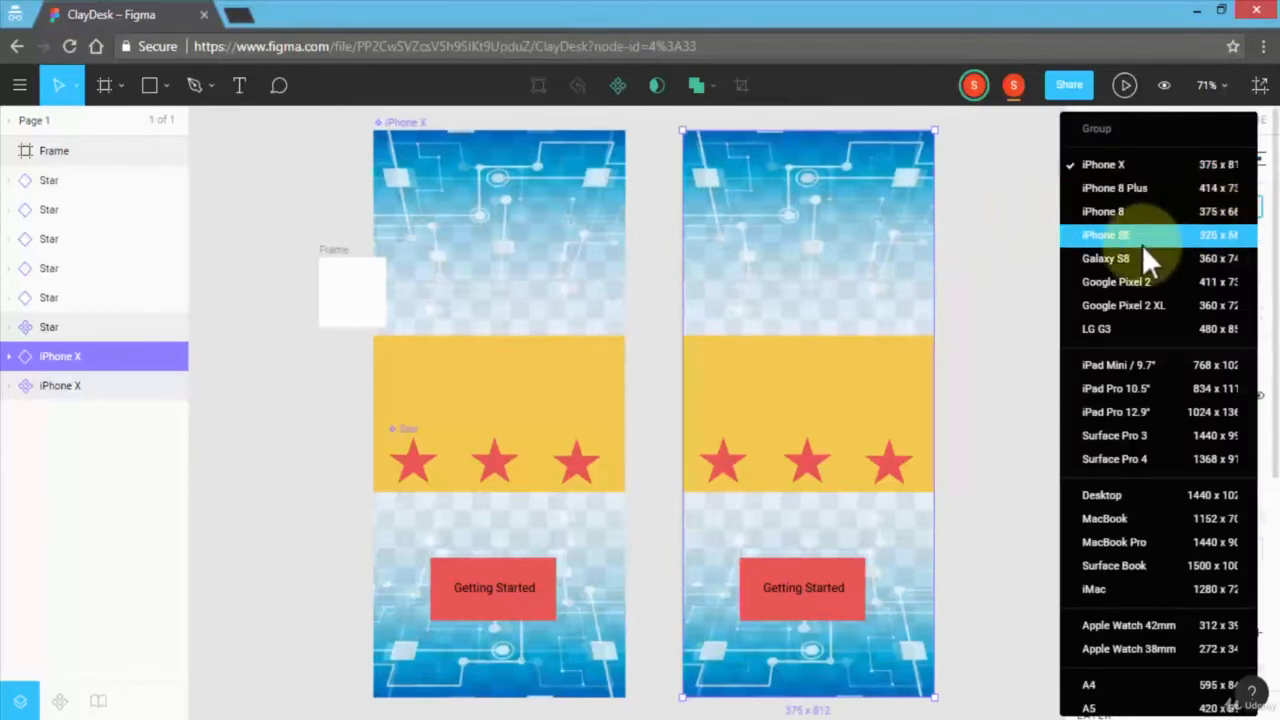
mouse_move(1116, 280)
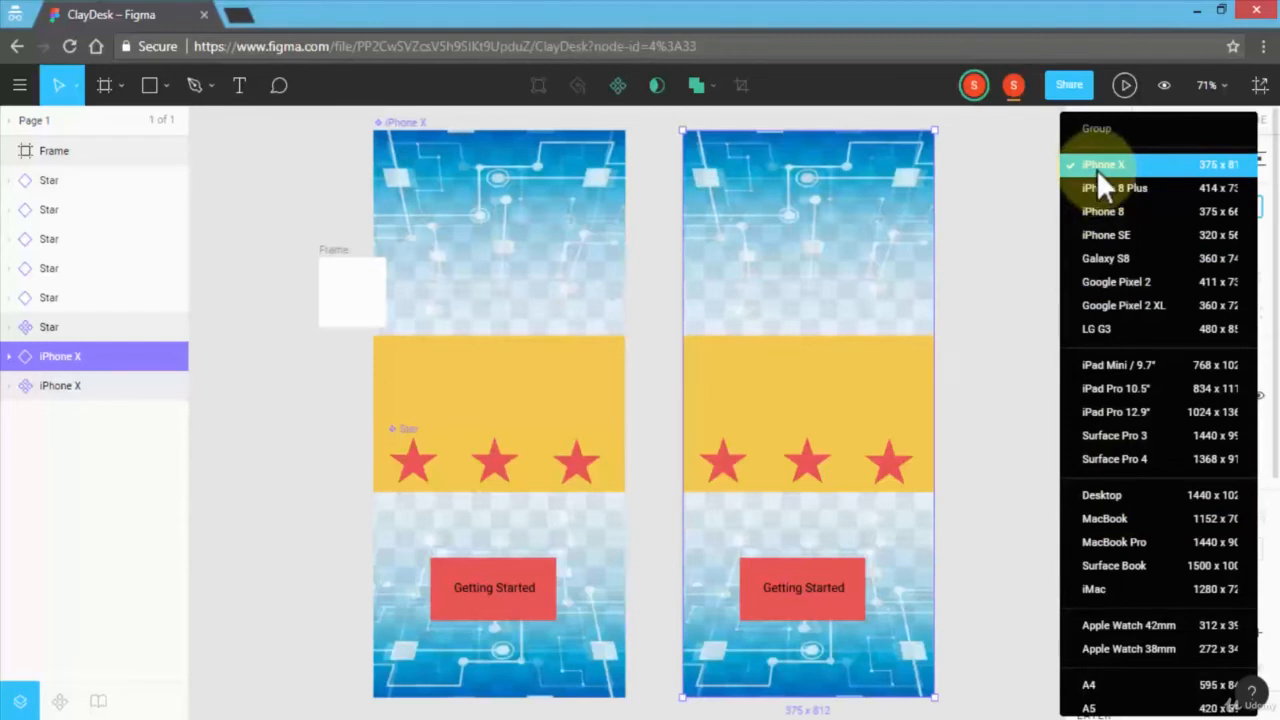
click(1104, 164)
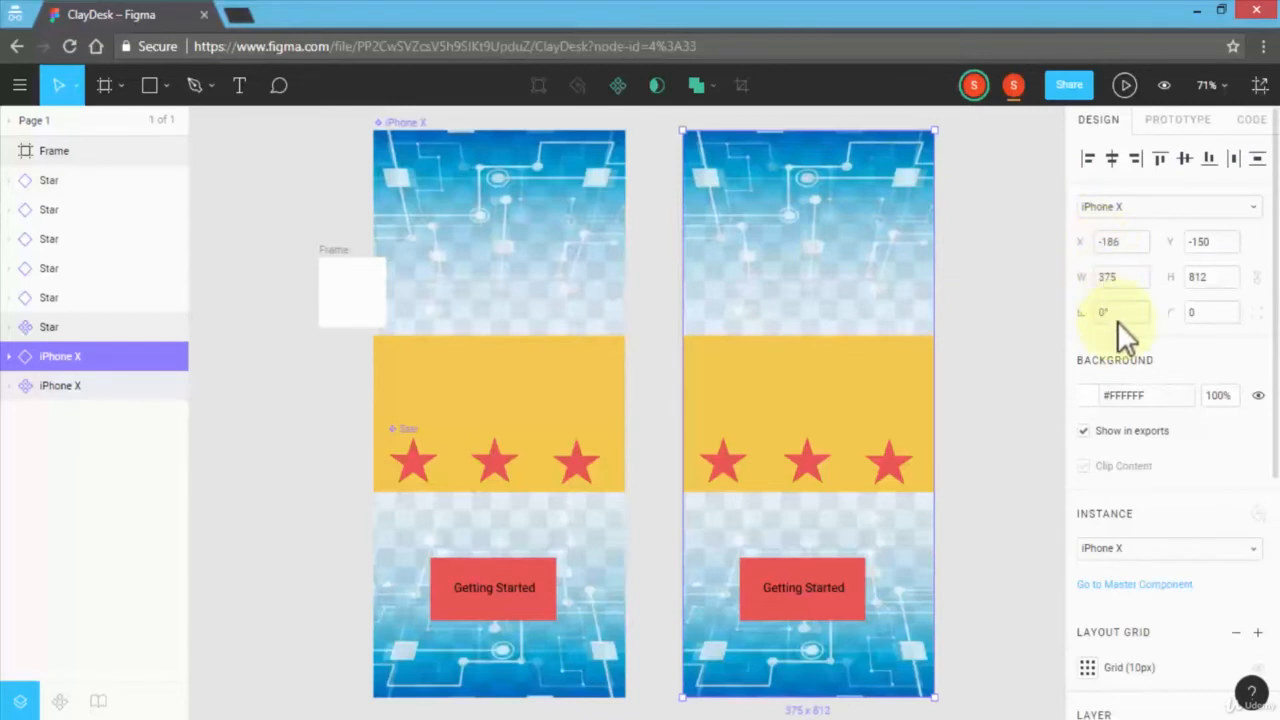
mouse_move(1200, 316)
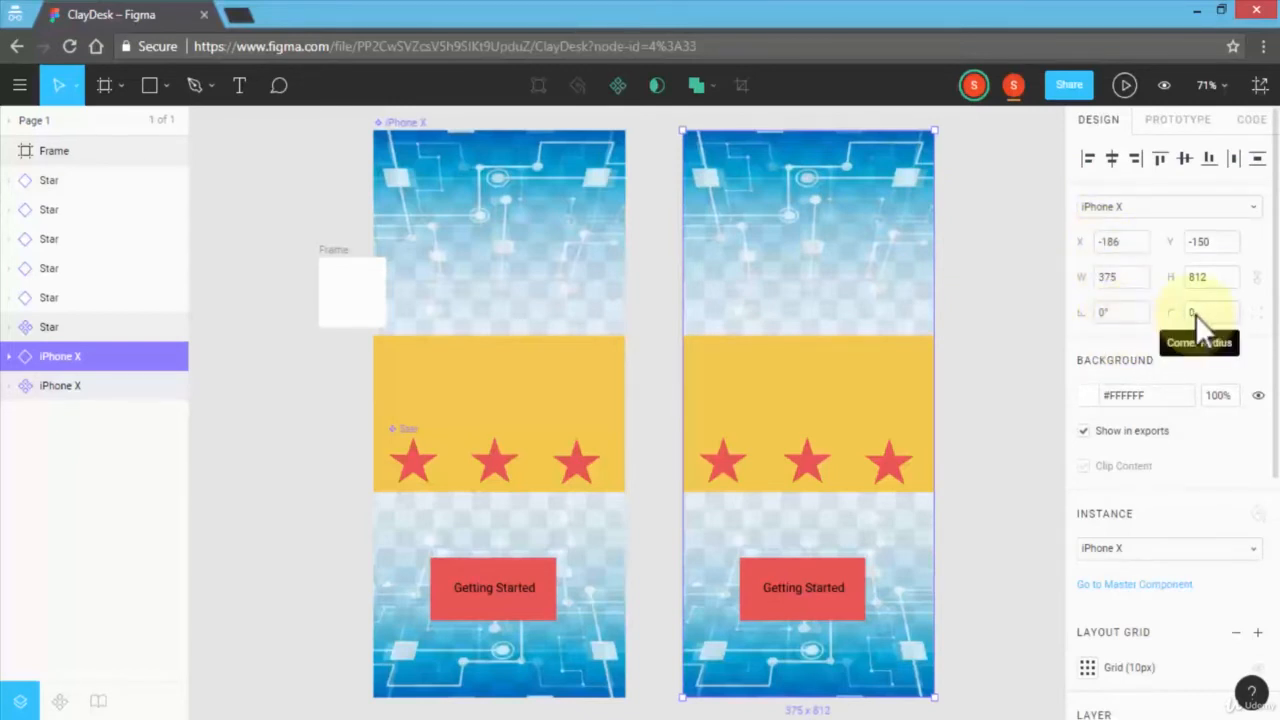
mouse_move(1110, 312)
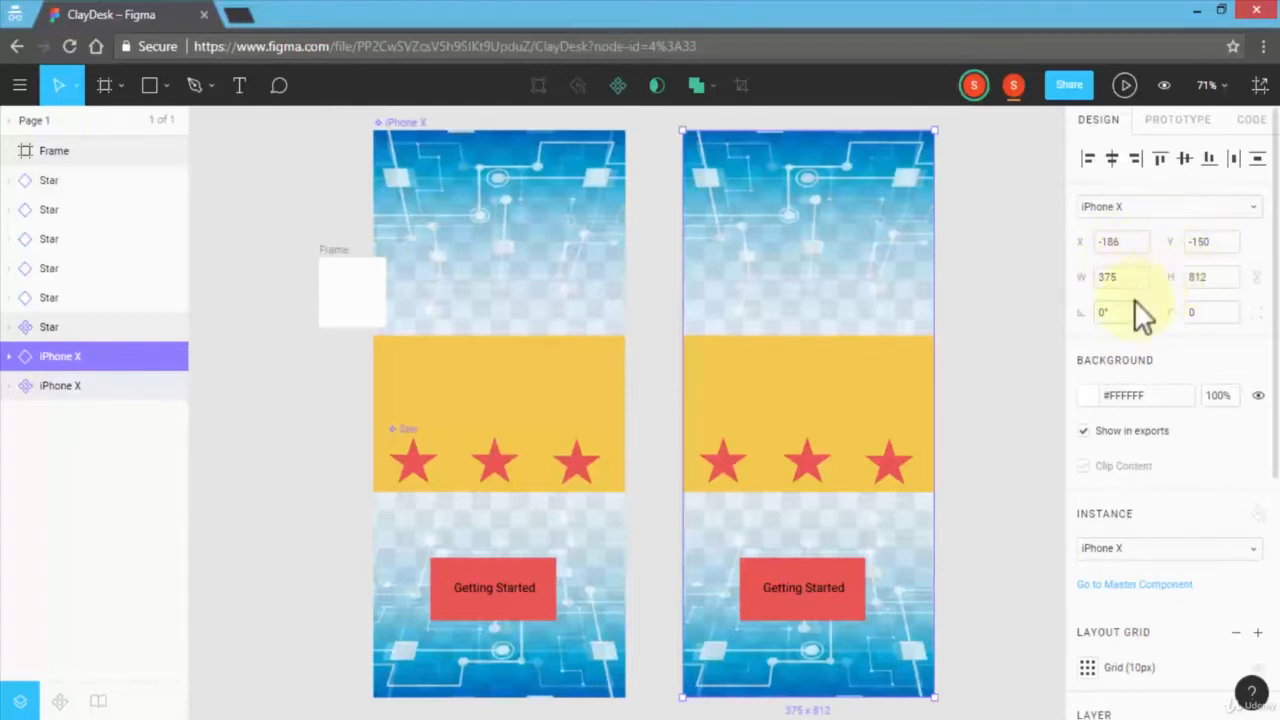
mouse_move(1176, 316)
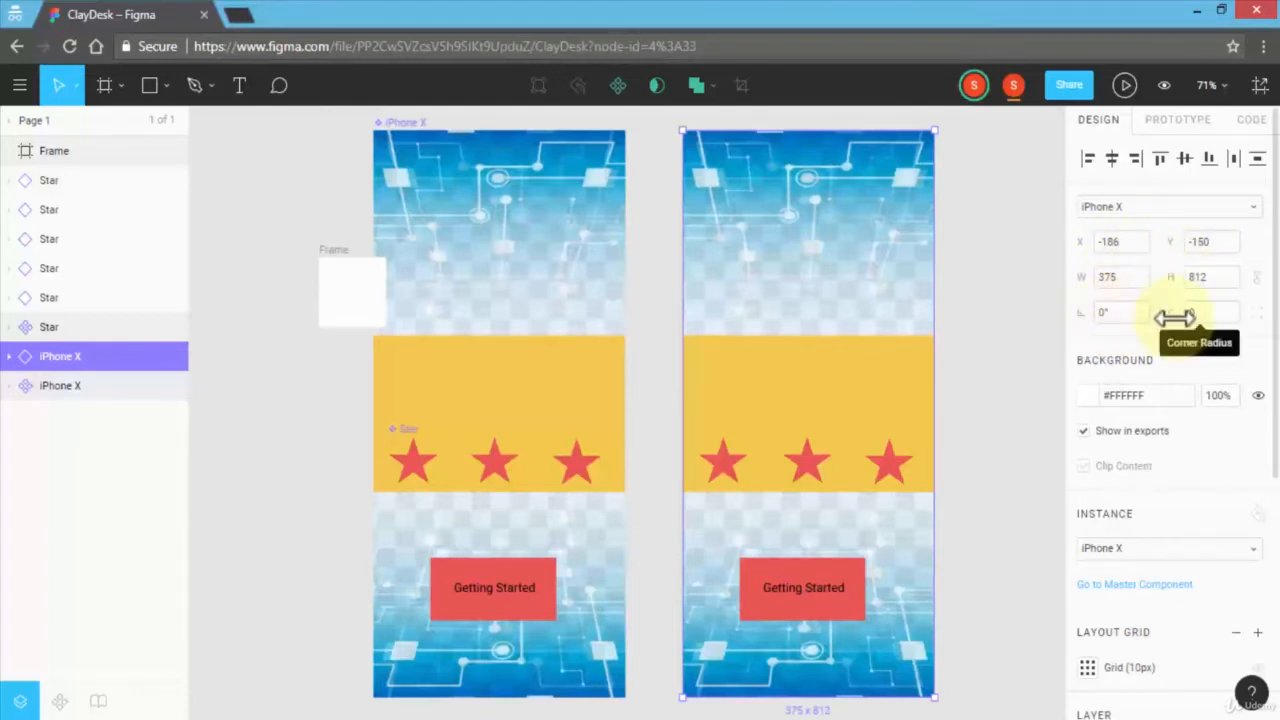
mouse_move(1090, 410)
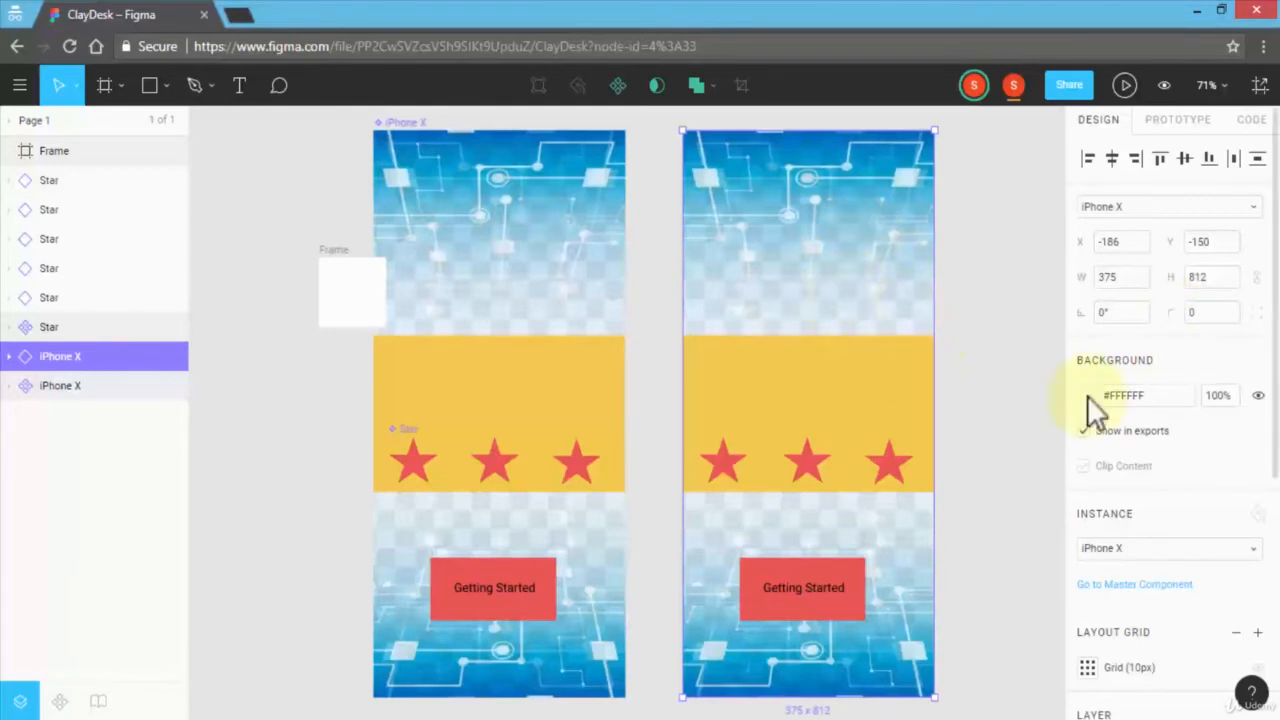
scroll(down, 3)
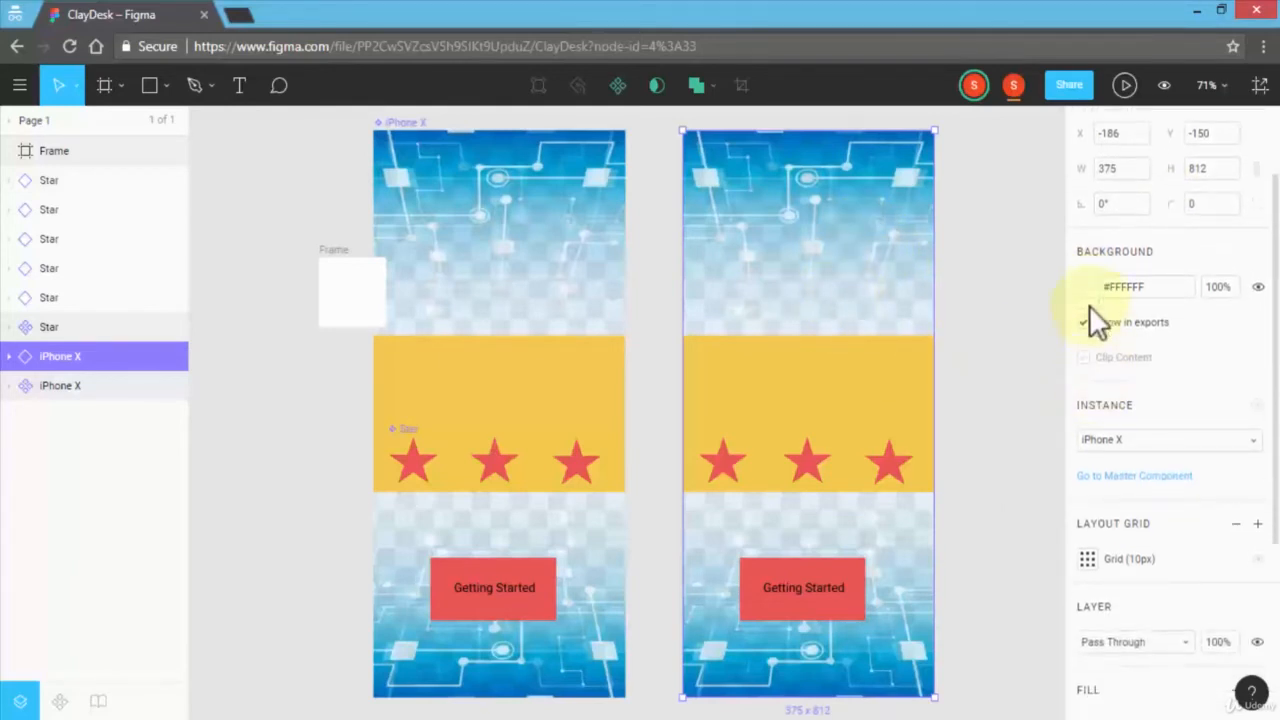
scroll(down, 3)
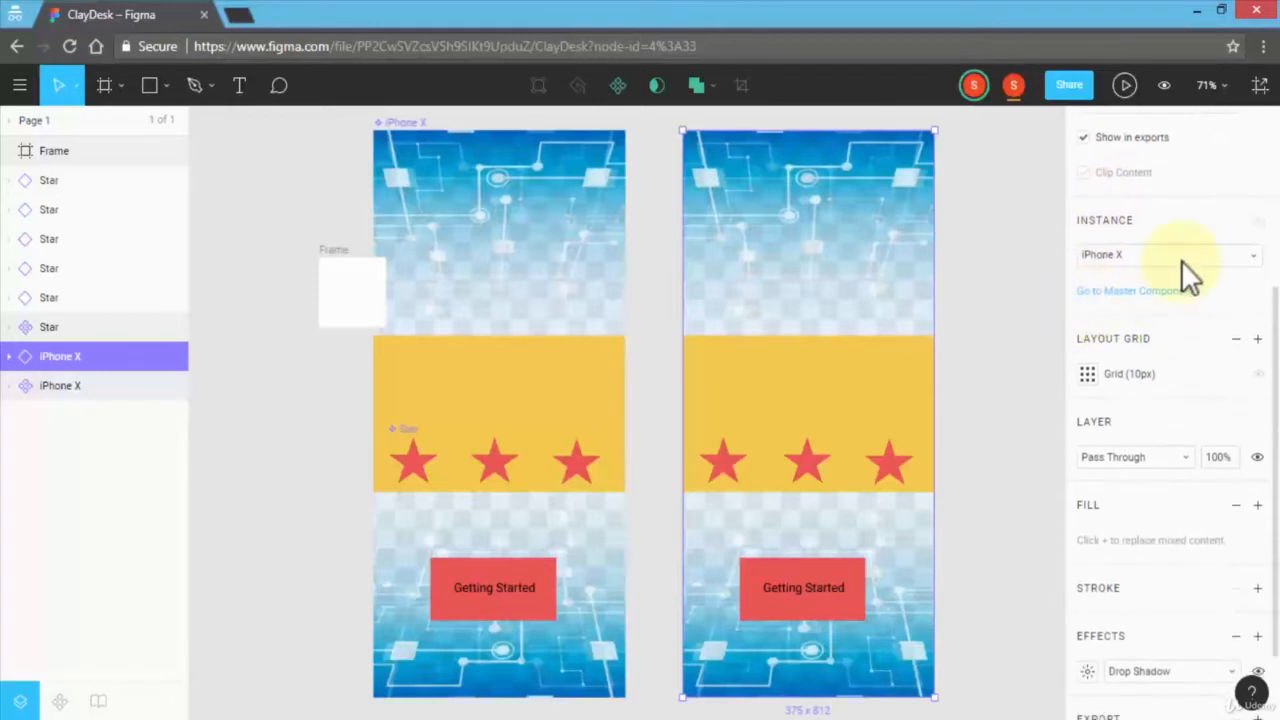
mouse_move(1096, 396)
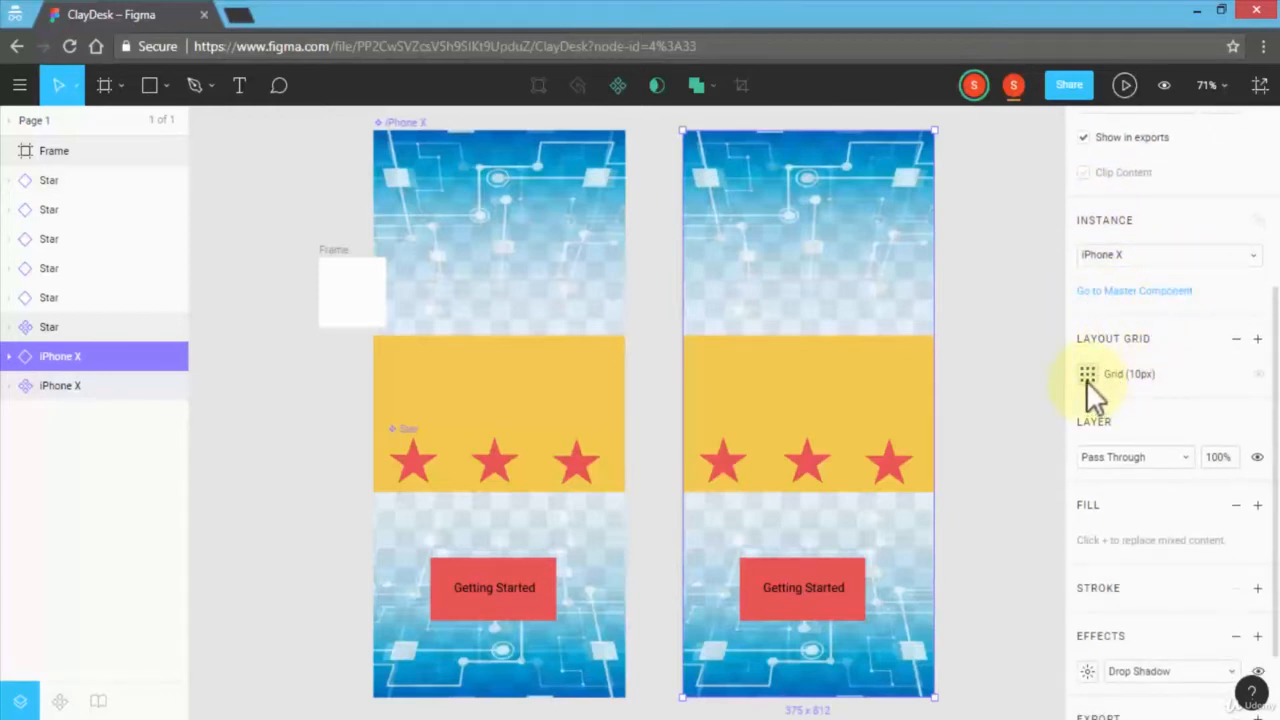
mouse_move(1140, 600)
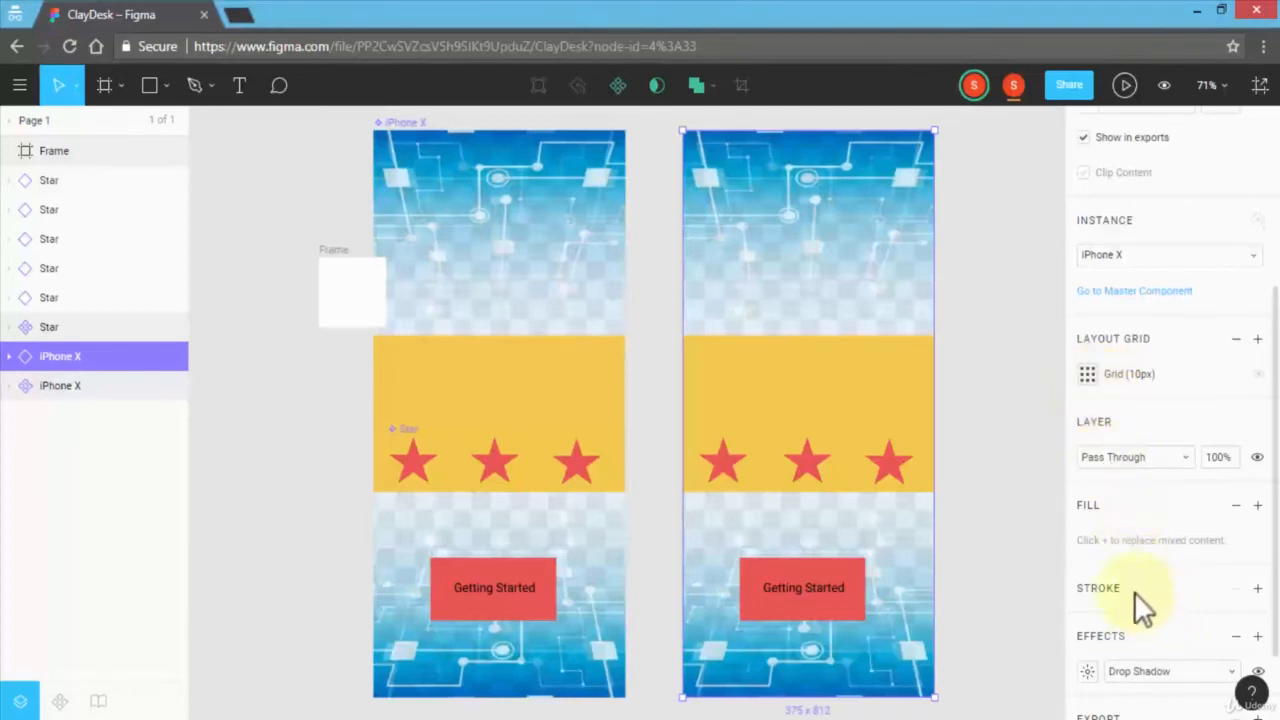
mouse_move(1128, 378)
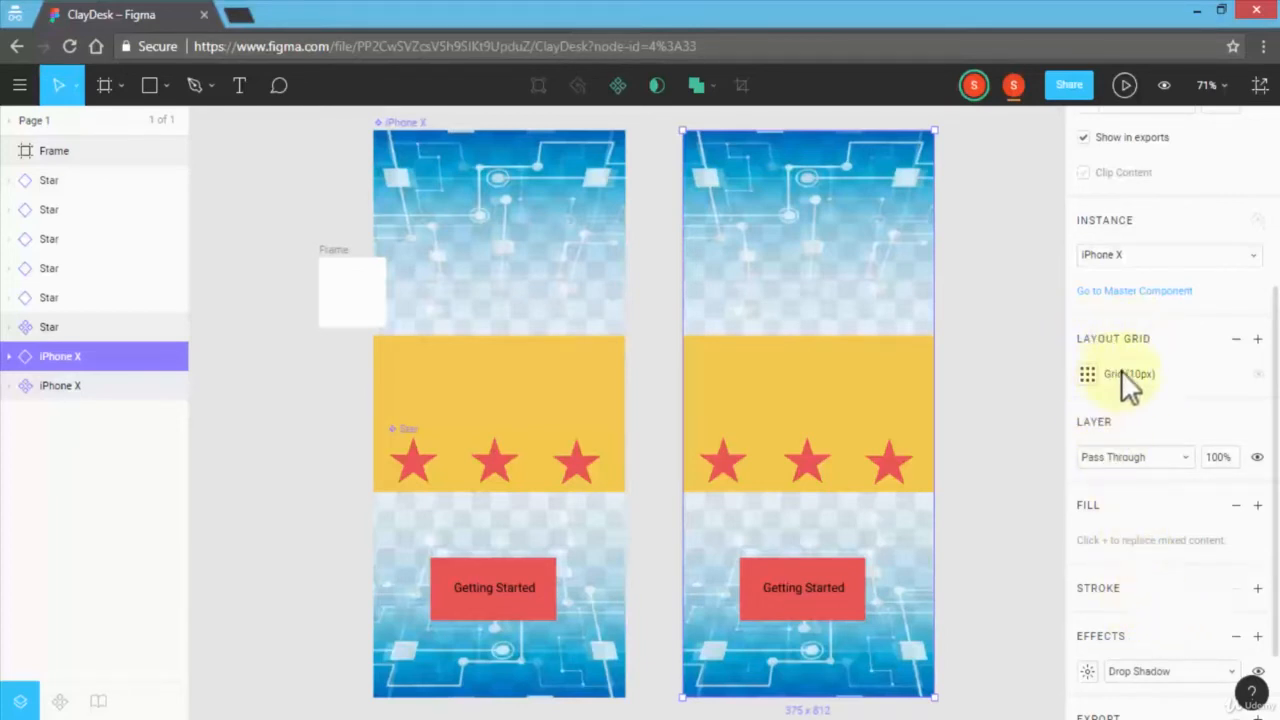
mouse_move(1116, 404)
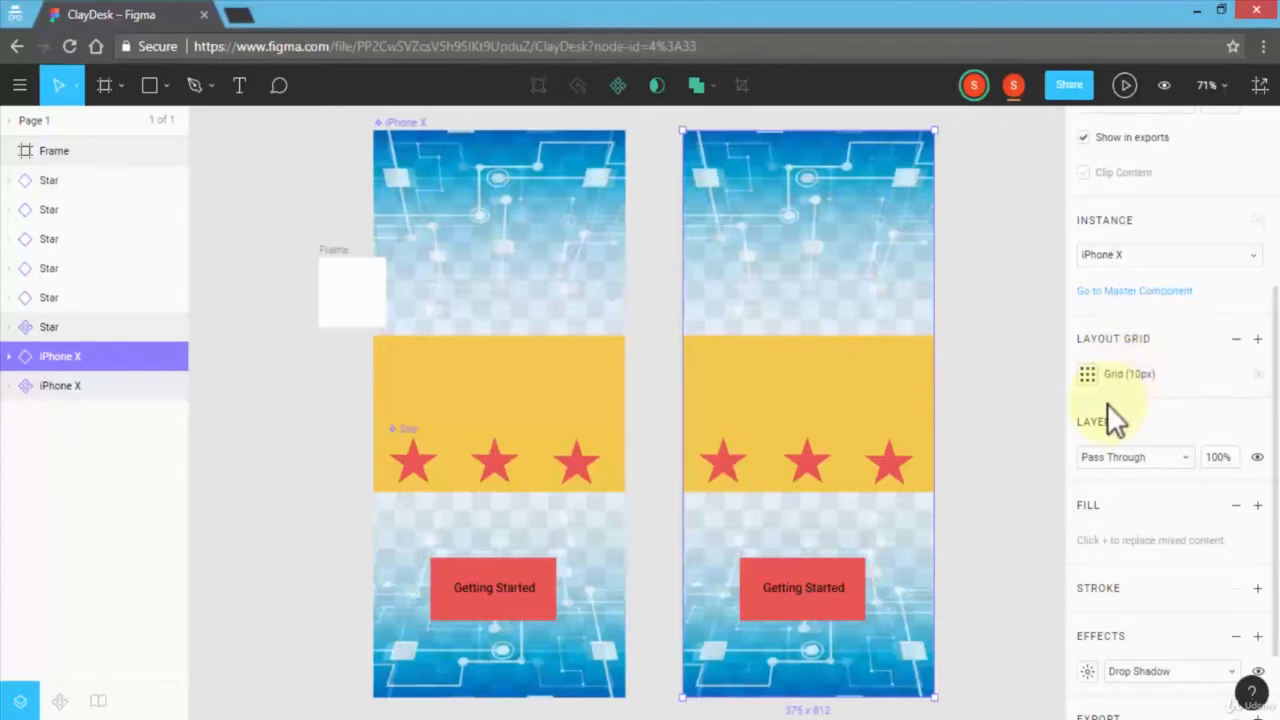
mouse_move(1118, 364)
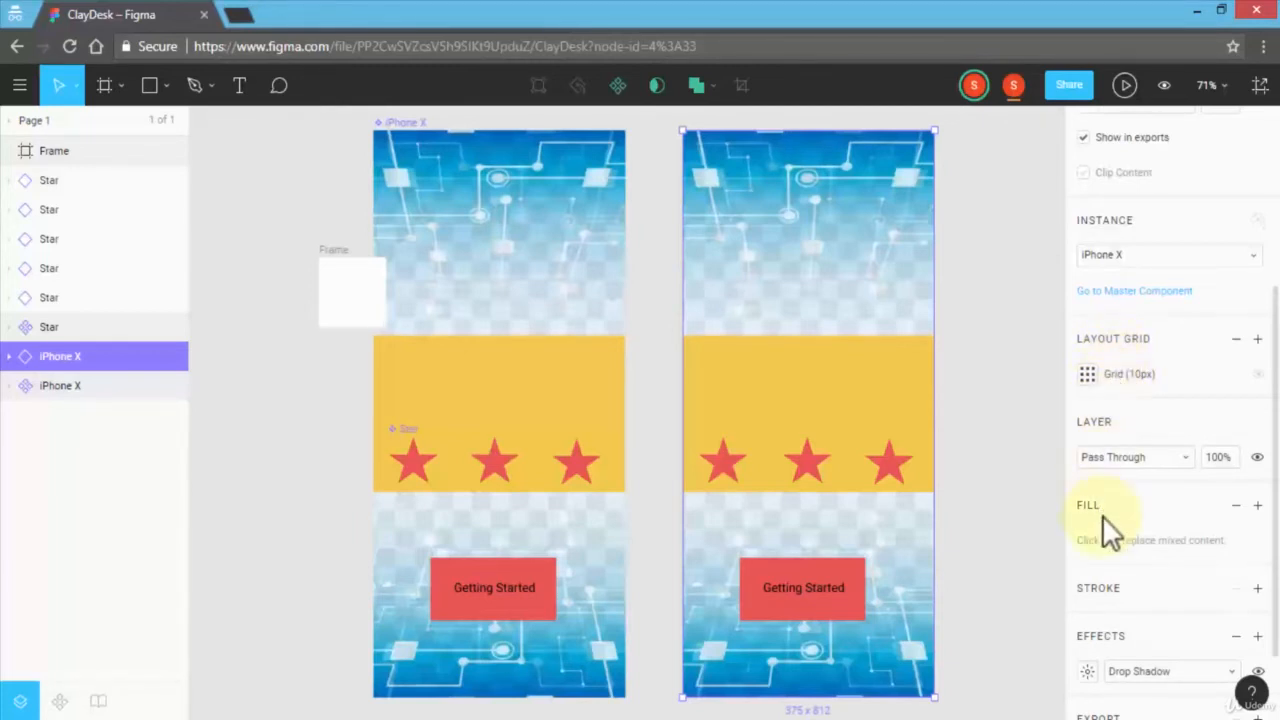
mouse_move(1116, 524)
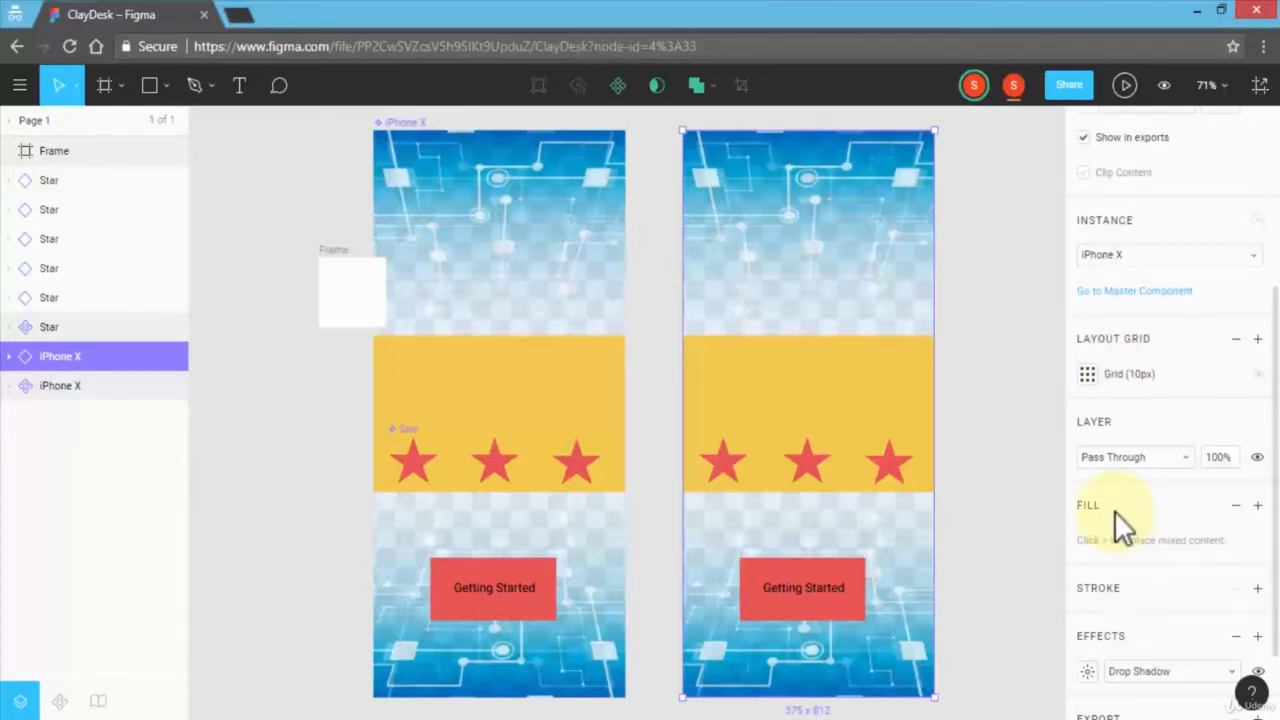
mouse_move(1130, 644)
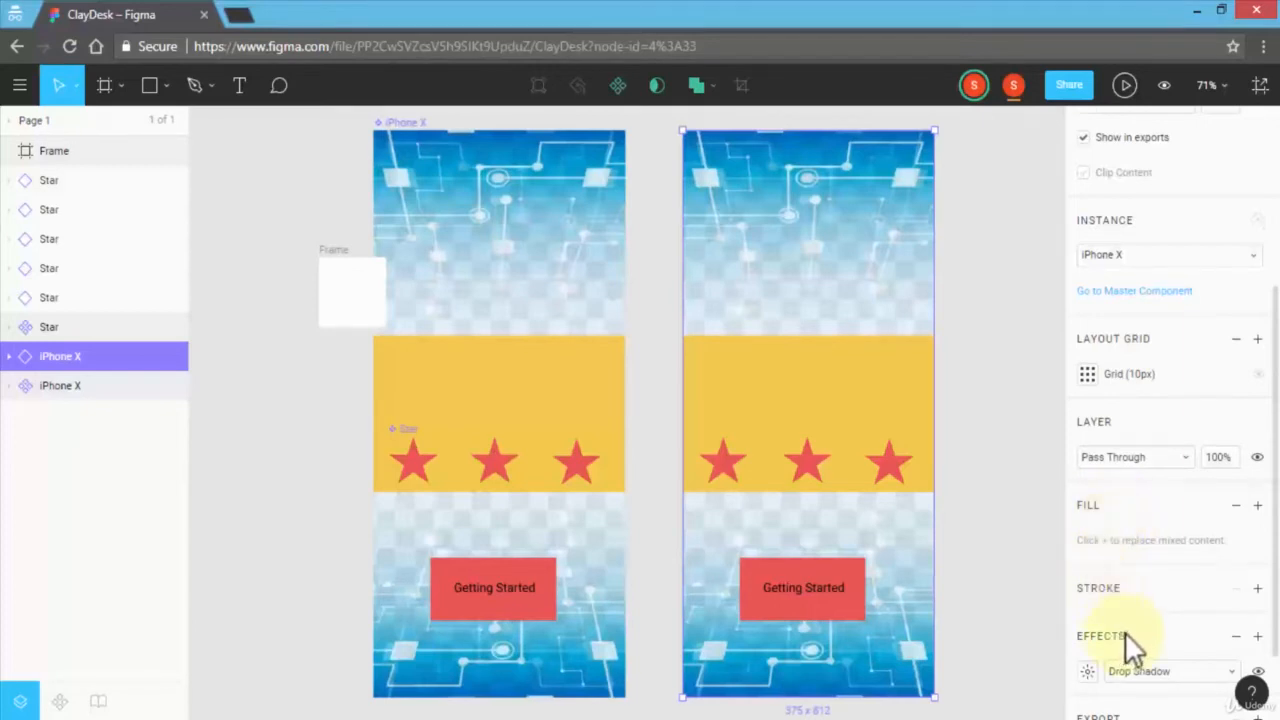
scroll(down, 3)
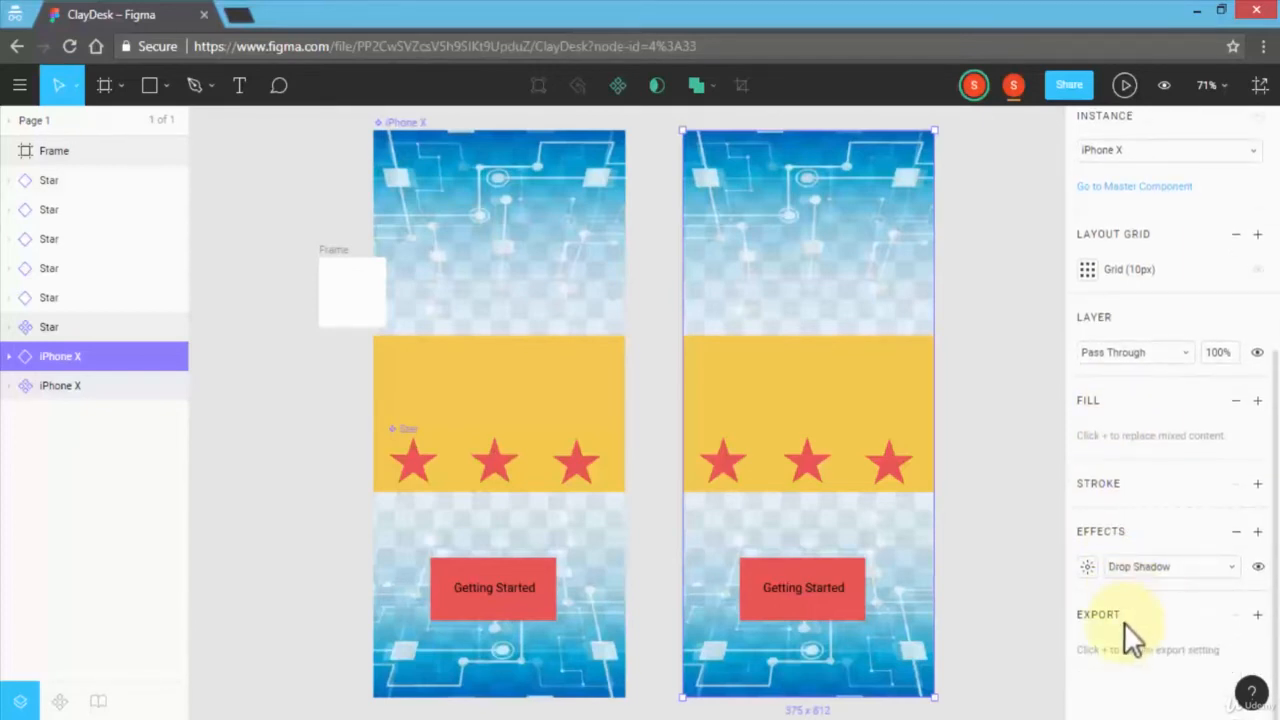
- Select the middle star on the right iPhone X screen to show its 82 by 67 properties
click(808, 460)
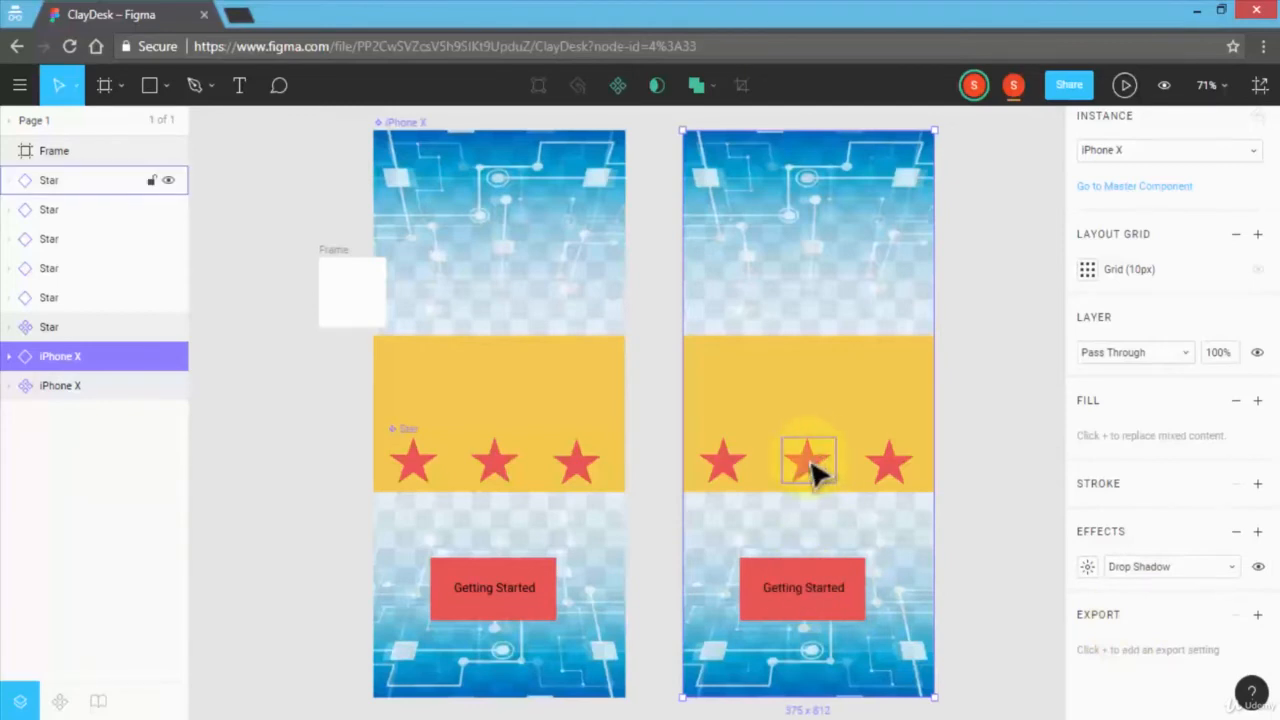
click(808, 460)
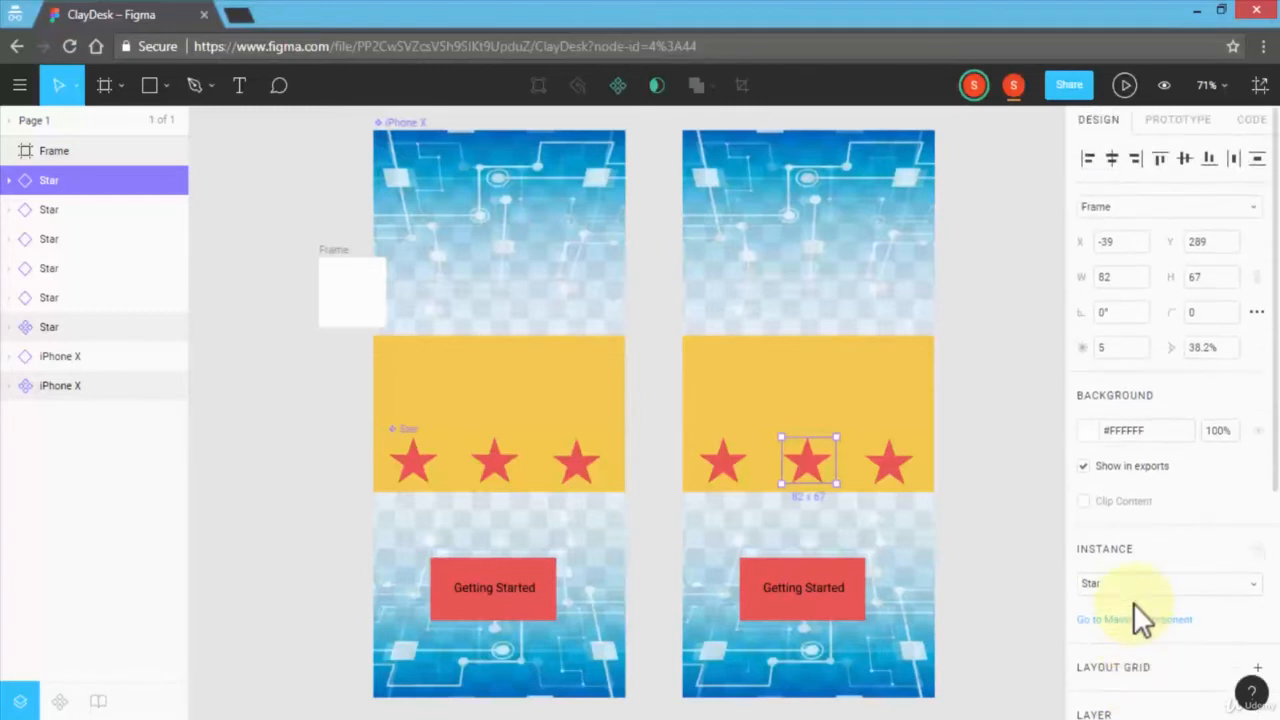
- Switch to Prototype settings, select the right iPhone X frame and check its Destination options
click(1176, 120)
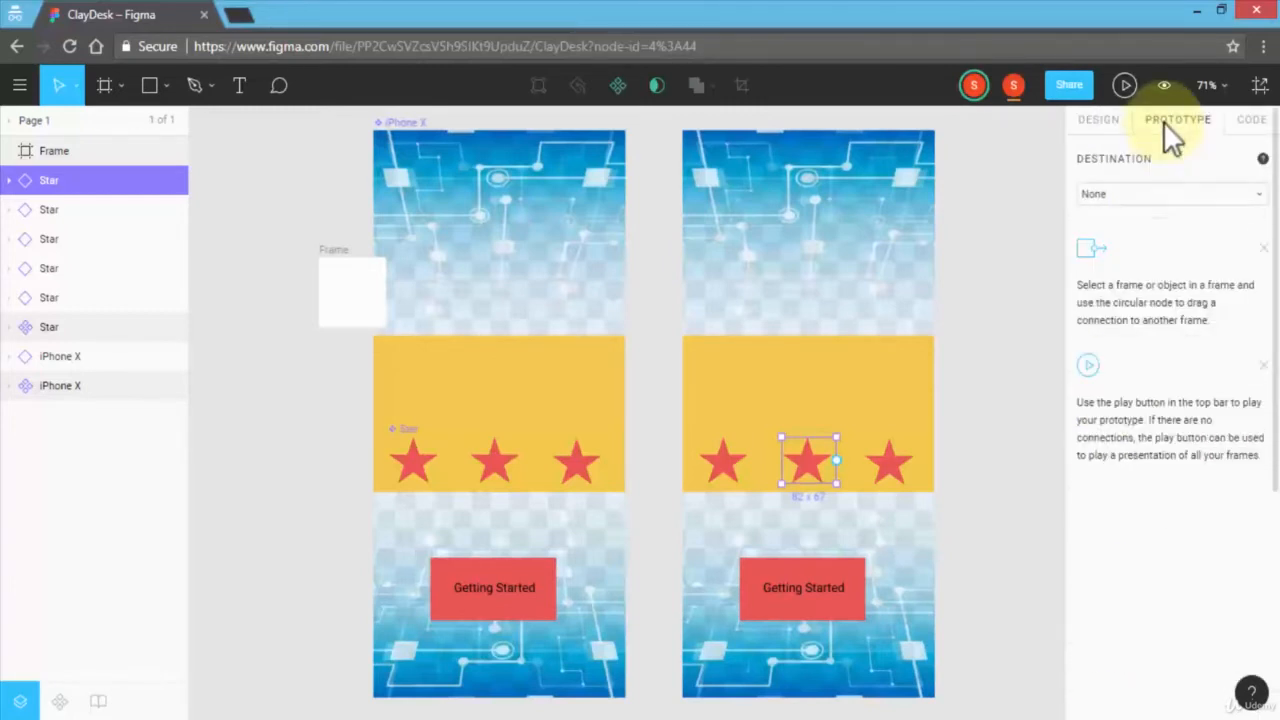
click(836, 284)
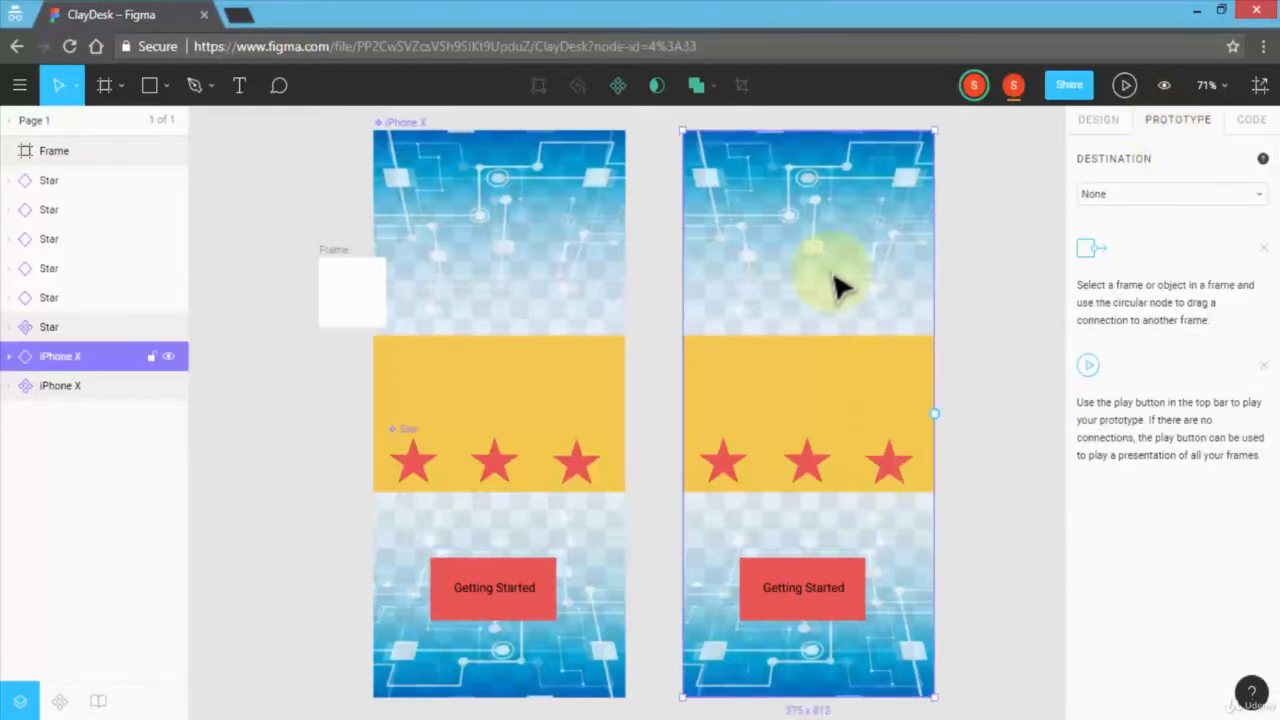
mouse_move(816, 276)
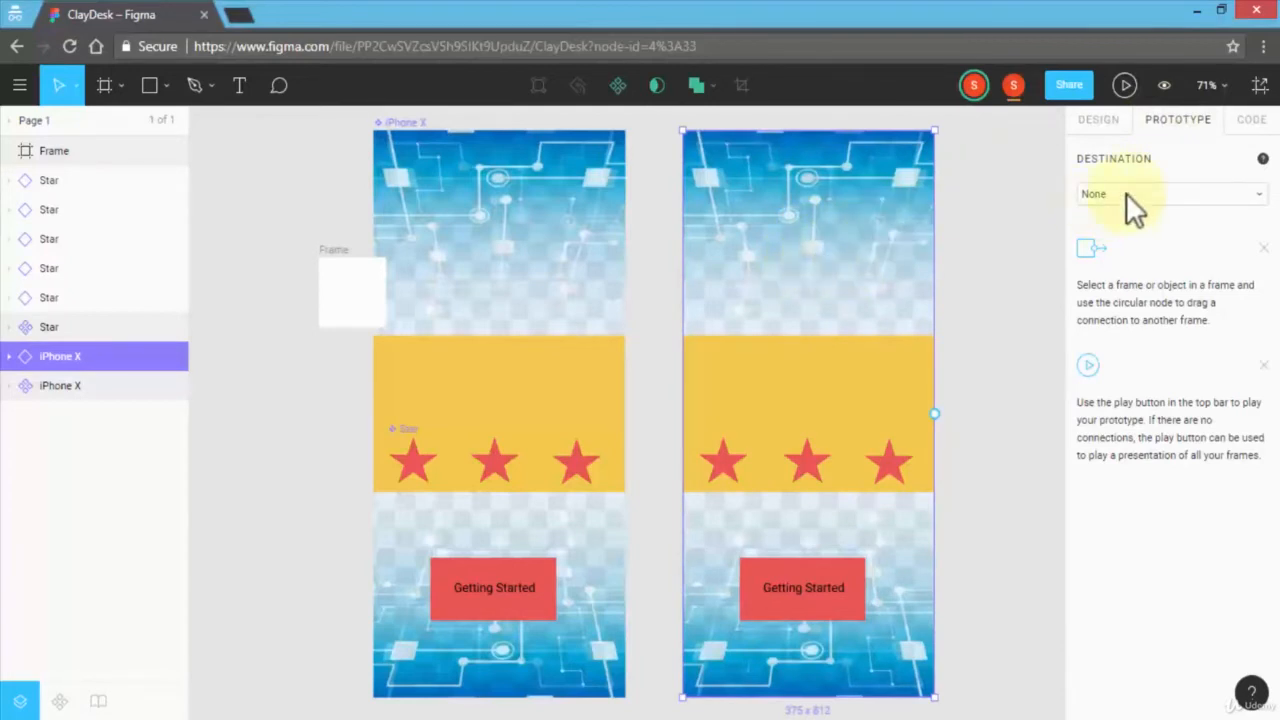
click(1170, 192)
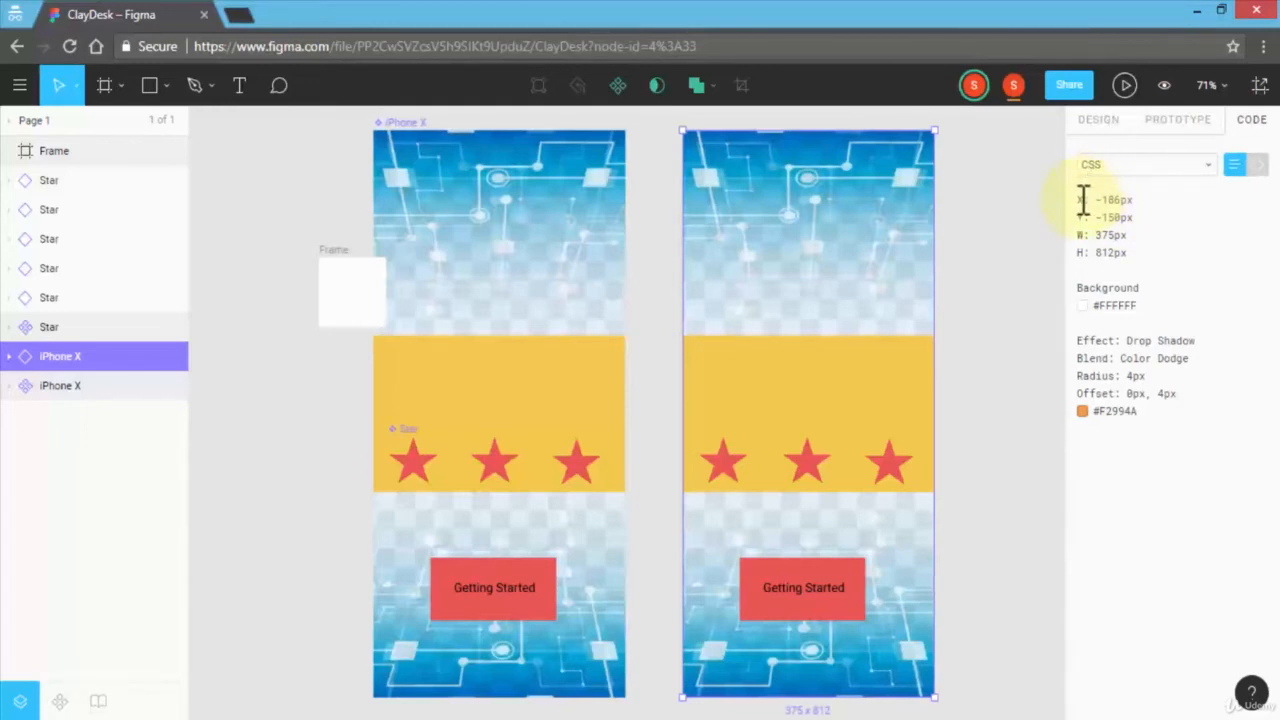
mouse_move(1180, 250)
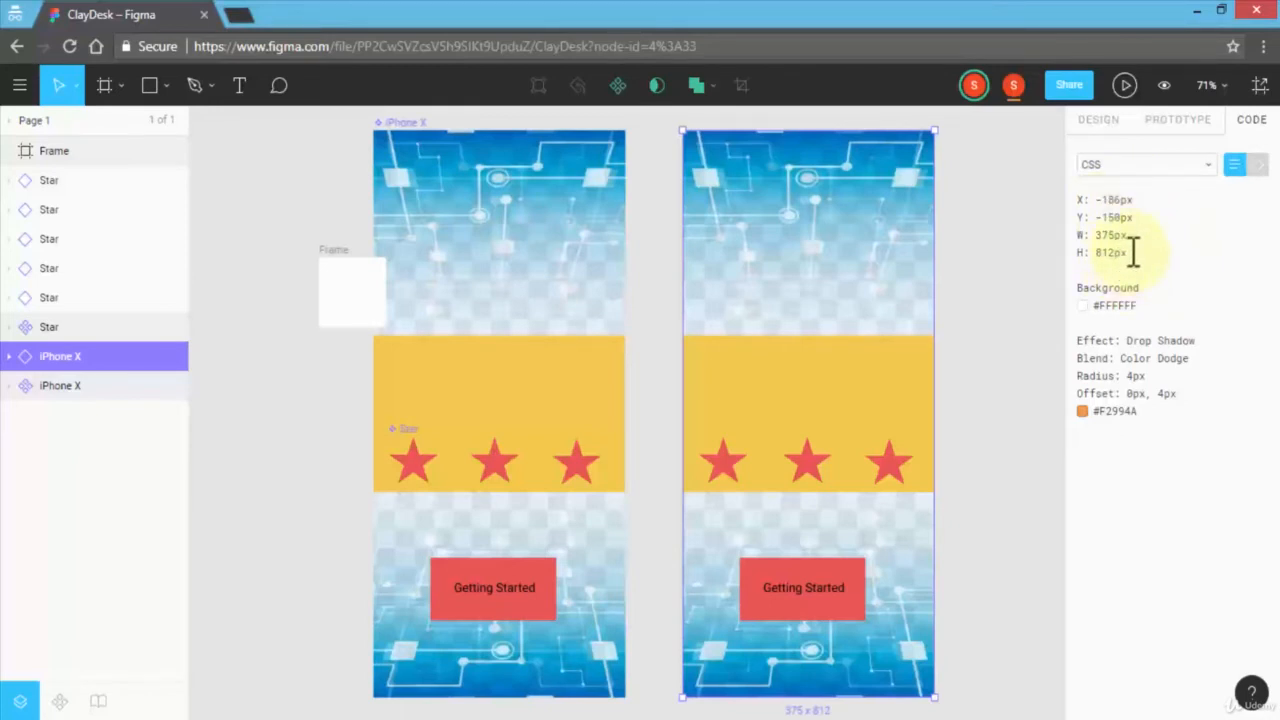
- Show the design properties and select the right iPhone X screen
click(1098, 120)
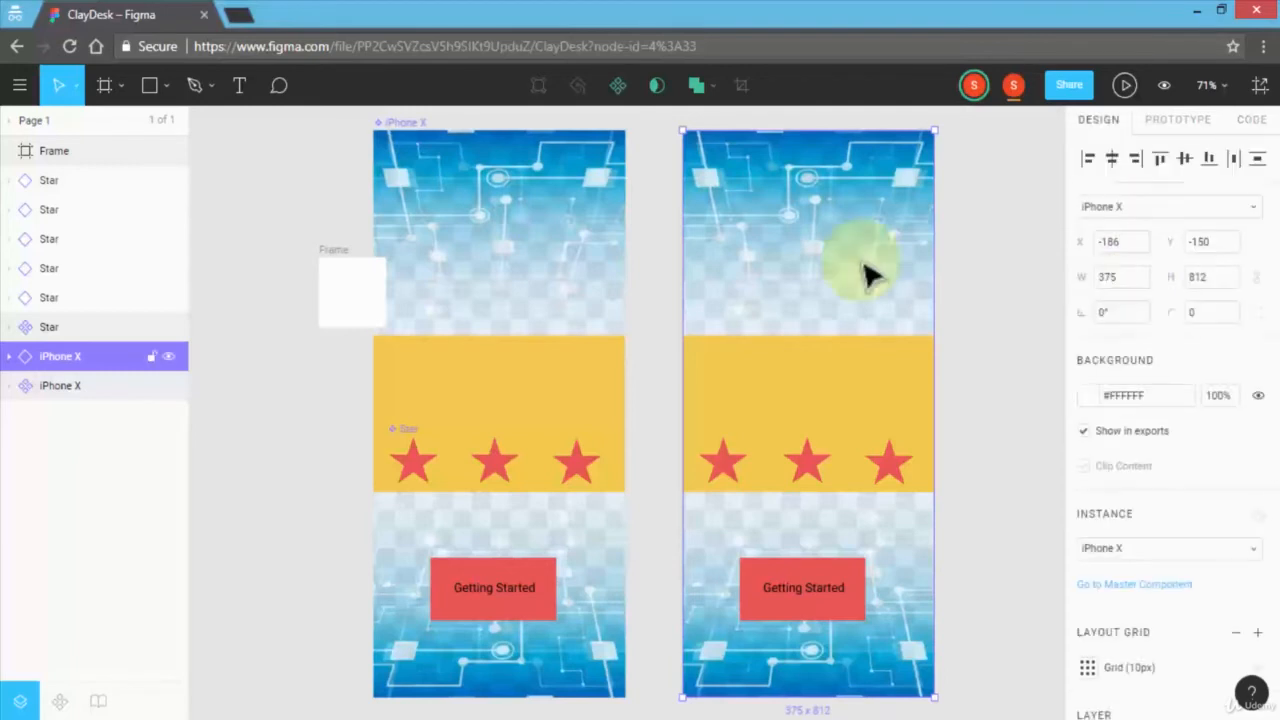
mouse_move(960, 280)
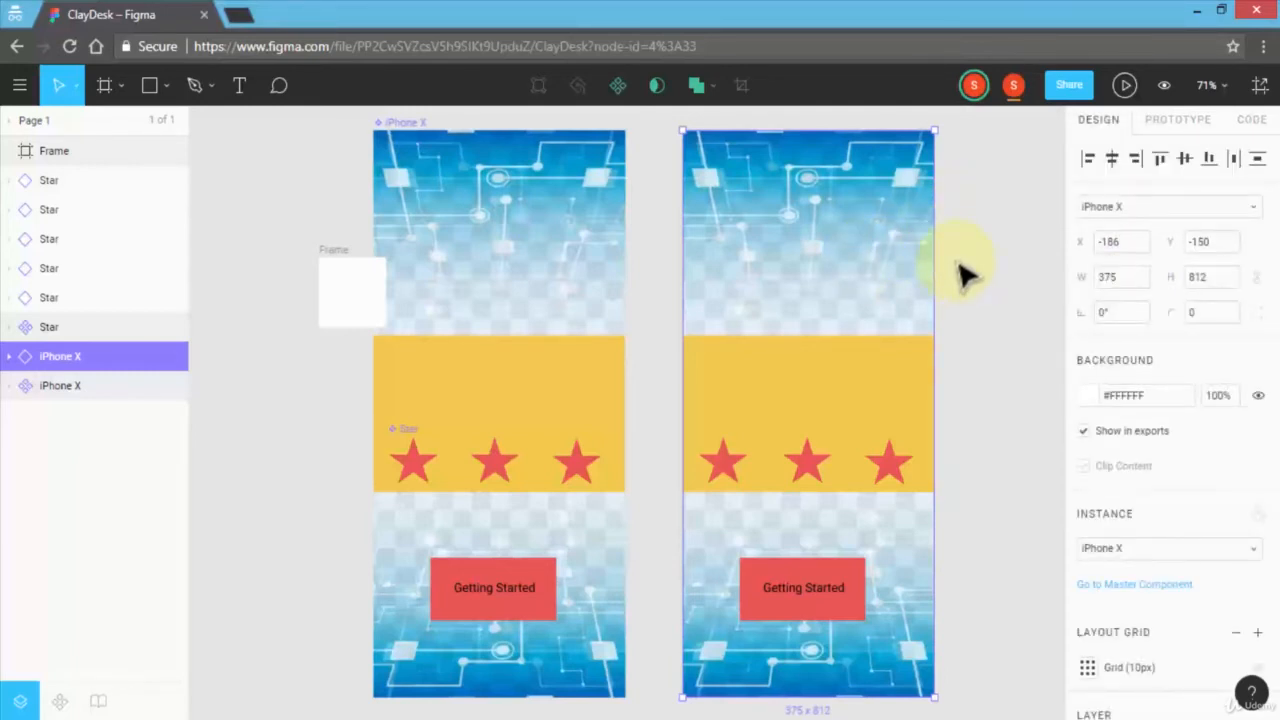
mouse_move(560, 120)
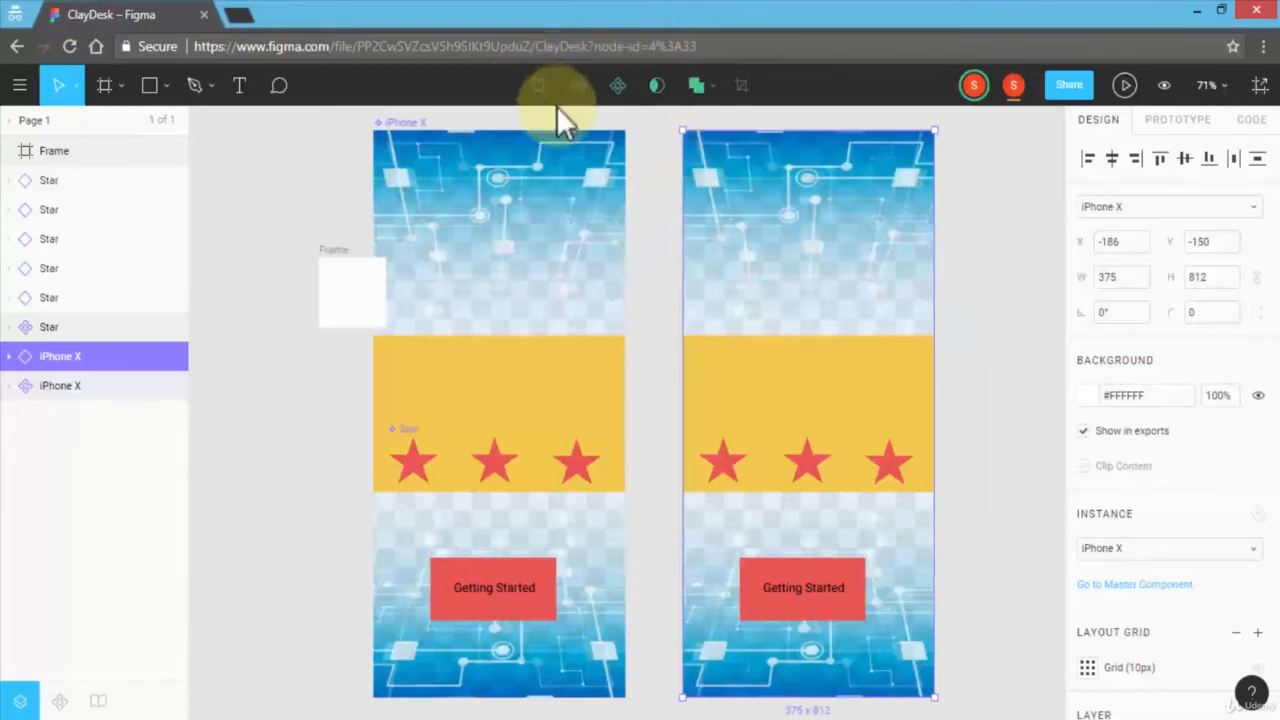
mouse_move(740, 204)
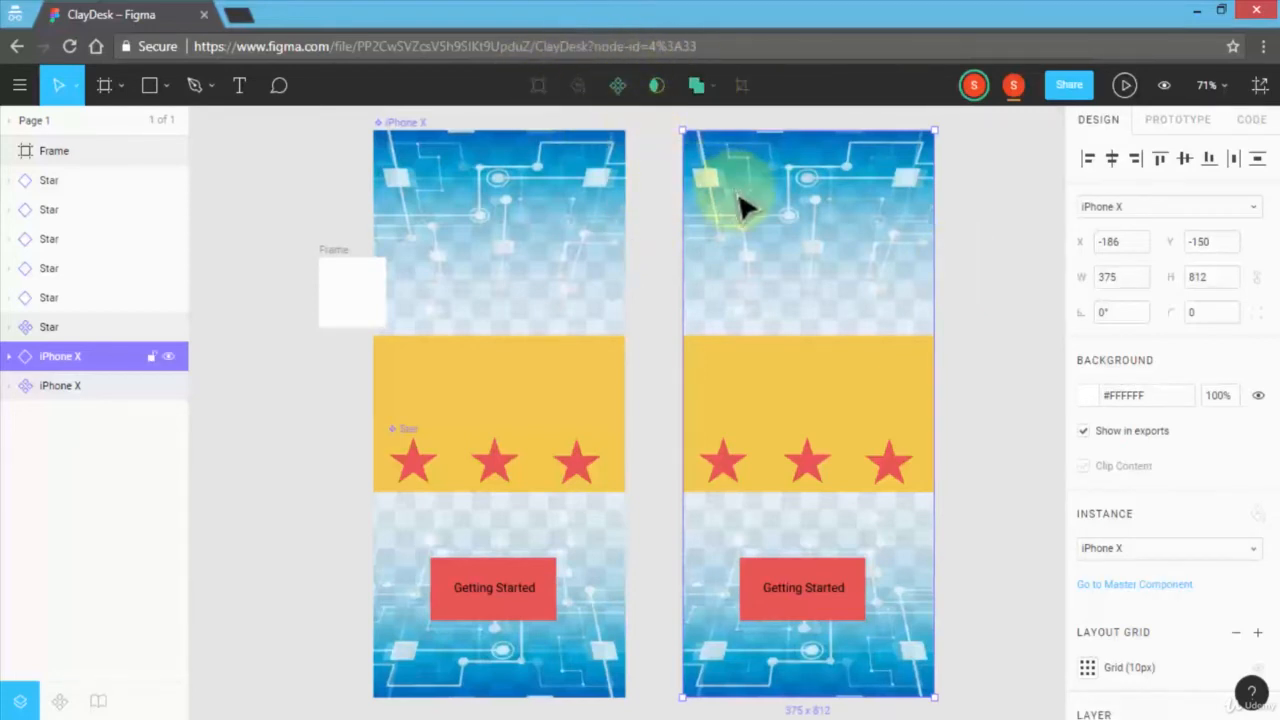
click(60, 384)
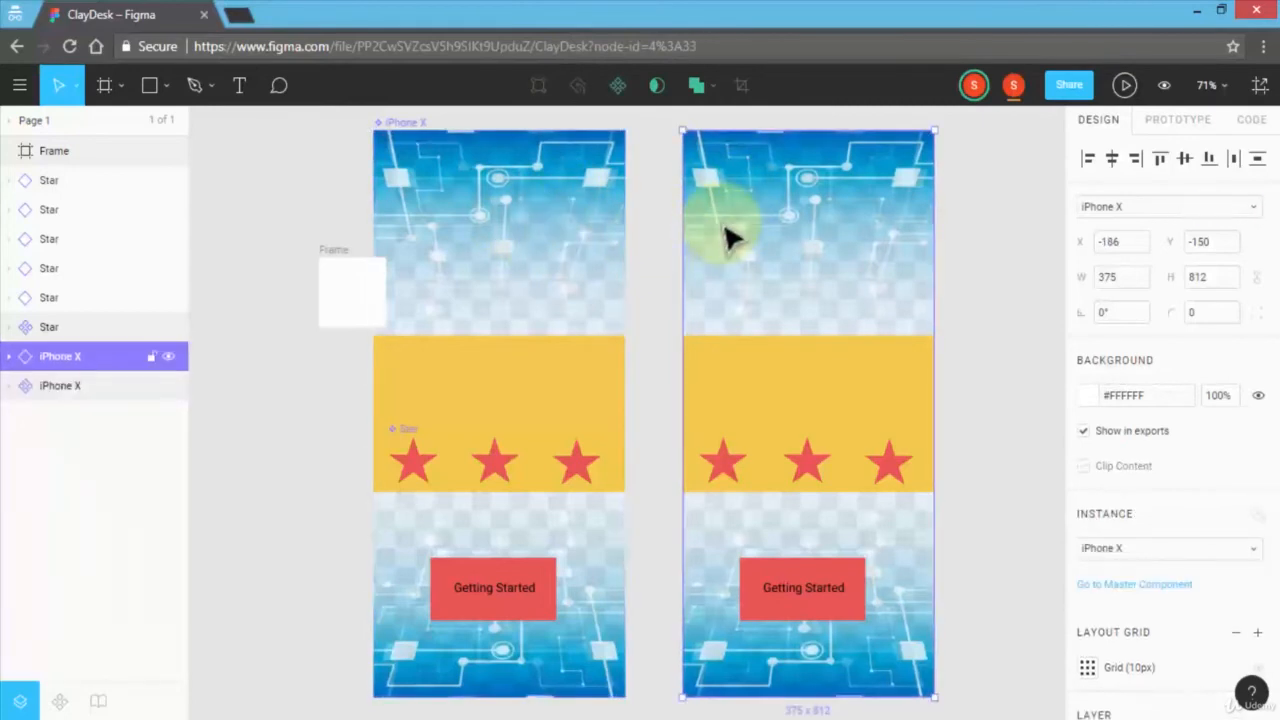
mouse_move(724, 224)
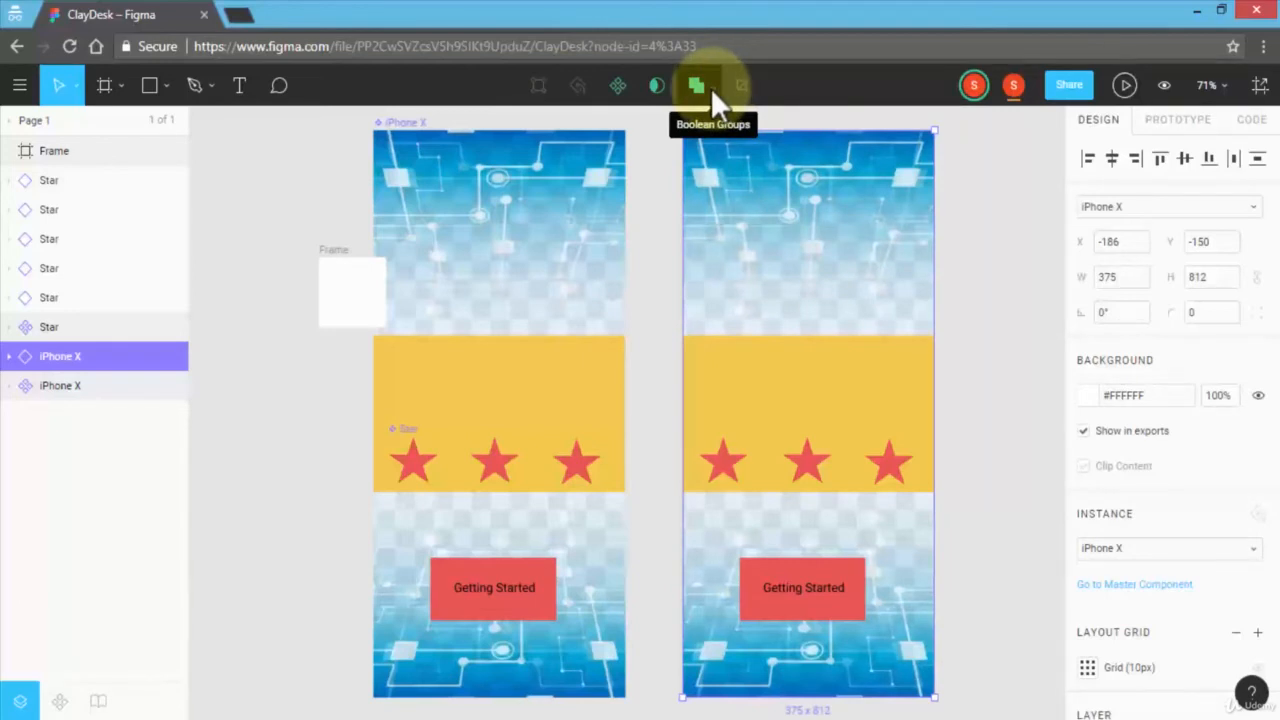
click(696, 84)
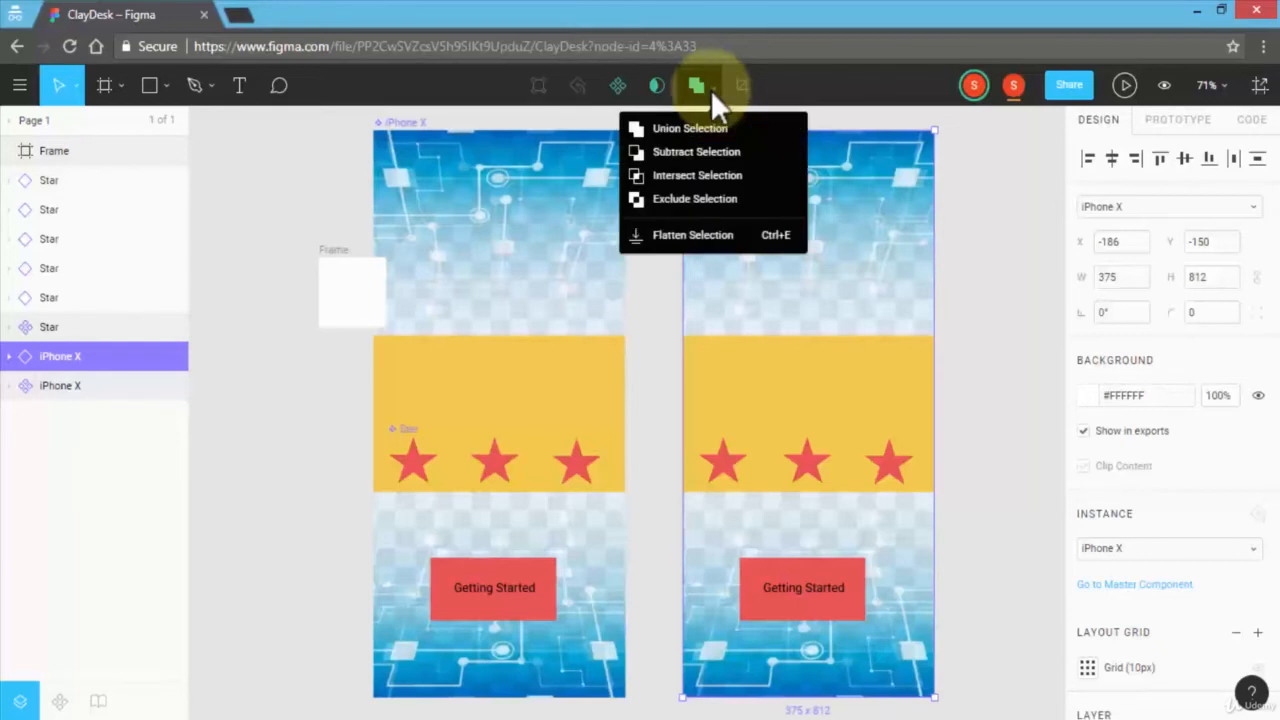
mouse_move(736, 180)
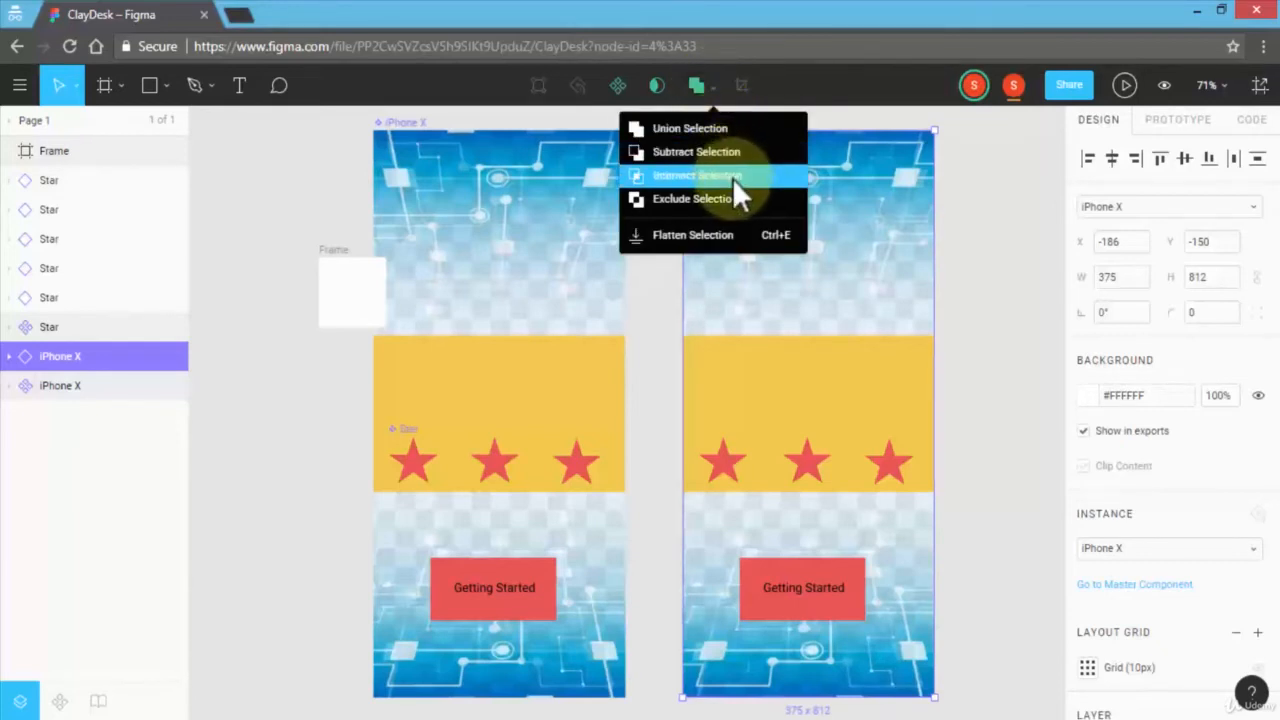
mouse_move(820, 90)
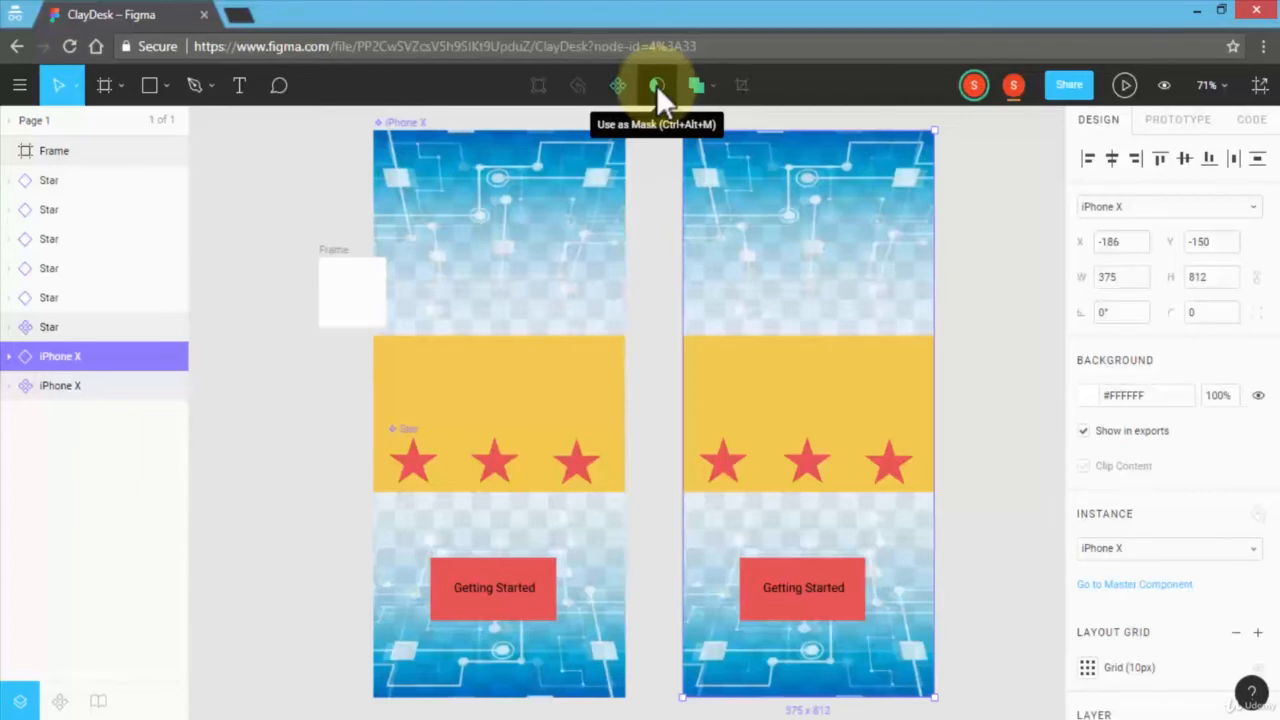
mouse_move(618, 84)
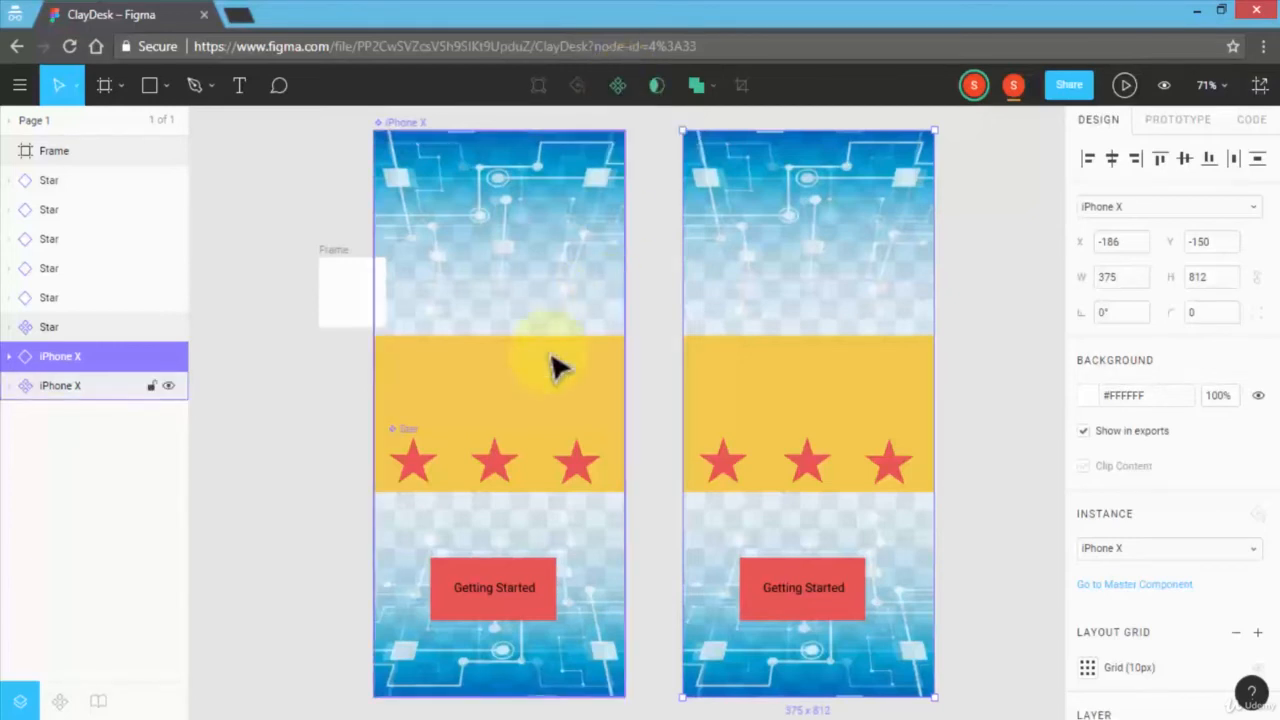
mouse_move(640, 280)
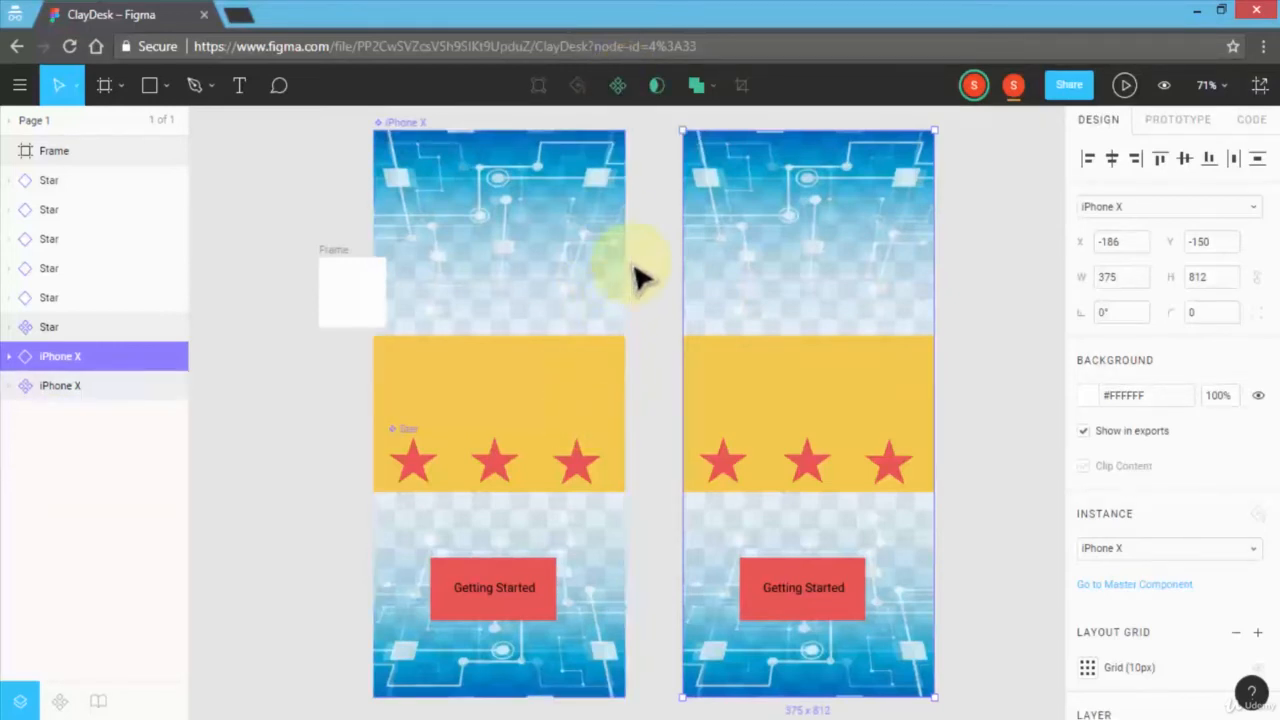
click(496, 462)
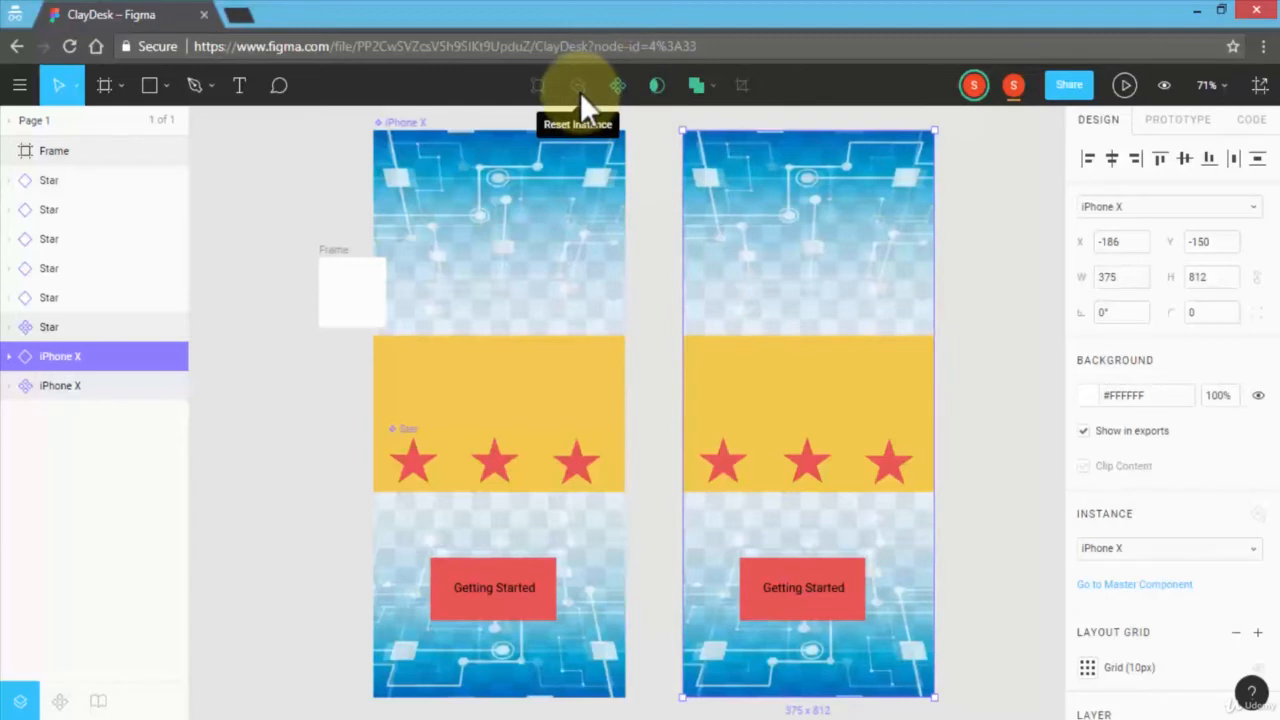
mouse_move(538, 84)
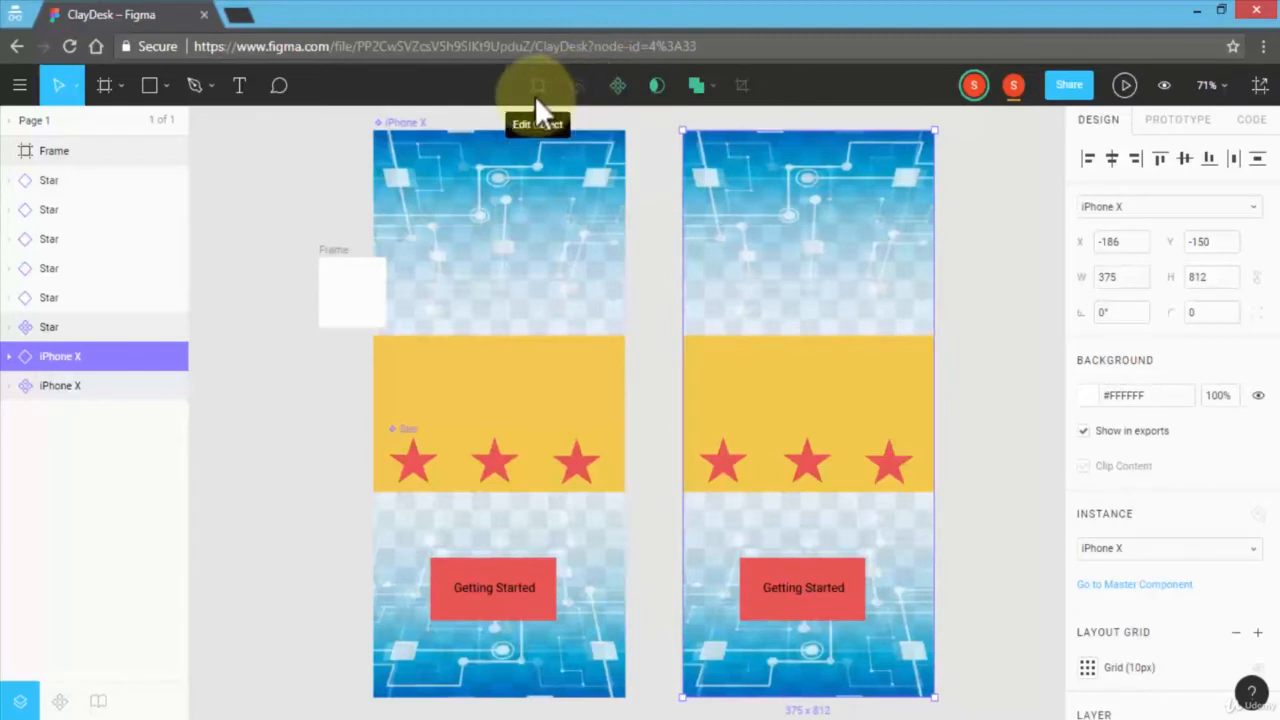
mouse_move(476, 190)
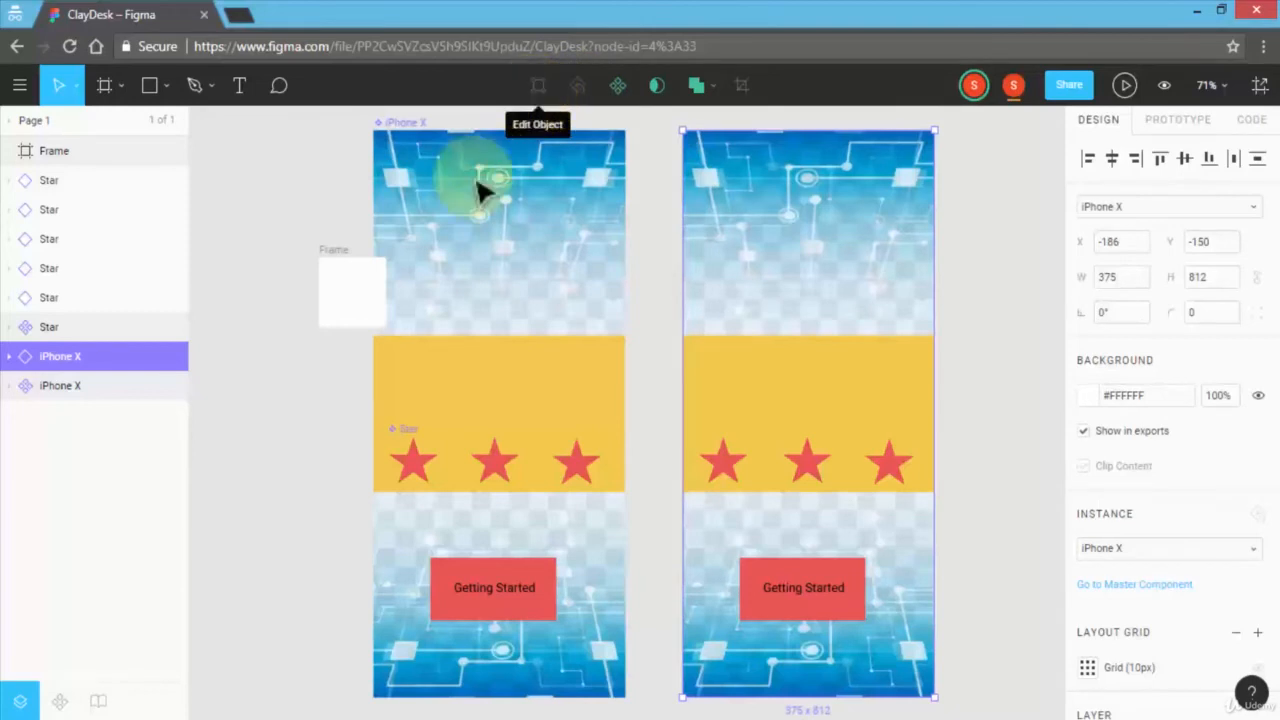
- Drag Rectangle 2's corner points in vector edit mode to skew the Getting Started button
click(492, 588)
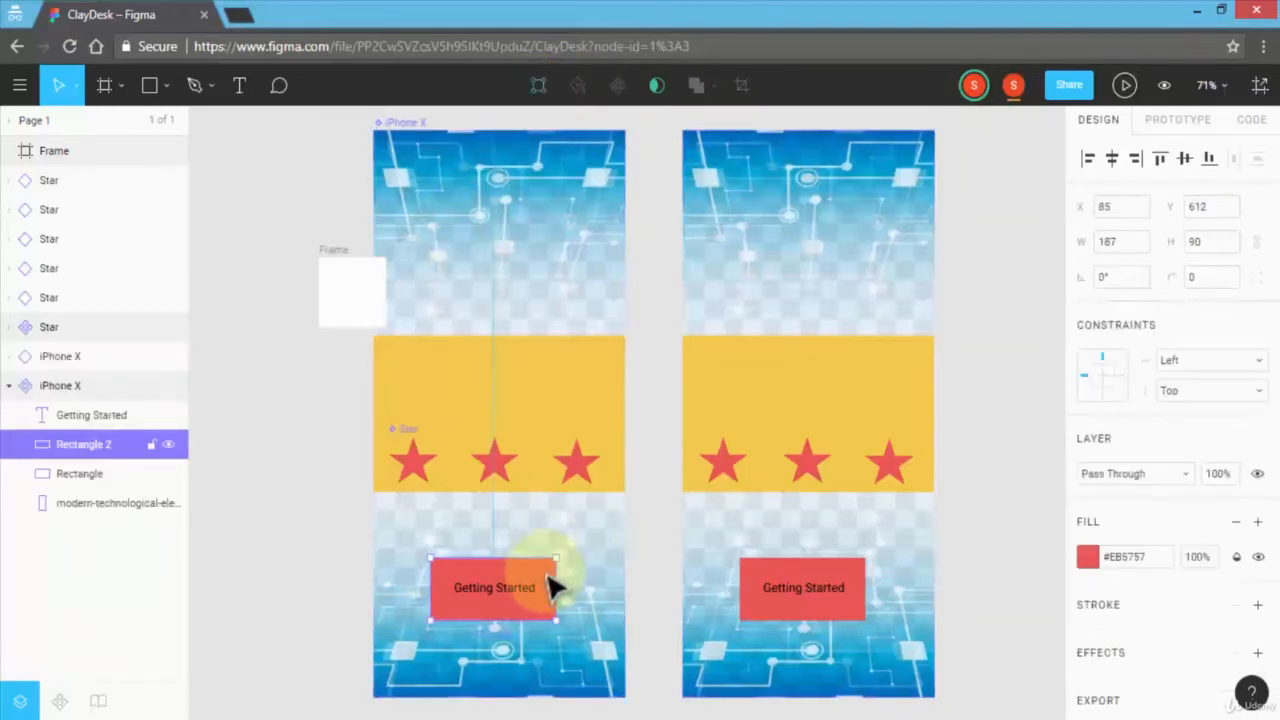
double_click(492, 588)
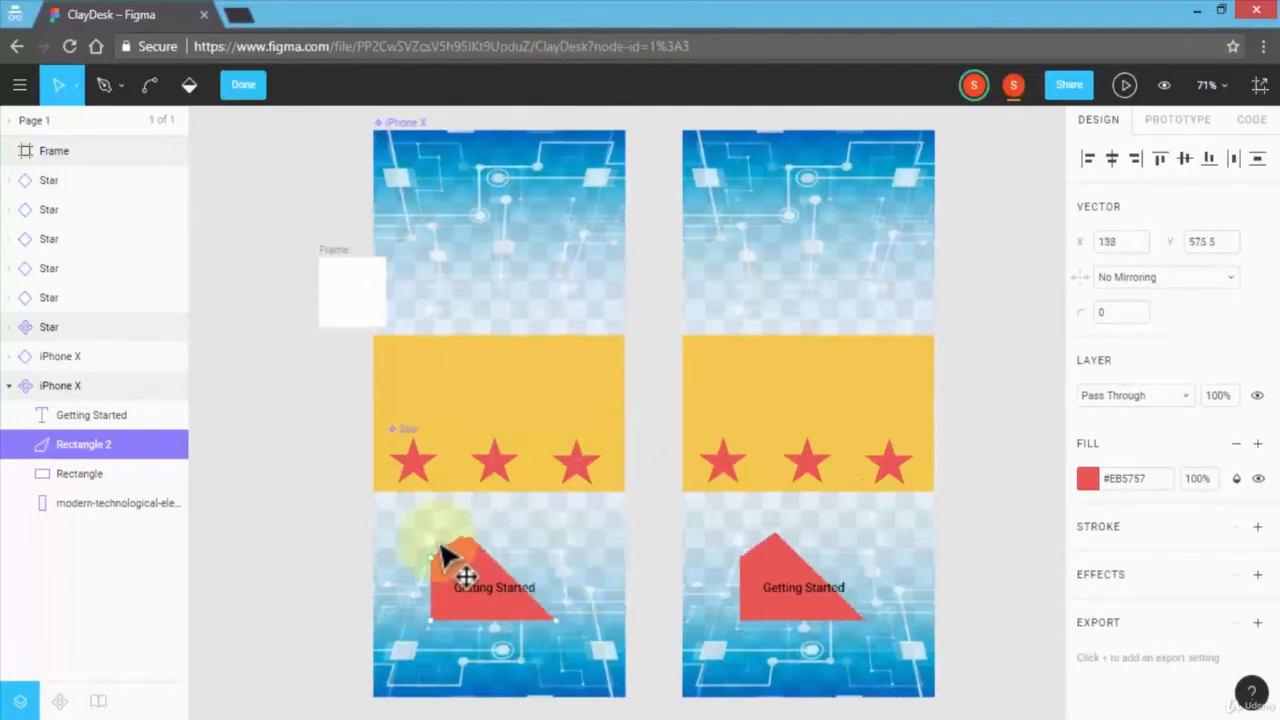
drag(464, 576, 596, 580)
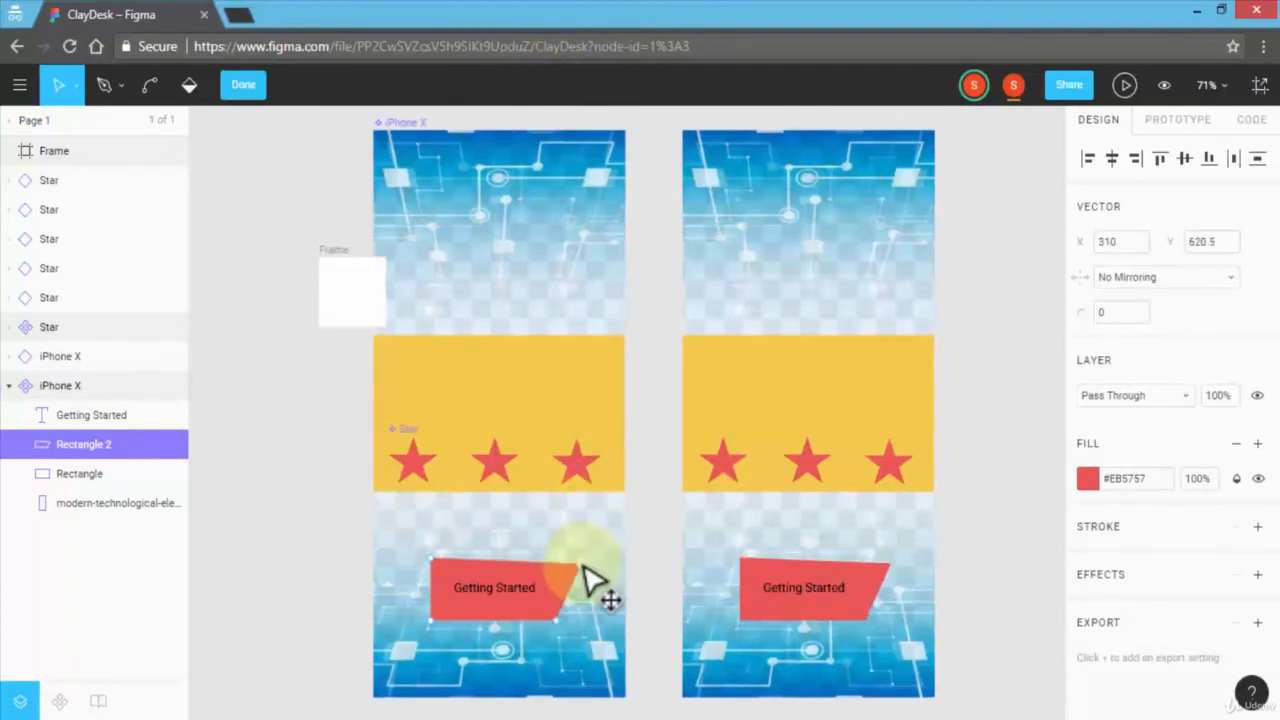
drag(590, 584, 560, 576)
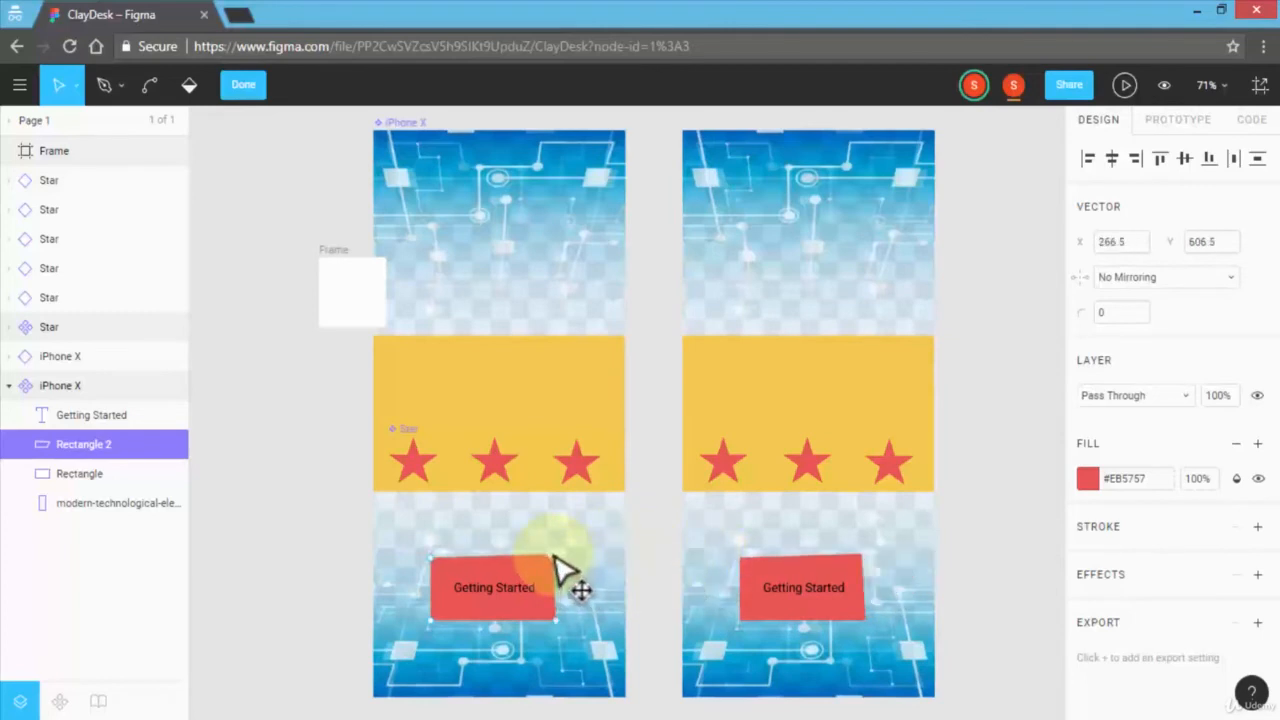
mouse_move(560, 570)
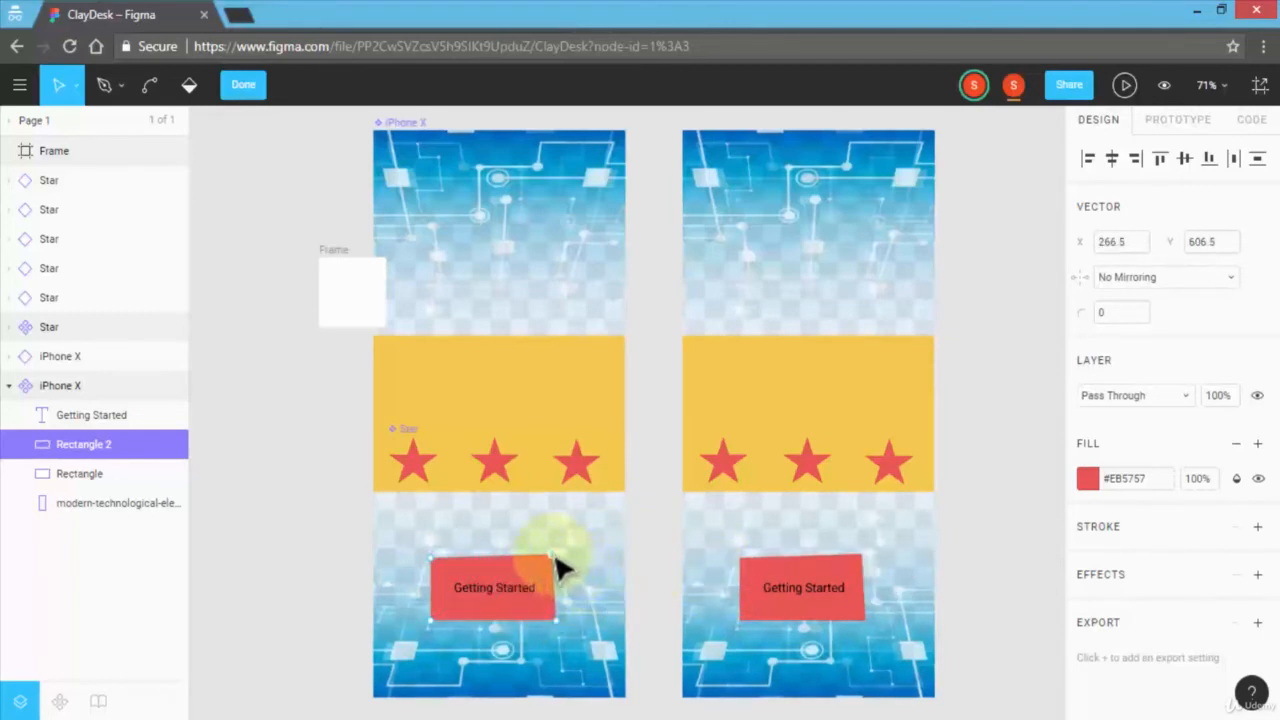
drag(540, 560, 576, 576)
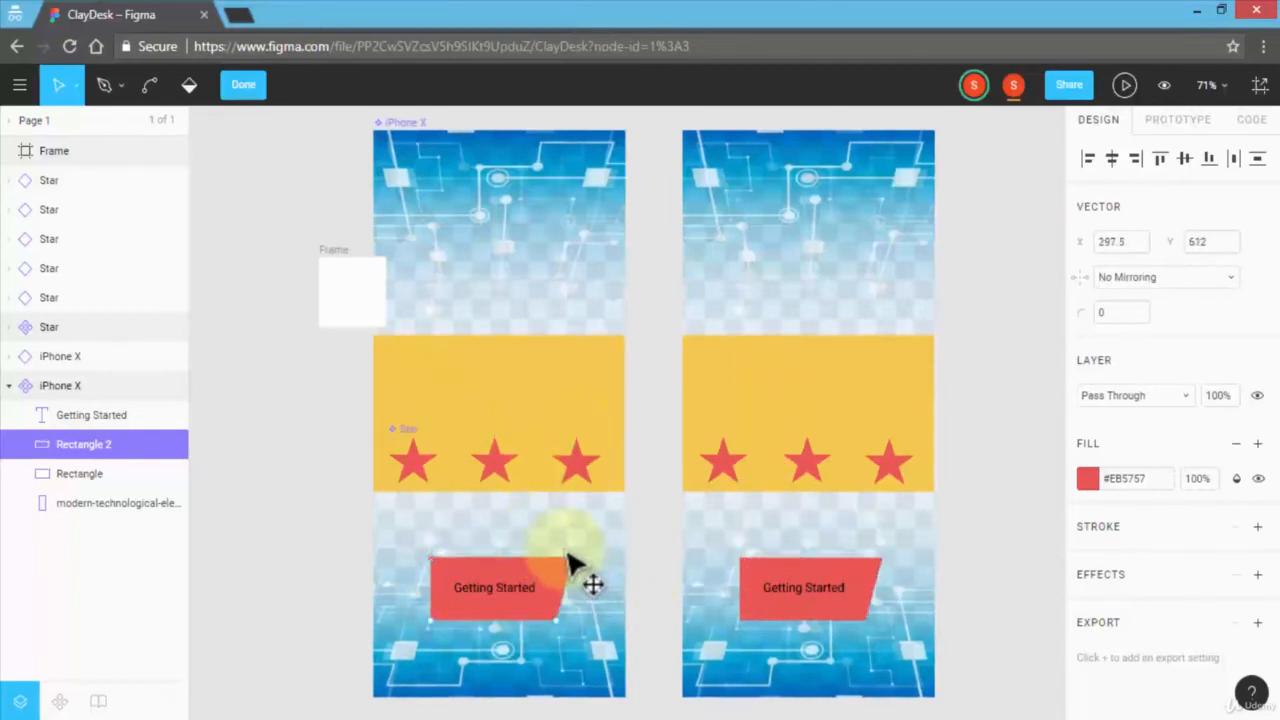
drag(560, 584, 450, 420)
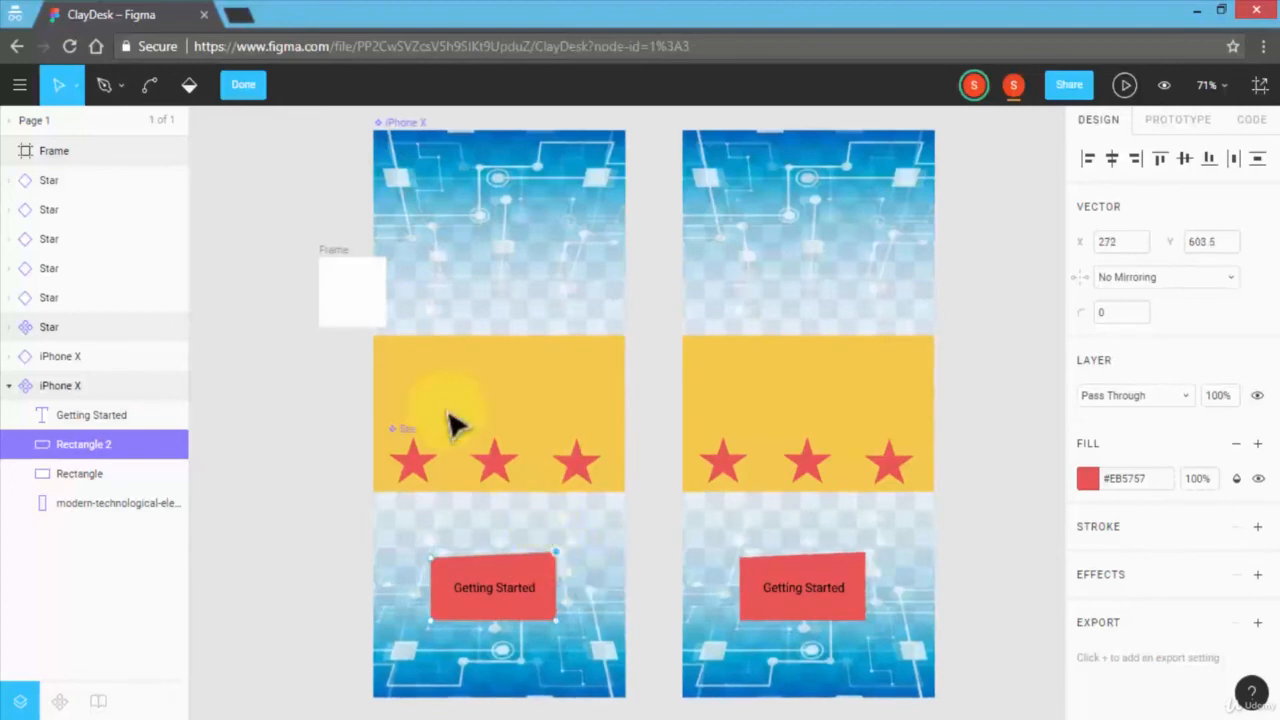
mouse_move(400, 376)
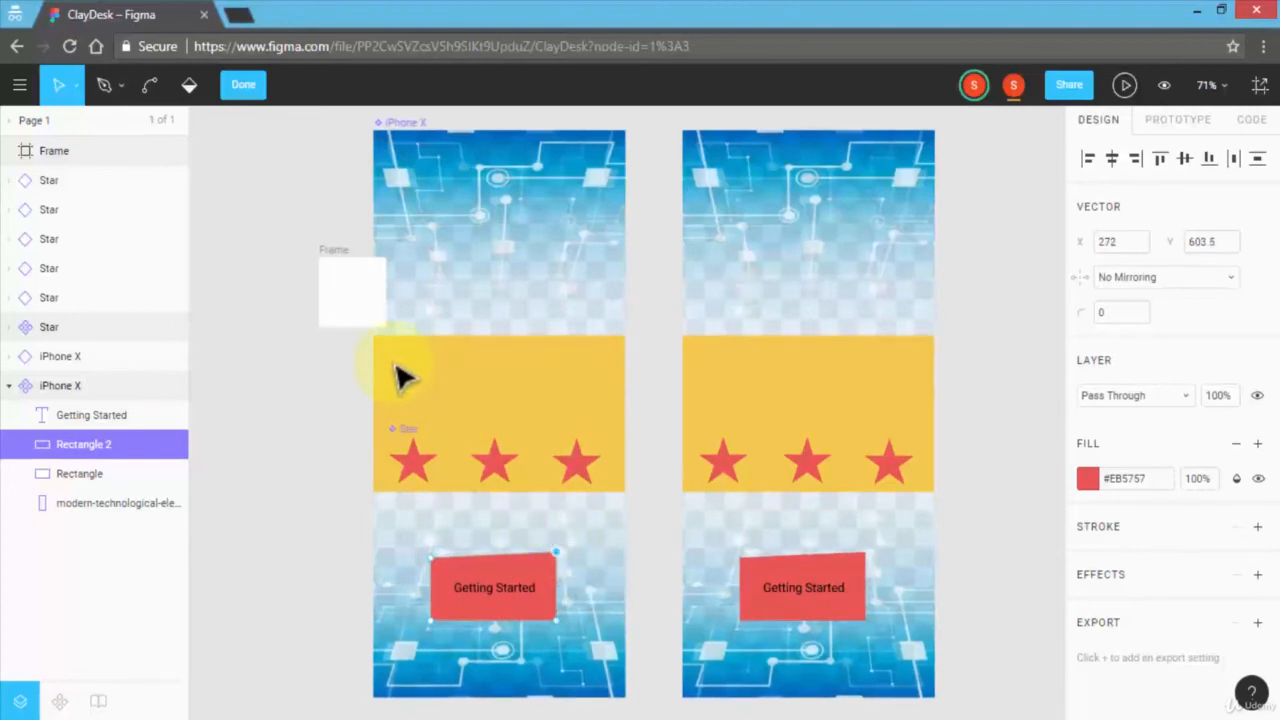
mouse_move(336, 378)
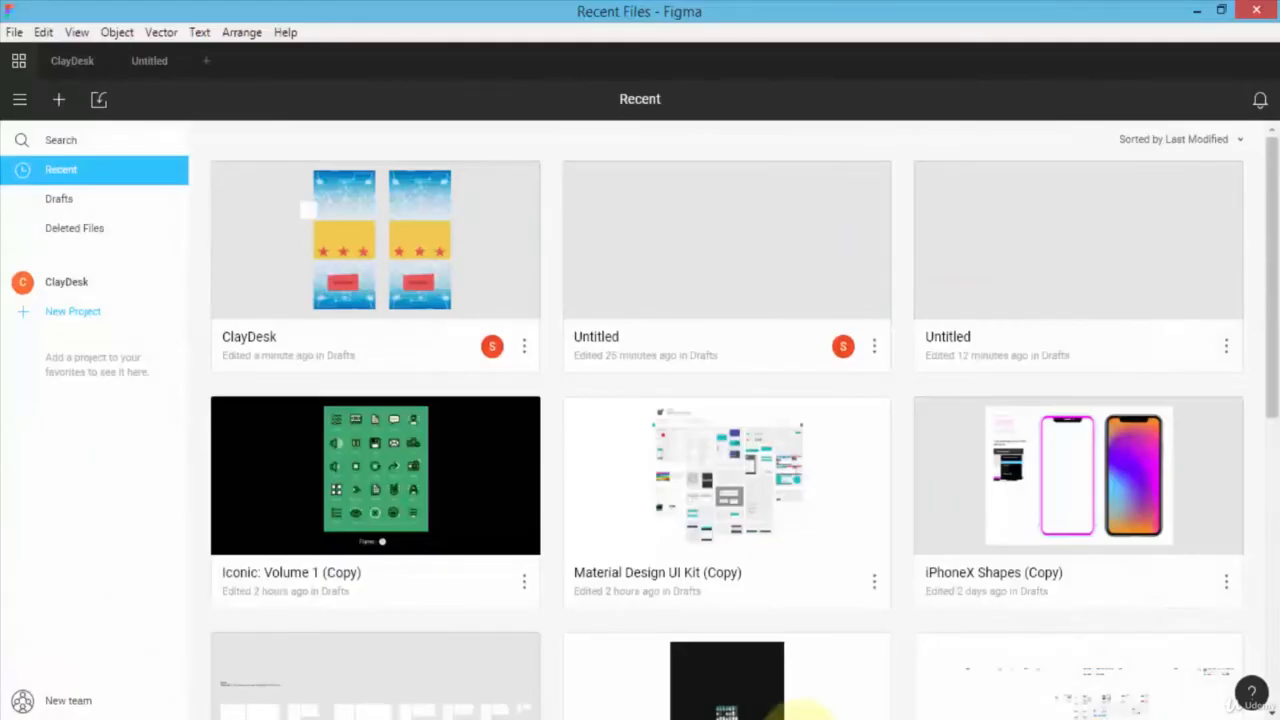
mouse_move(600, 264)
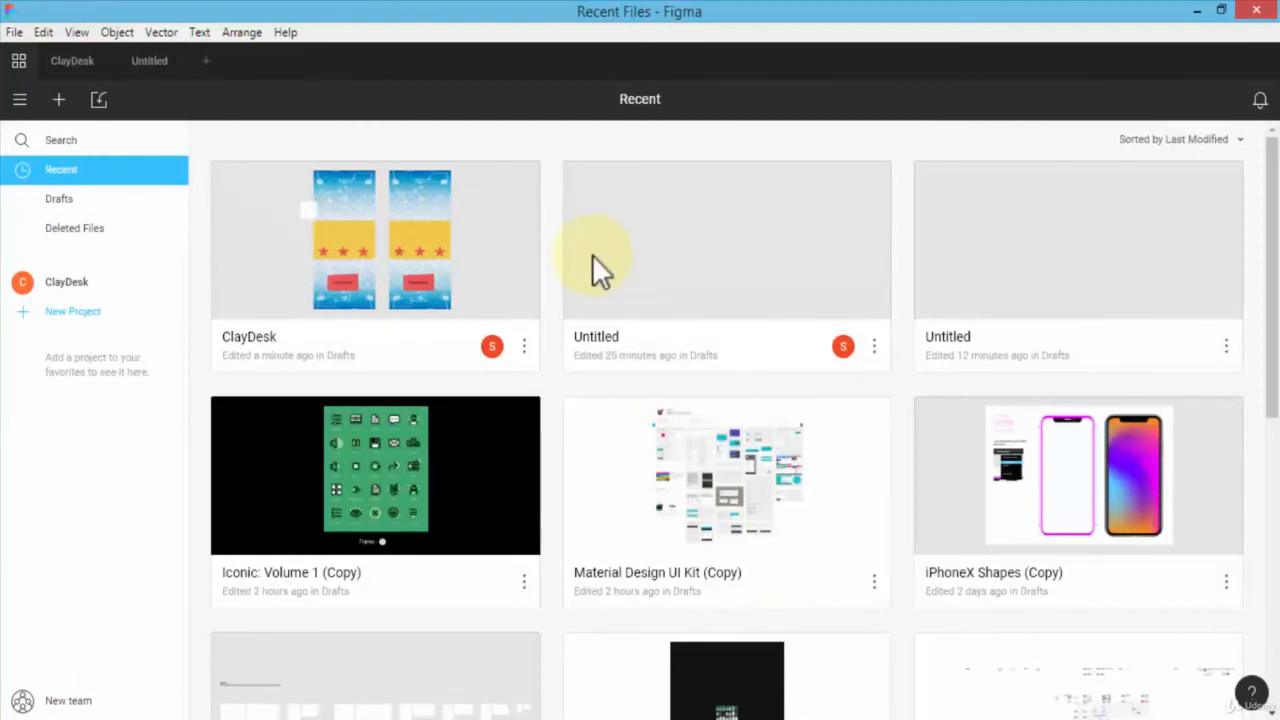
mouse_move(196, 104)
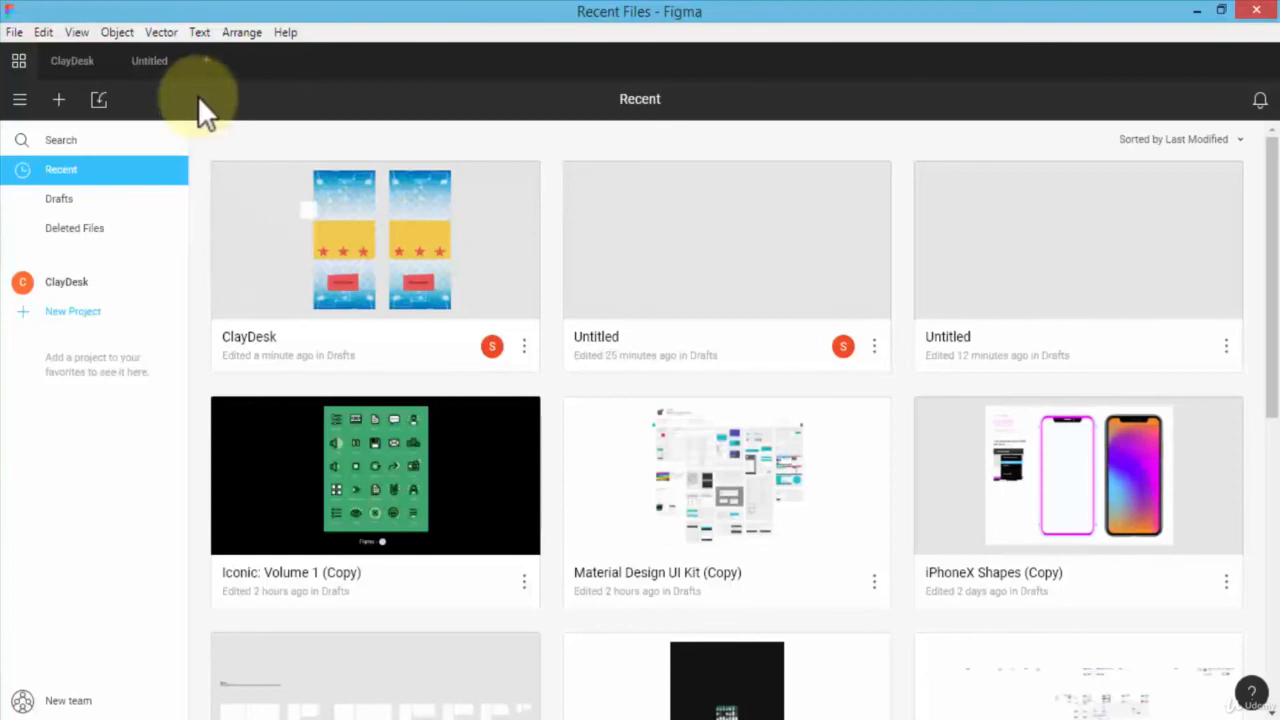
- Open the ClayDesk file in the desktop editor, showing the 375 by 812 iPhone X instance
double_click(376, 238)
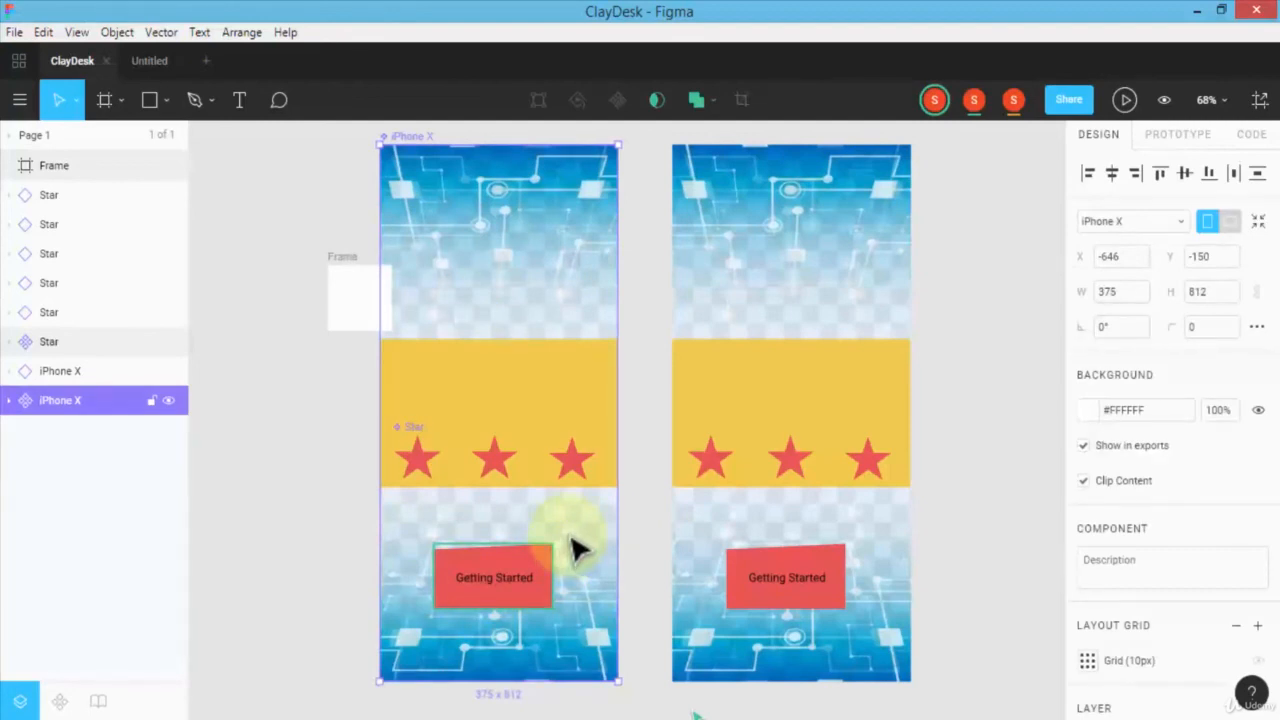
mouse_move(258, 60)
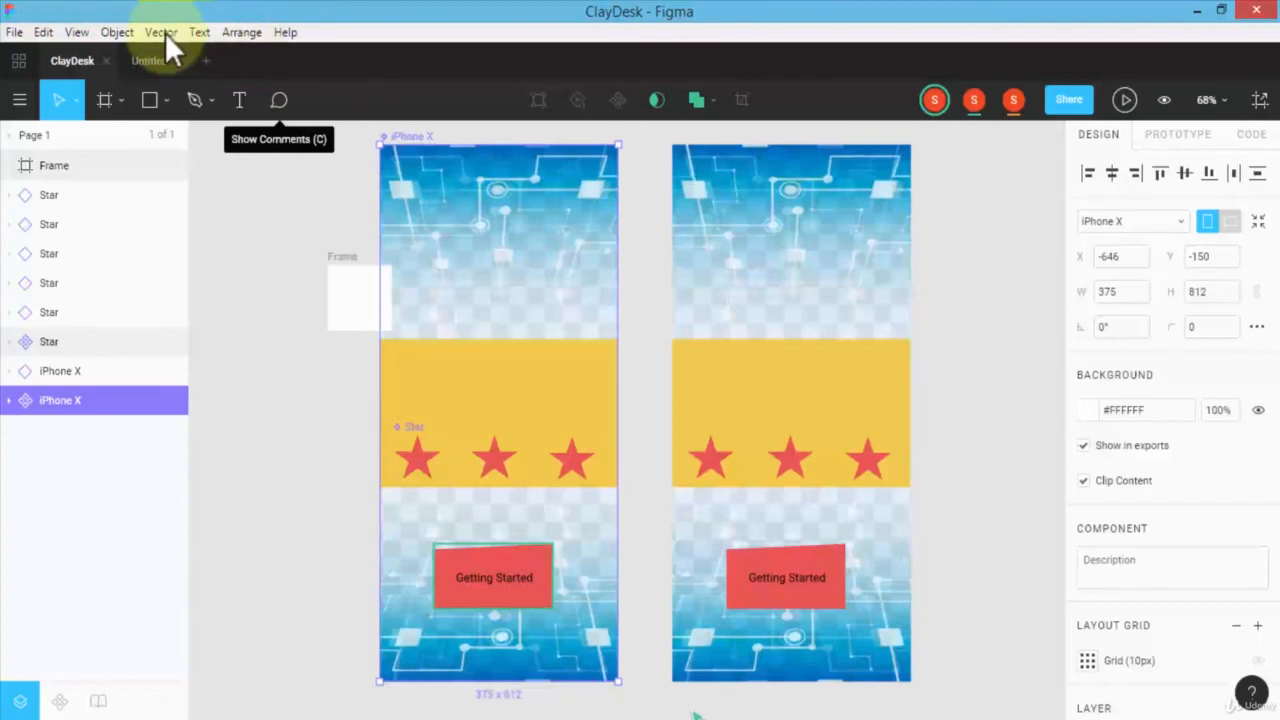
- Browse the Object and View menus, then the hamburger menu's Text and Object submenus
click(116, 32)
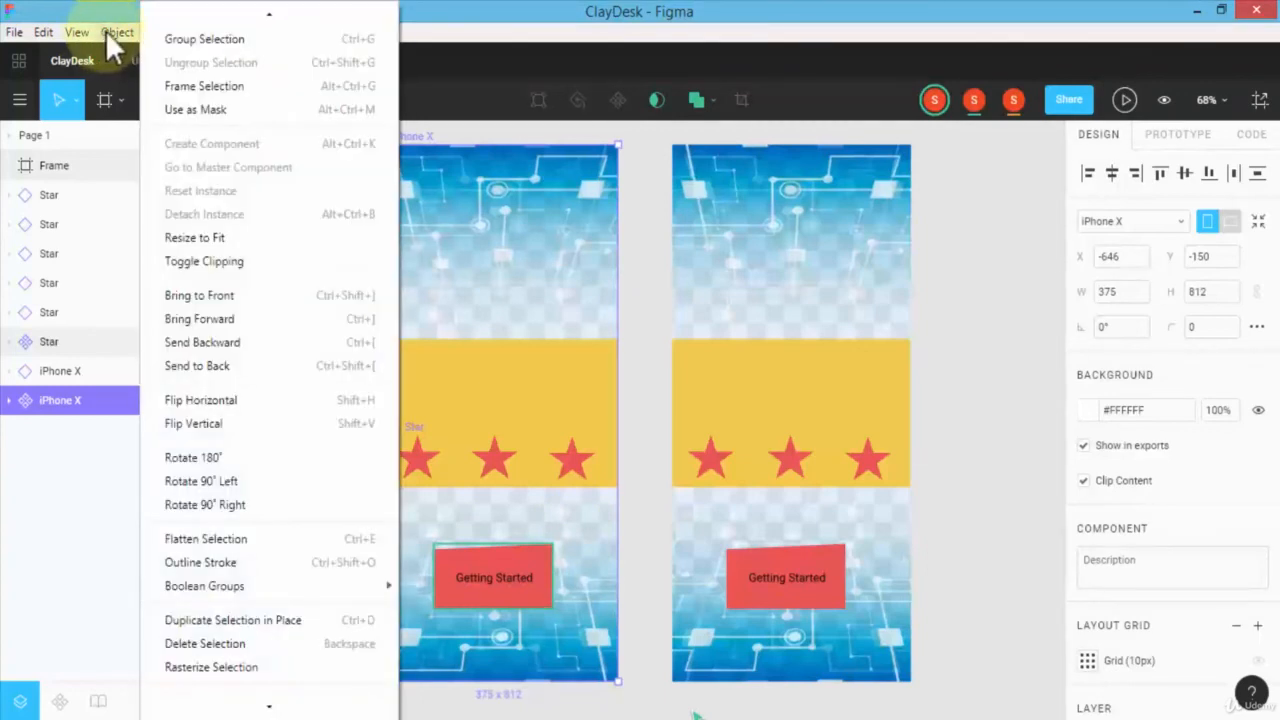
mouse_move(104, 44)
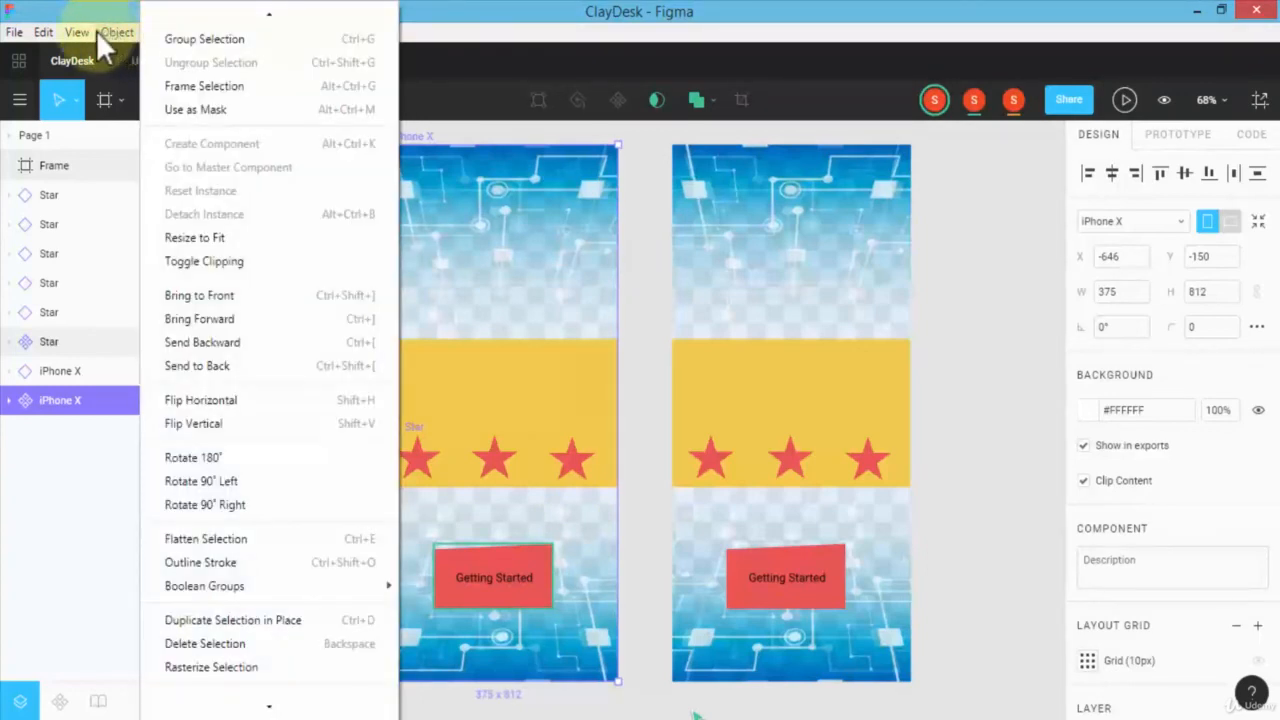
click(76, 32)
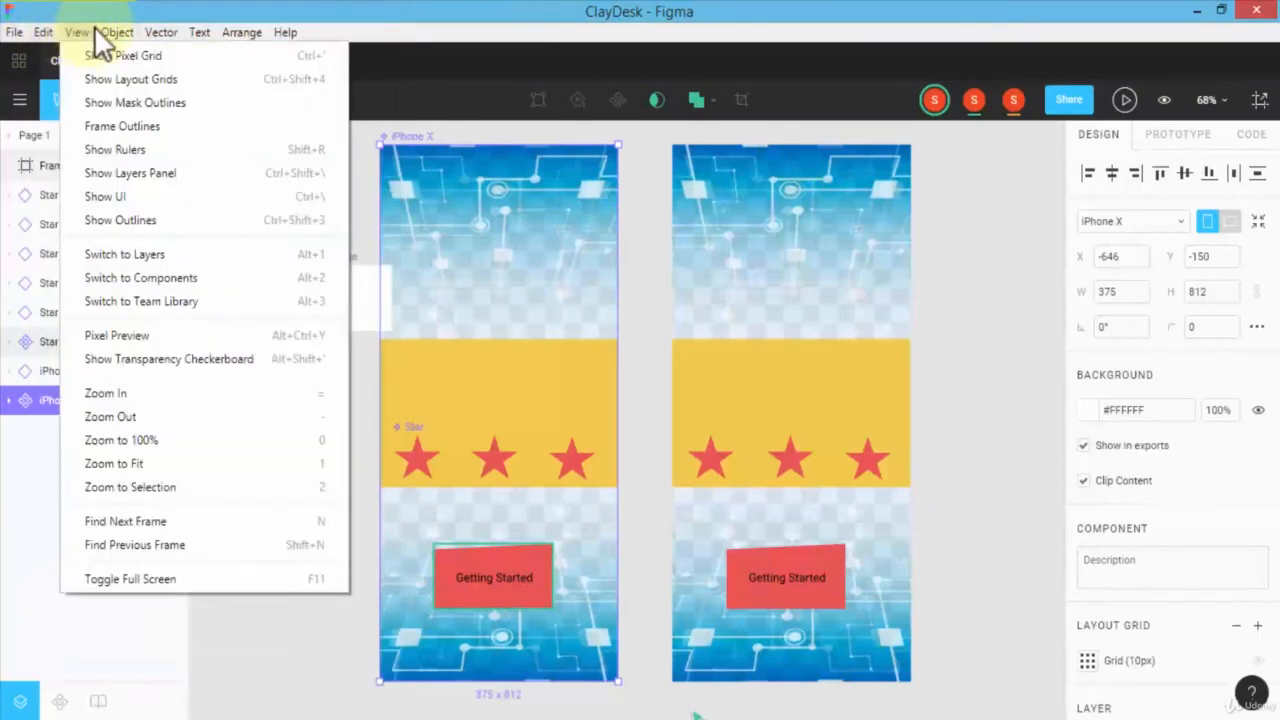
click(20, 100)
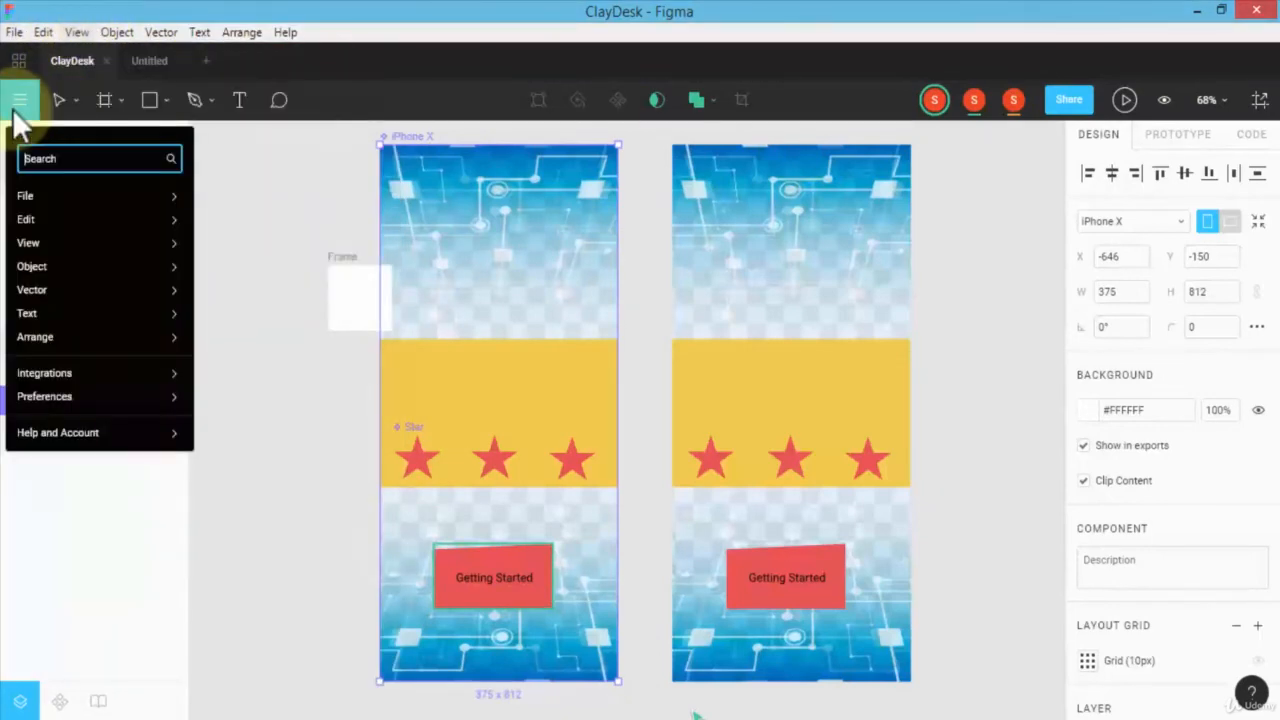
click(28, 242)
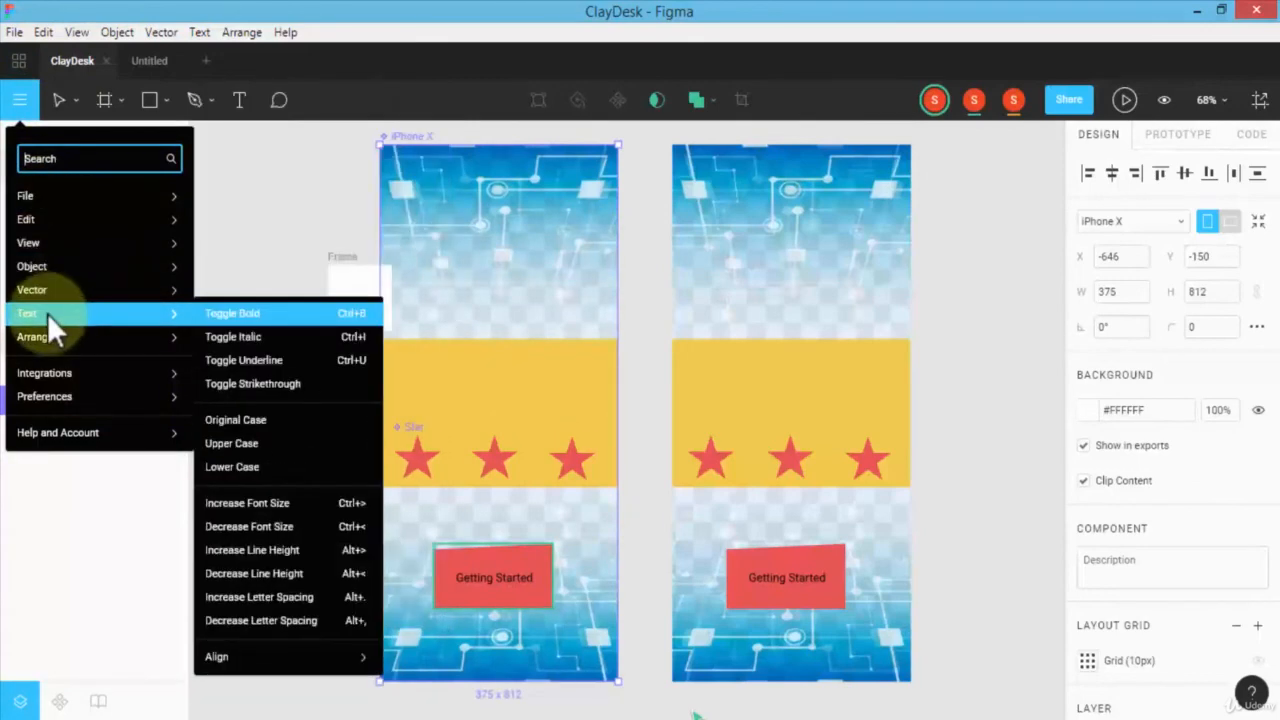
mouse_move(260, 444)
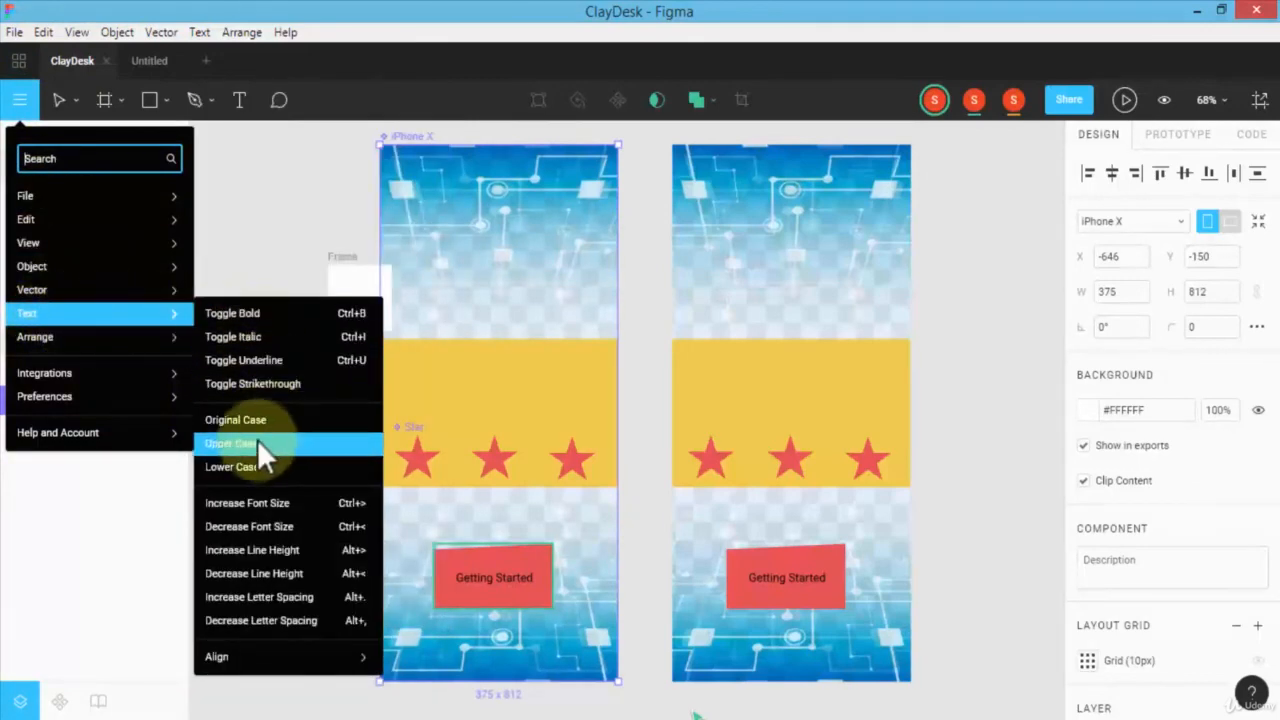
click(200, 32)
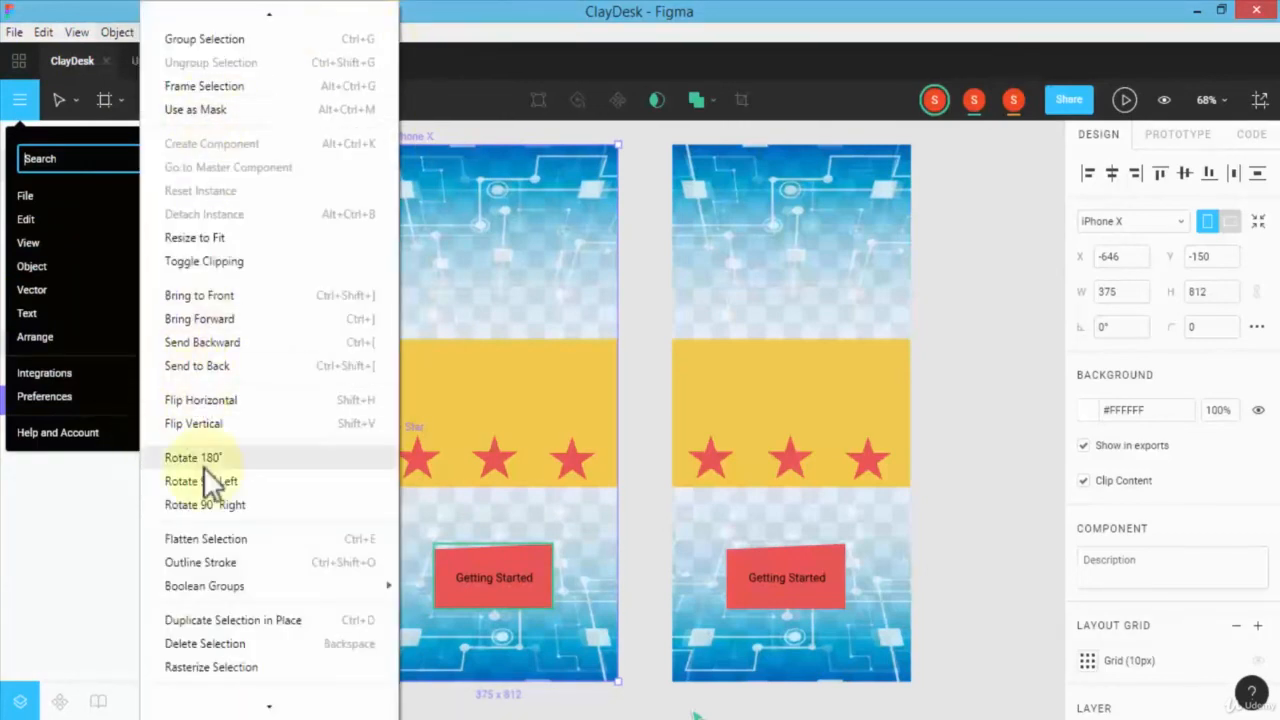
mouse_move(970, 296)
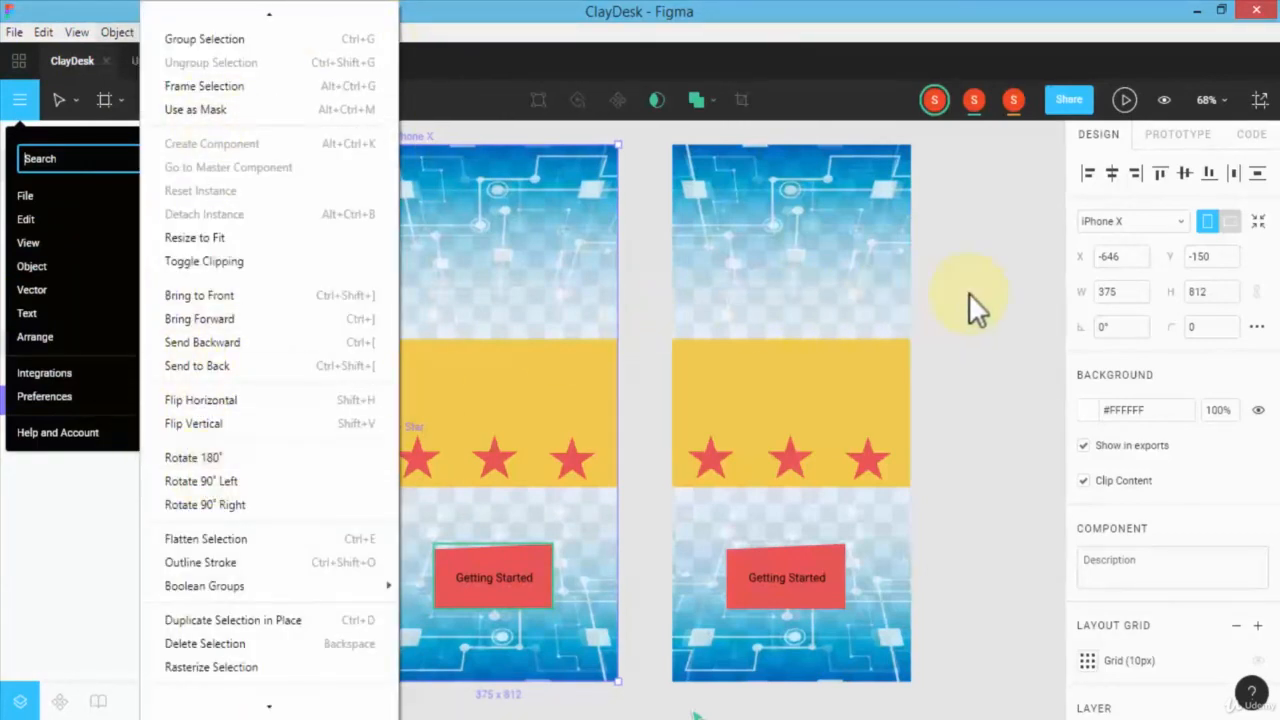